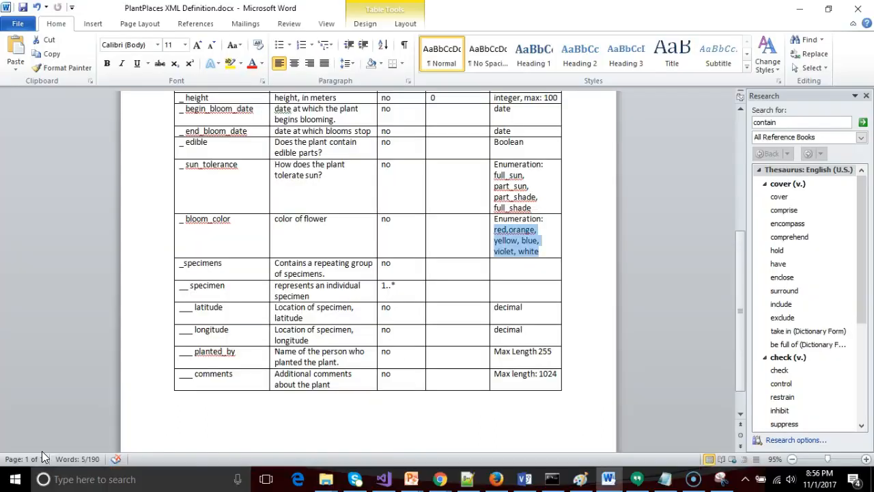
Step: Review the plant element definition table in Word to find the specimen rows
scroll("up", 3)
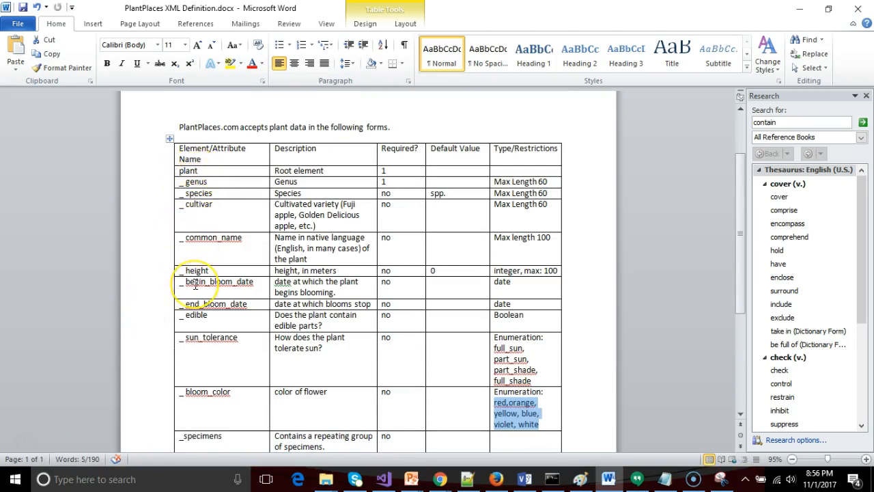
scroll("up", 3)
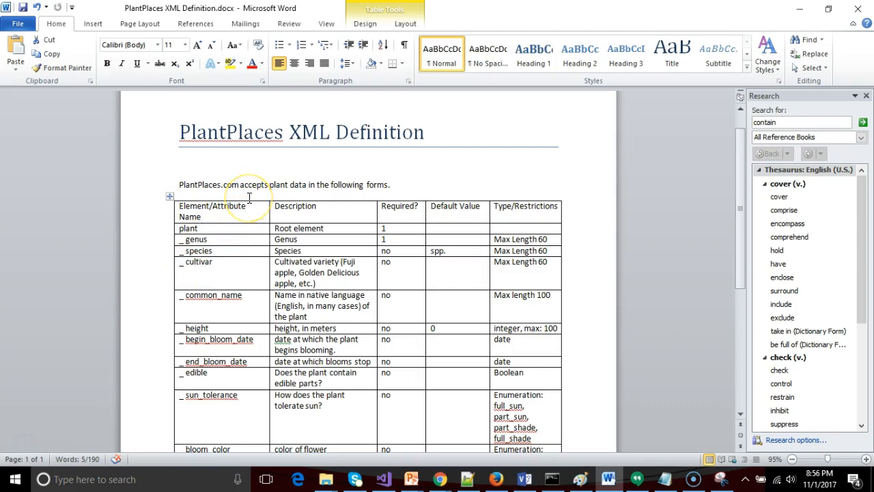
scroll("down", 3)
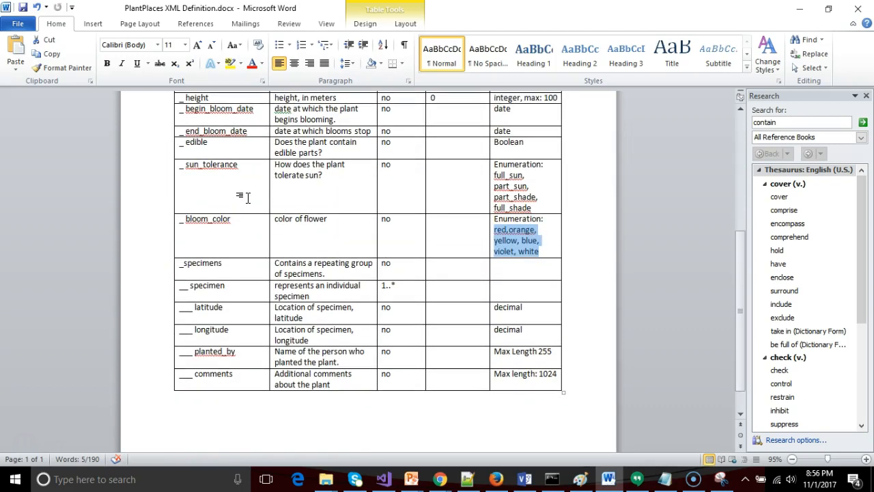
mouse_move(311, 398)
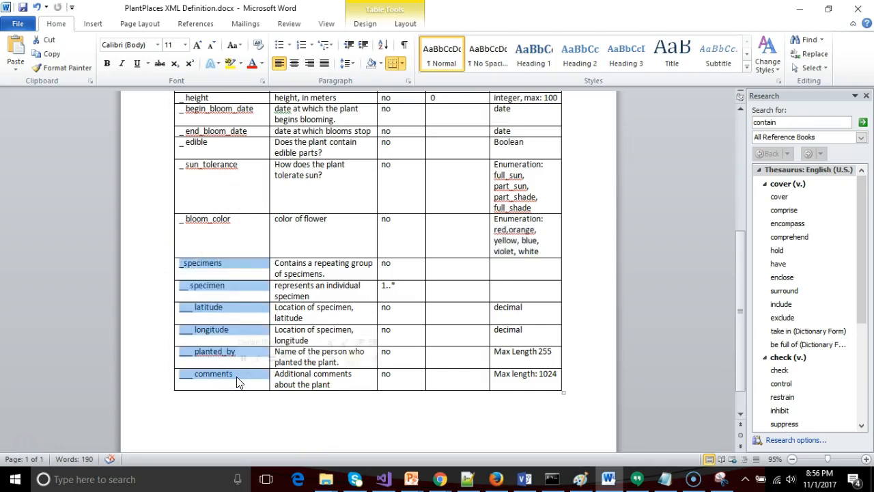
scroll("up", 3)
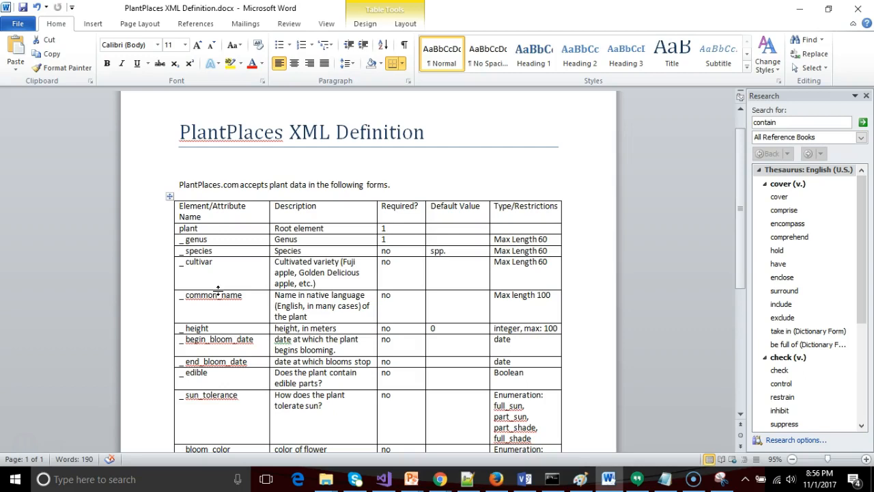
scroll("down", 3)
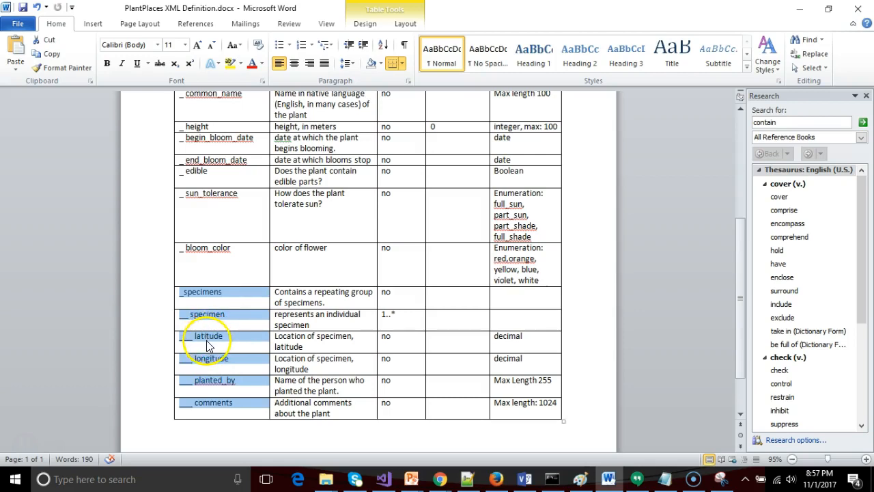
Step: Check the specimens and specimen rows, then move to the plants.xsd schema
left_click(232, 292)
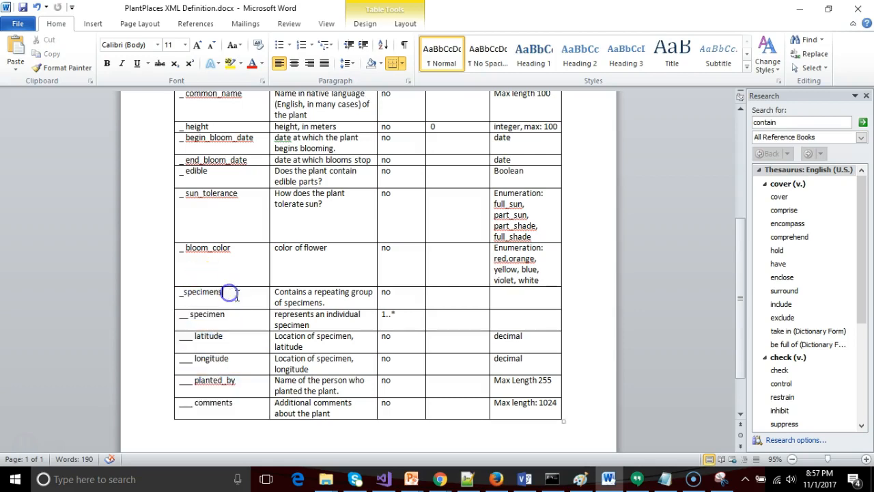
mouse_move(280, 280)
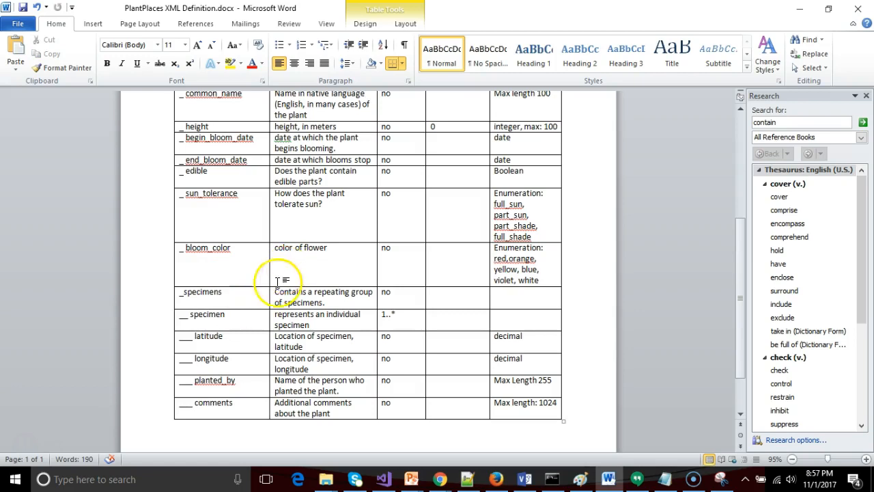
double_click(200, 292)
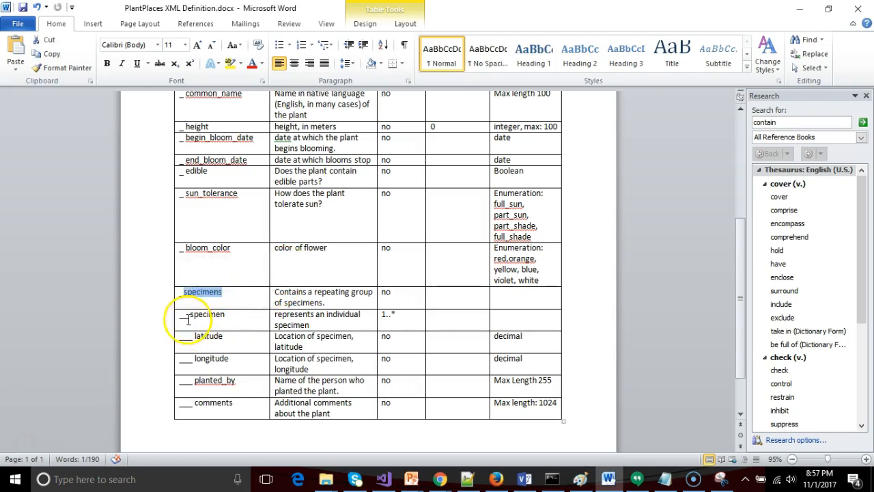
double_click(204, 314)
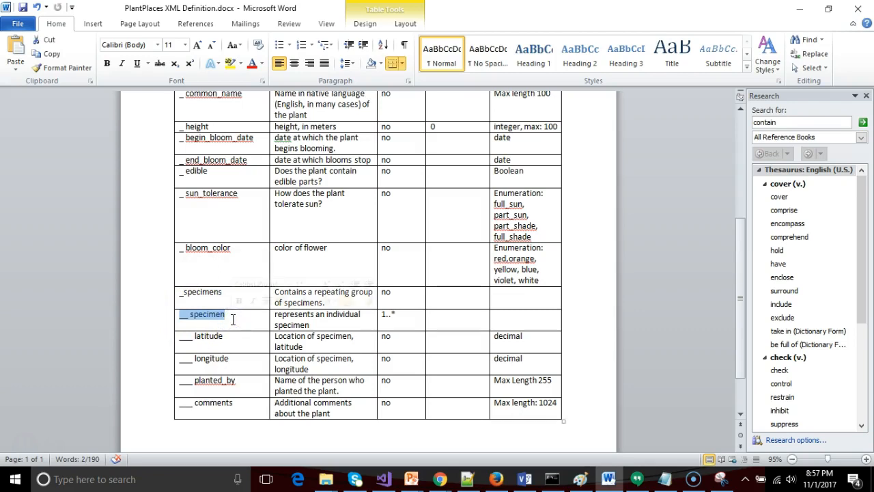
left_click(212, 357)
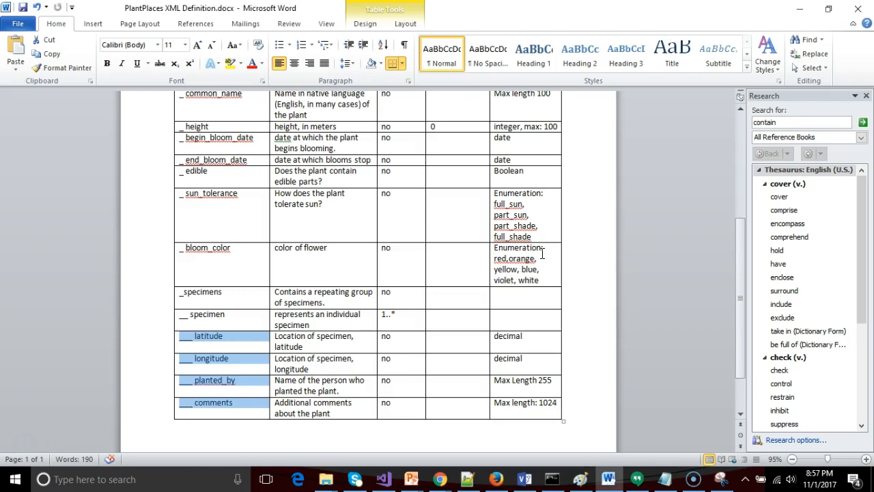
key("alt+tab")
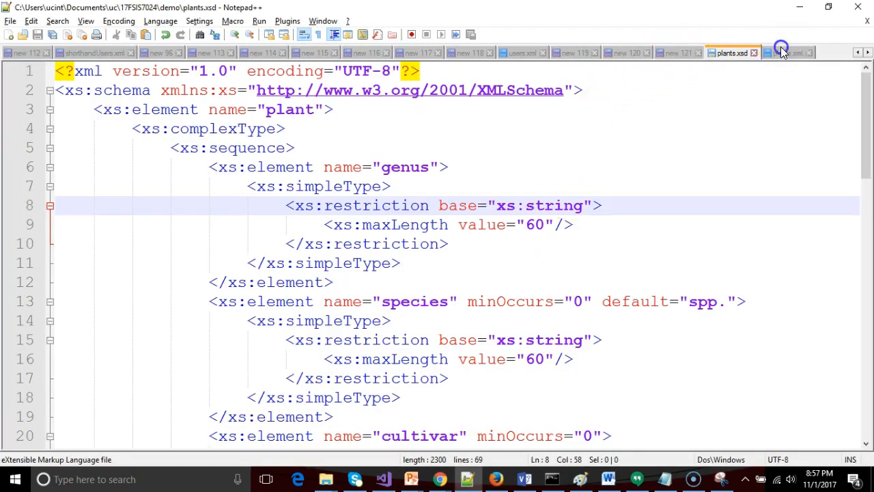
Step: In plants.xml, add a specimens element with a specimen child after bloom_color
left_click(787, 52)
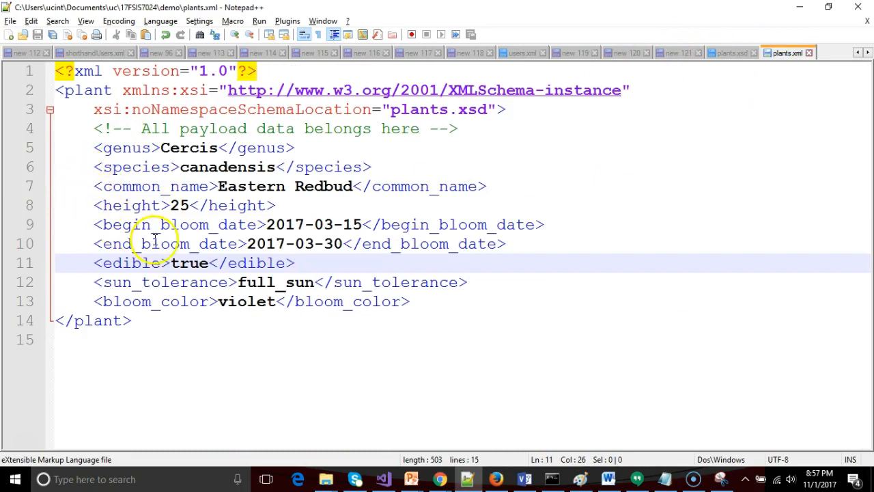
left_click(435, 302)
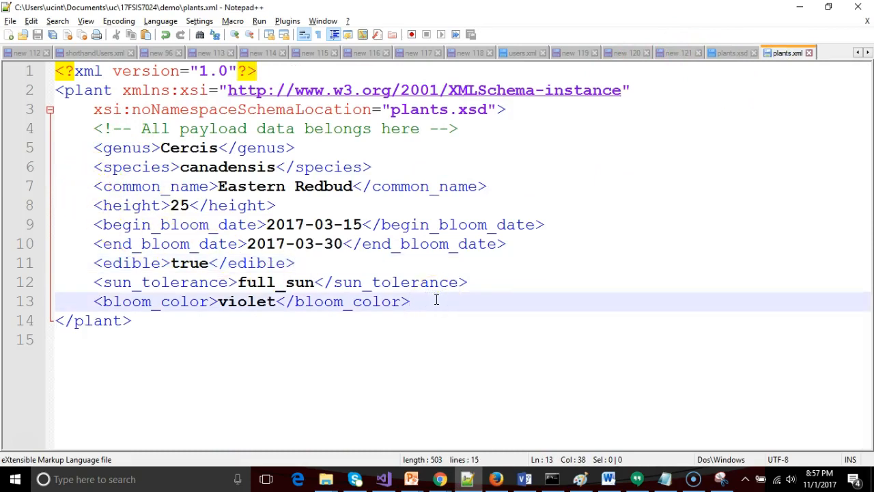
type("<specie")
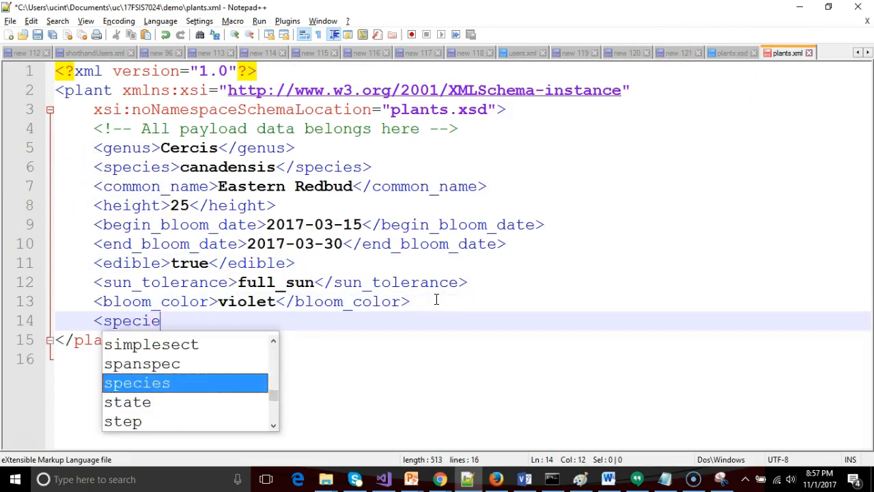
type("mens>")
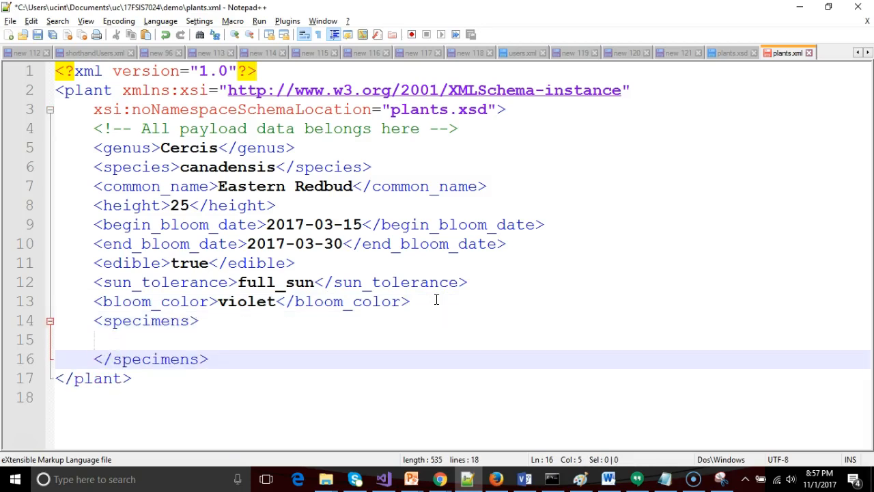
type("<speciem")
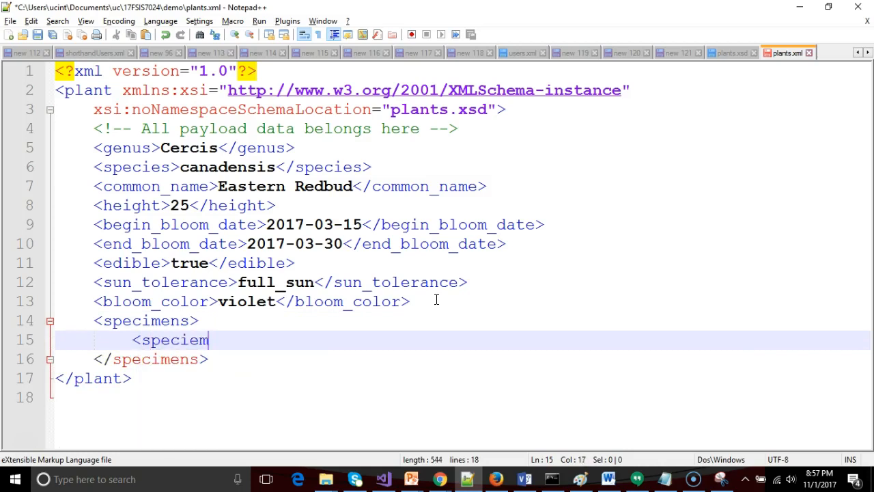
type(">")
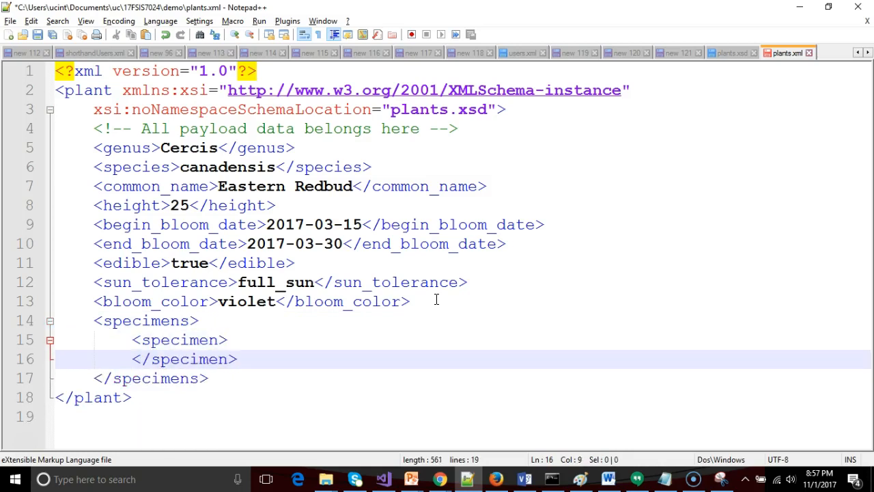
key("Enter")
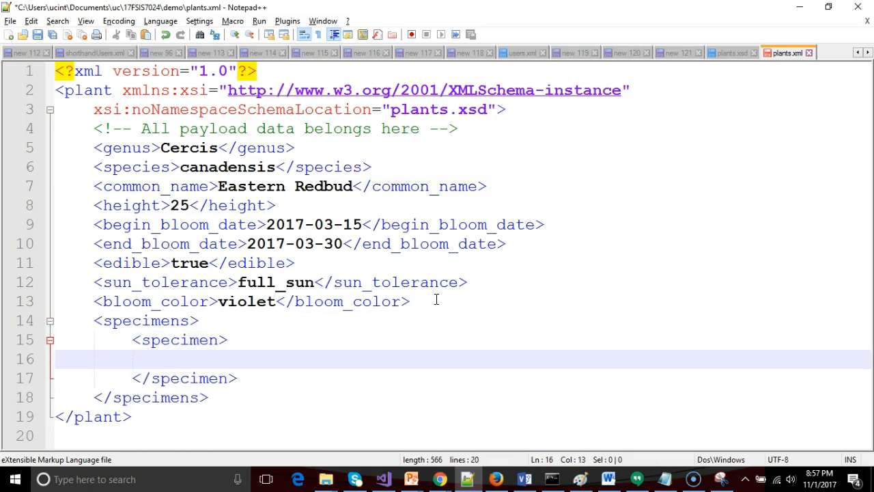
Step: Fill the specimen with empty latitude, longitude, planted_by and comments tags
type("<latitude></latitude>")
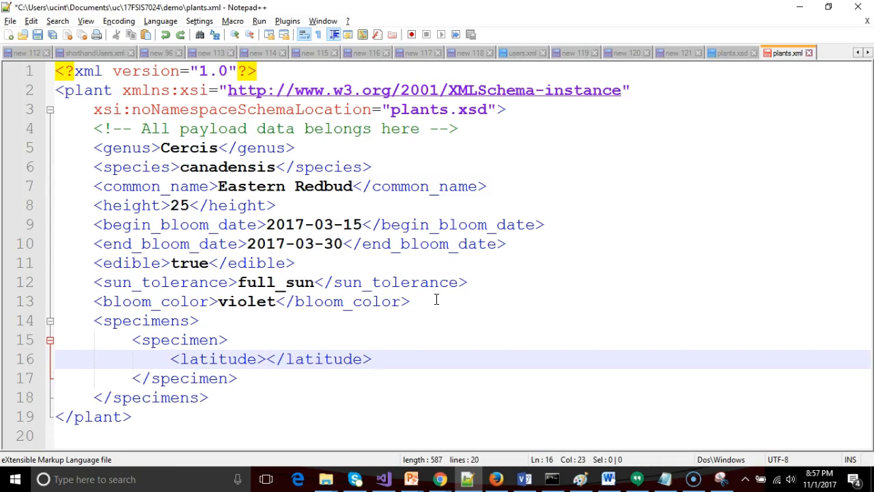
type("<longitude></longitude>")
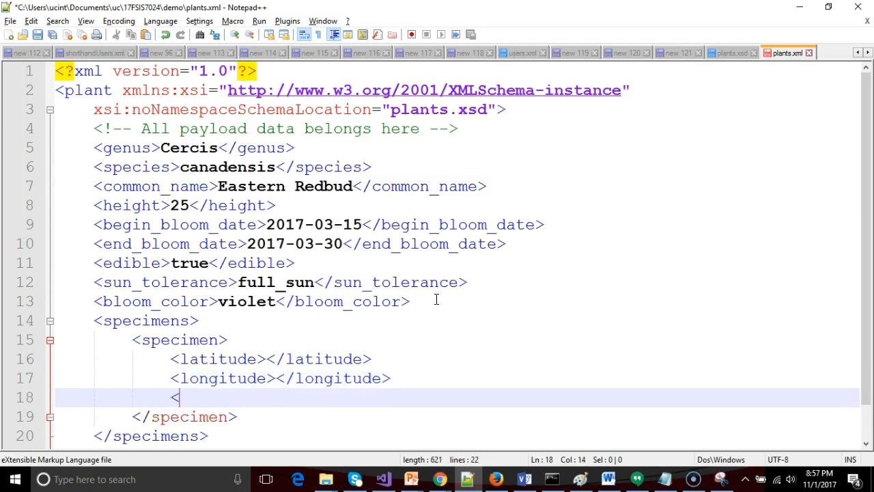
type("planted_by")
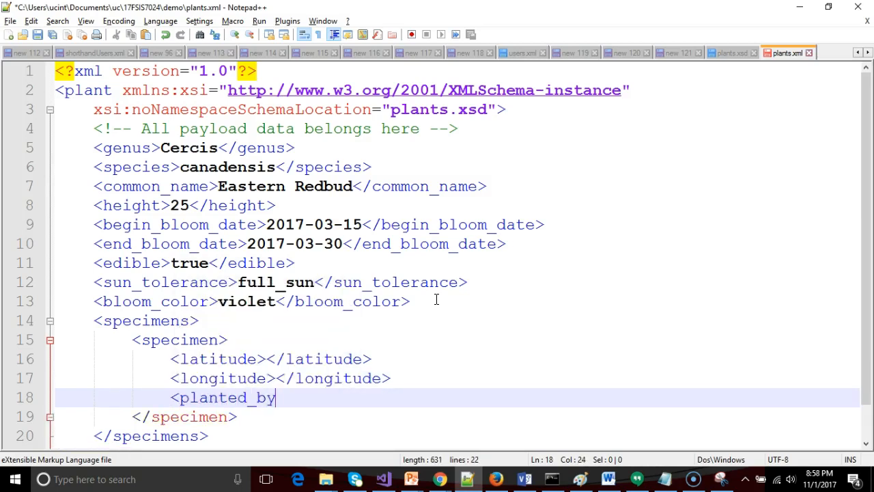
left_click(607, 478)
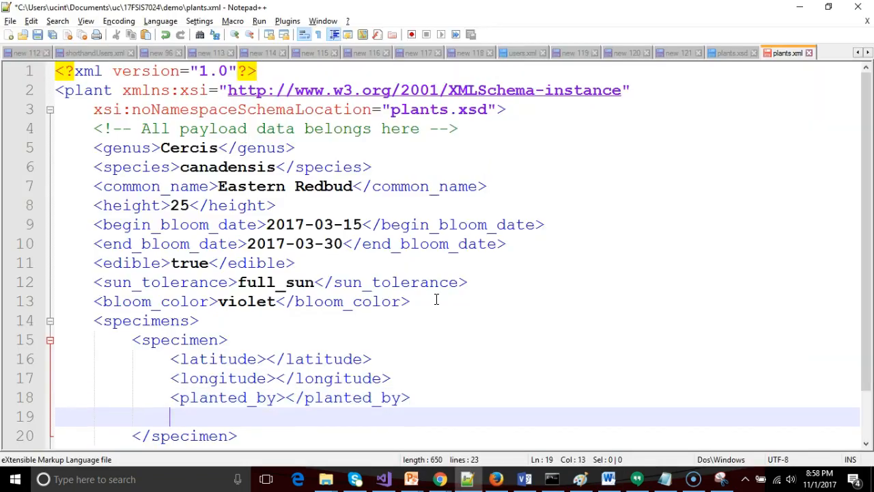
type("<comments></comments>")
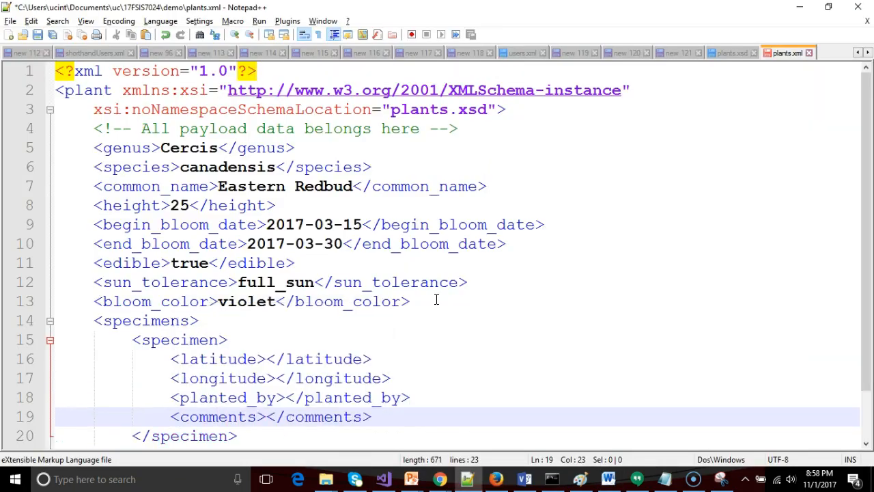
scroll("down", 3)
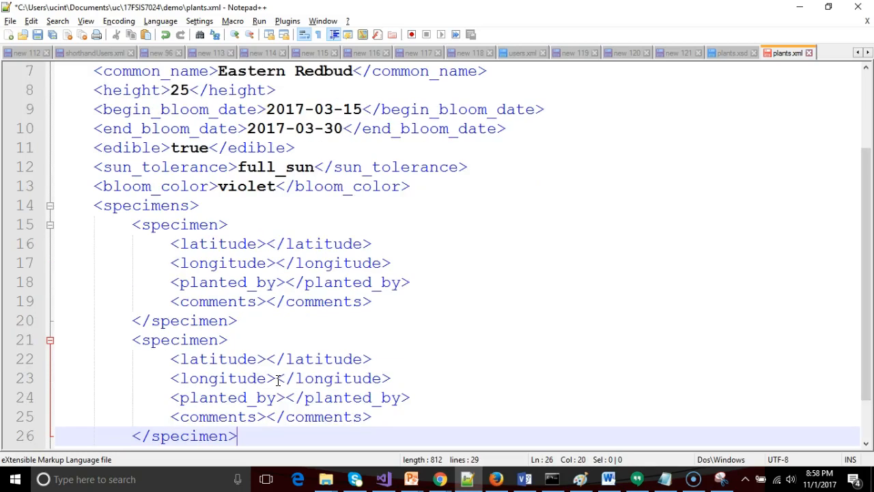
scroll("down", 3)
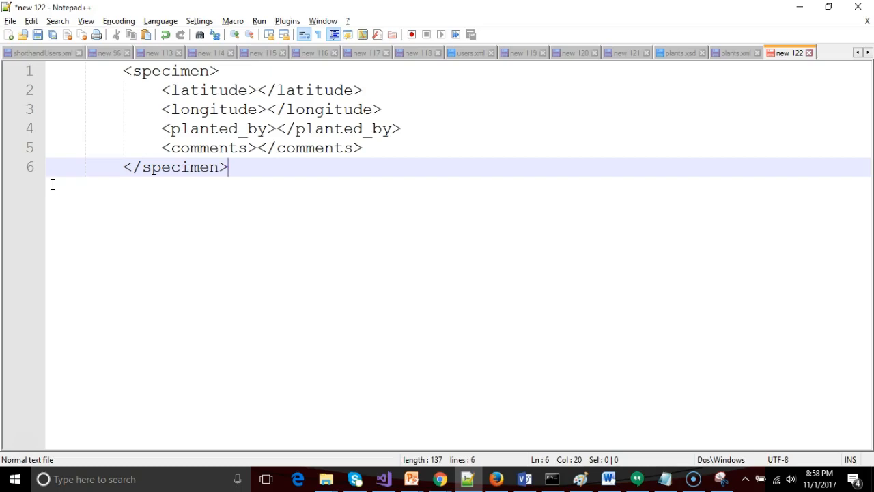
mouse_move(565, 126)
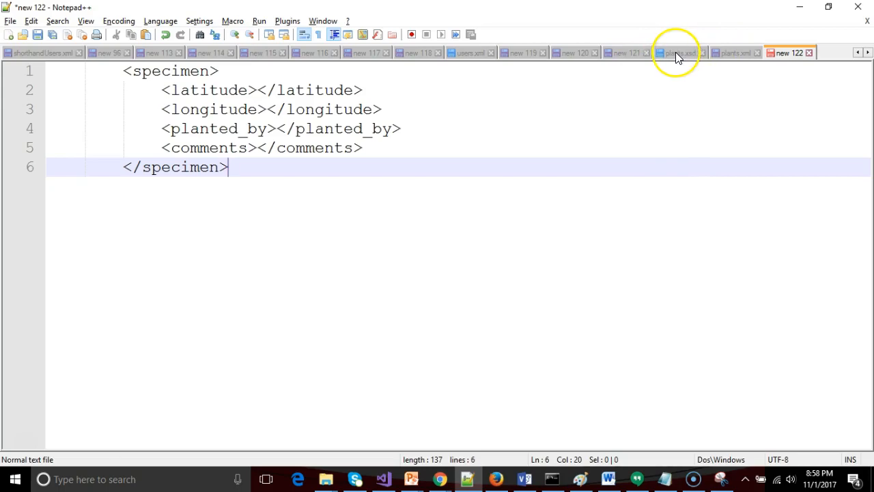
Step: Add <xs:complexType name="specimenType"> after the plant element in plants.xsd
left_click(680, 51)
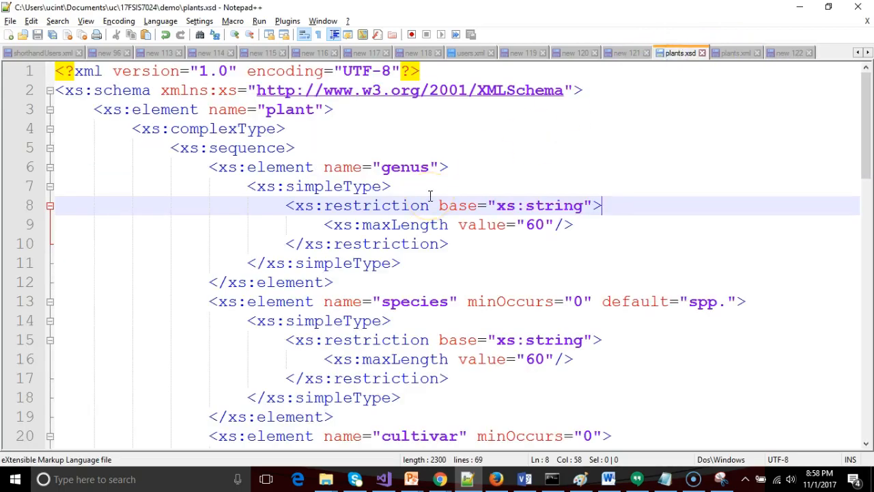
scroll("down", 3)
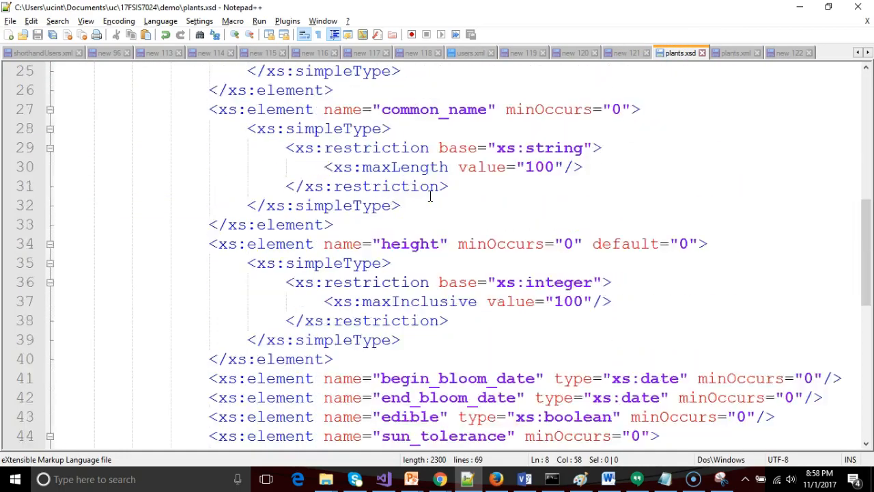
scroll("down", 3)
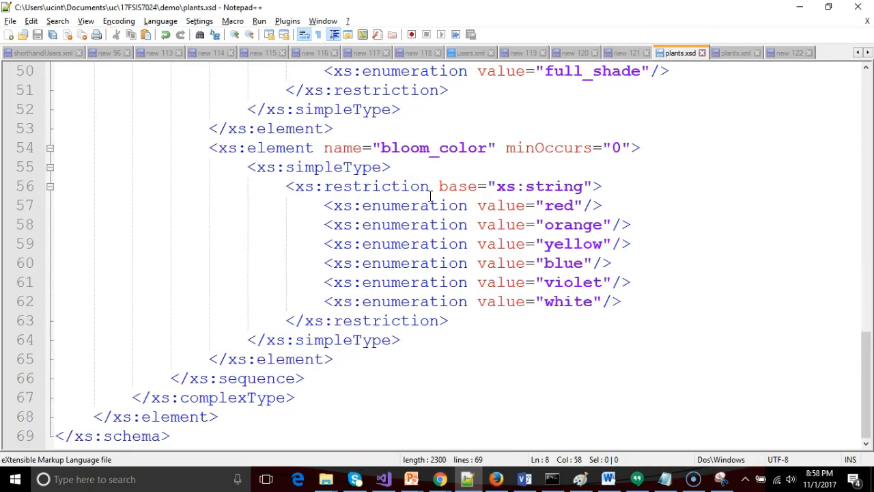
mouse_move(352, 317)
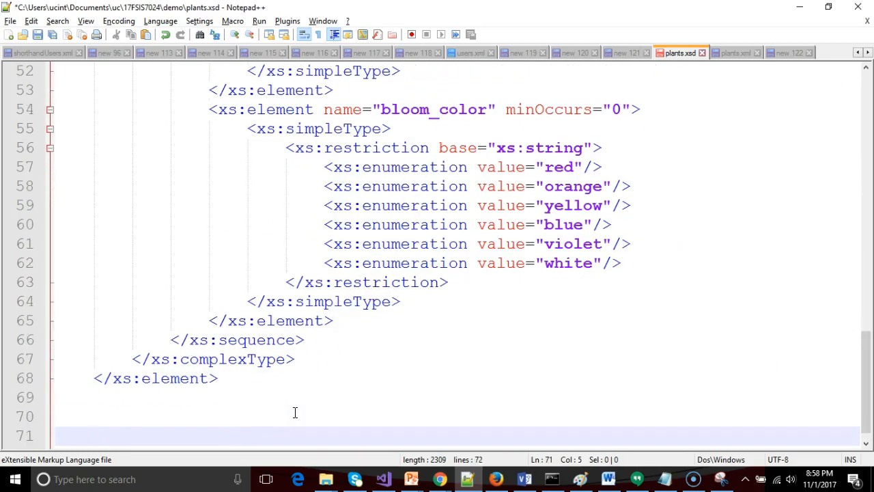
scroll("down", 3)
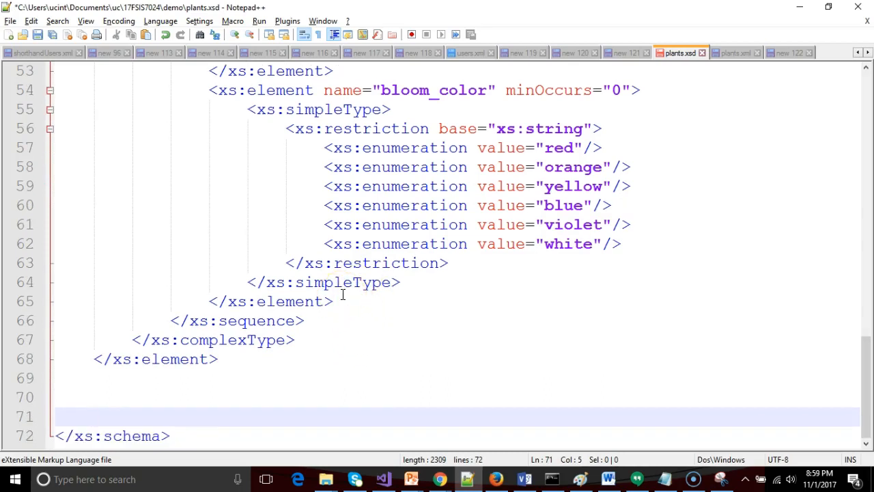
type("<")
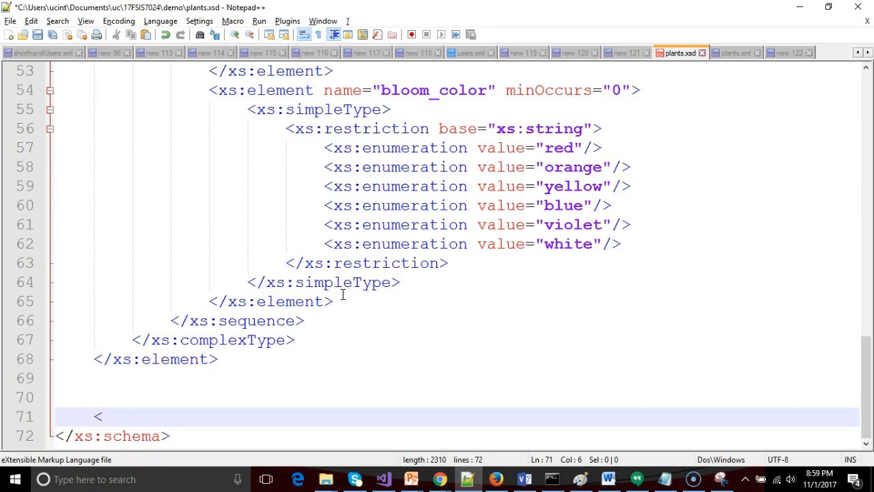
left_click(786, 52)
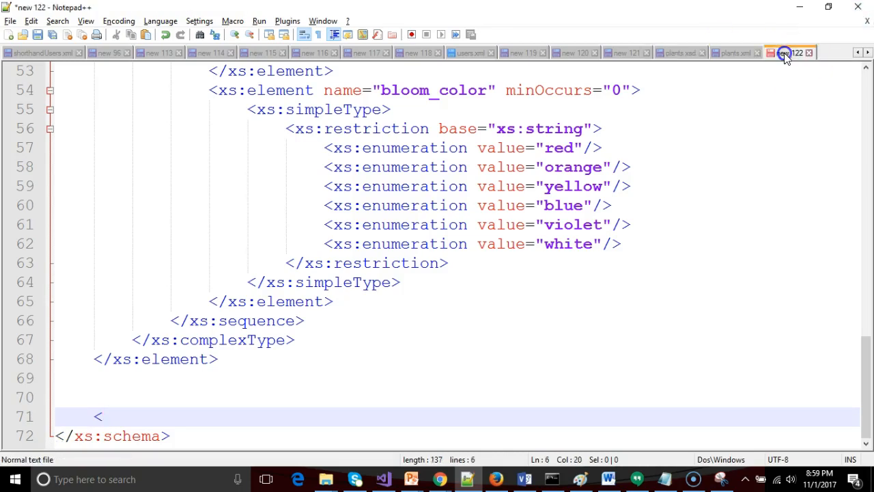
left_click(680, 52)
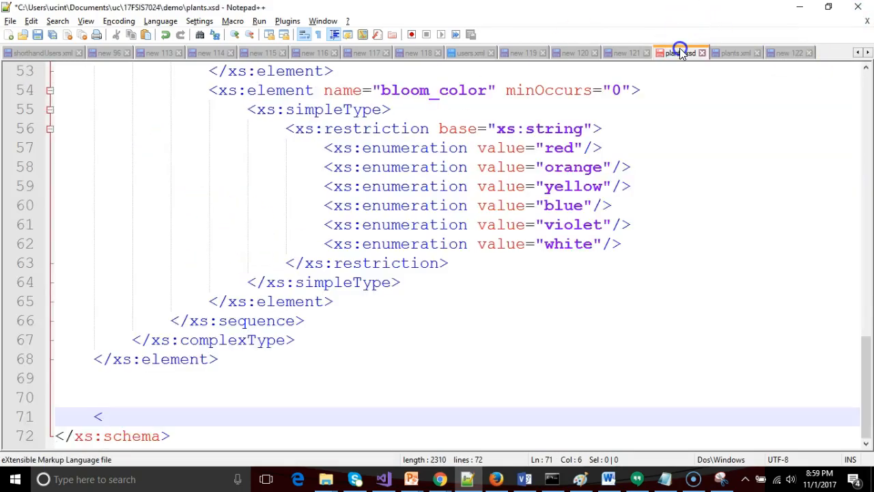
type("xs:element")
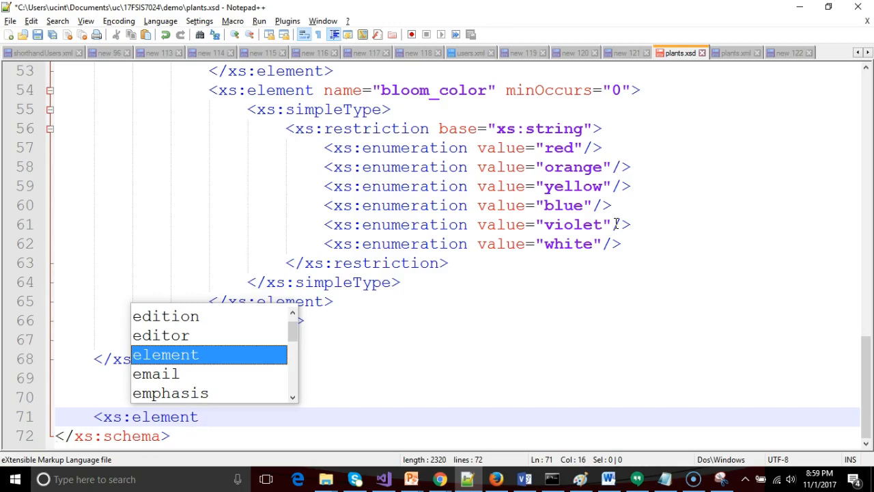
left_click(165, 354)
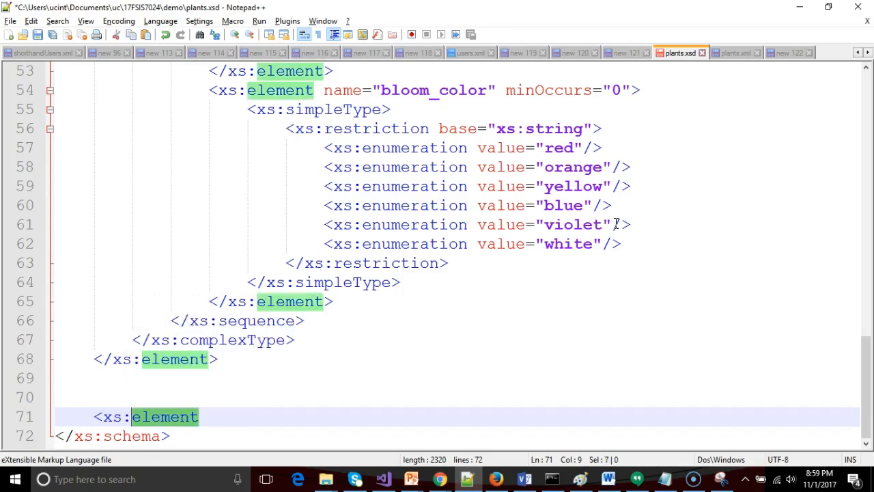
type("complexTyp")
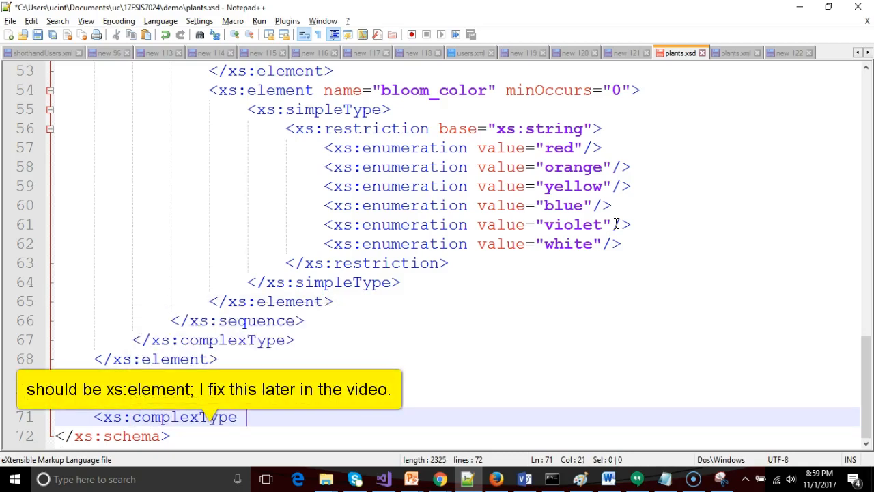
type("name=")
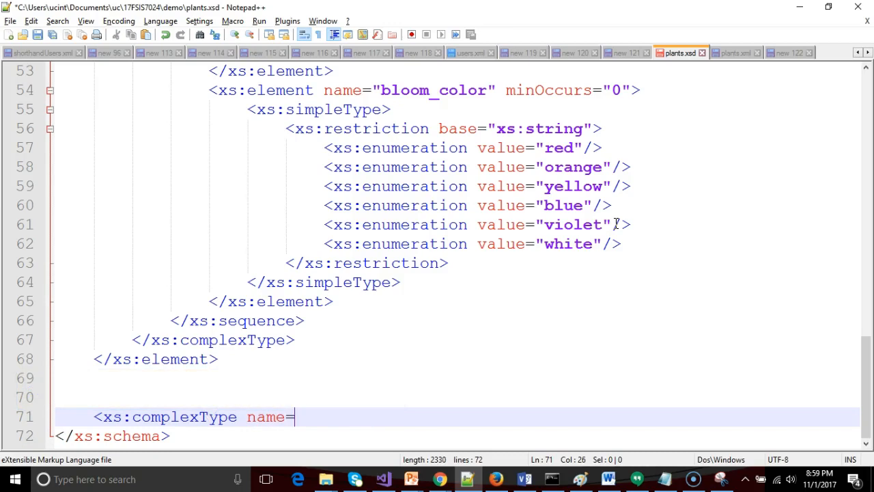
type("\"specimenType\">")
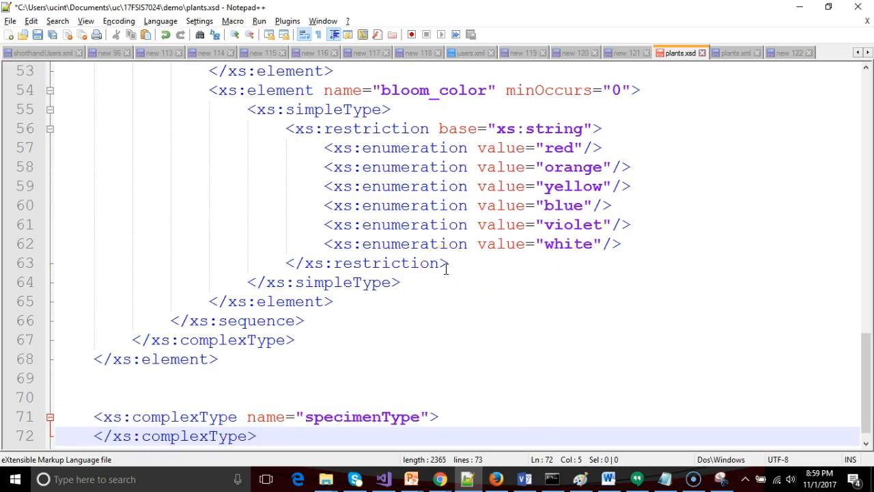
Step: Review the edible and sun_tolerance declarations and the new specimenType block
scroll("up", 3)
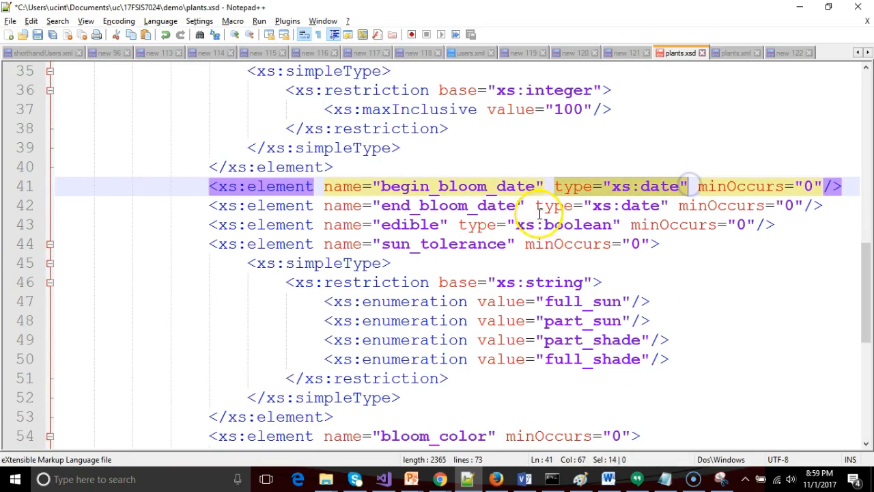
left_click(539, 224)
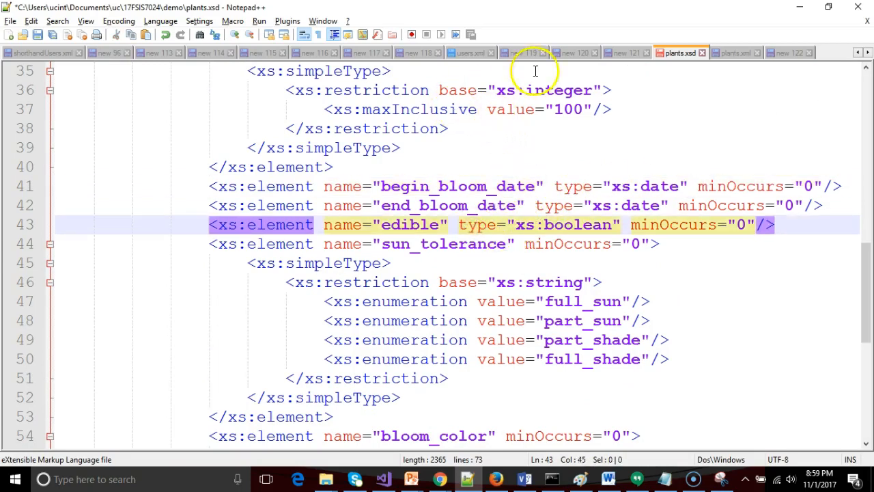
left_click(600, 282)
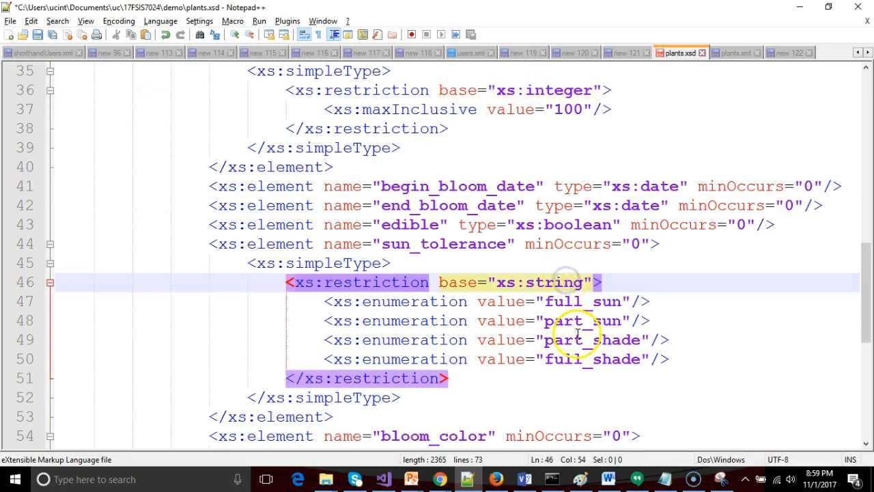
scroll("down", 3)
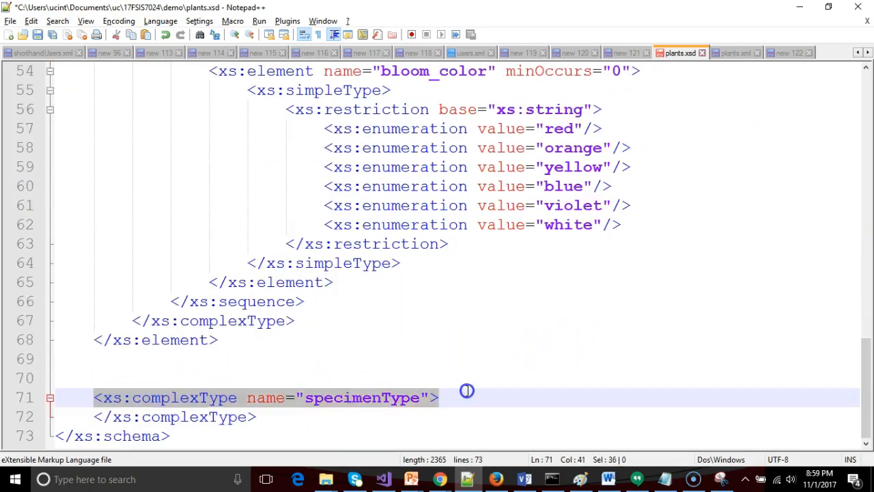
left_click(393, 398)
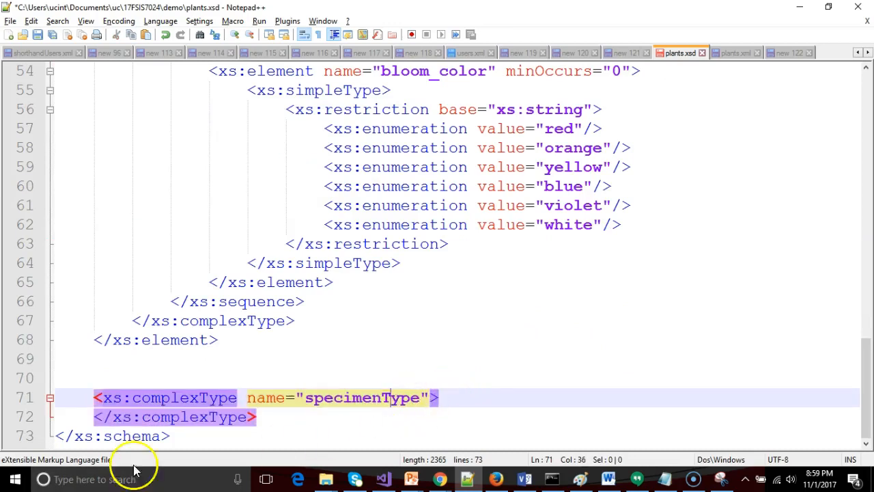
mouse_move(473, 367)
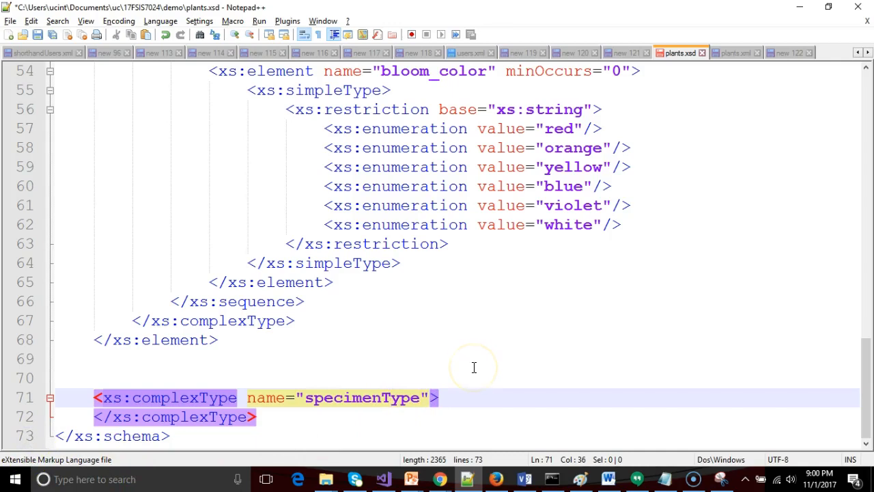
left_click(734, 52)
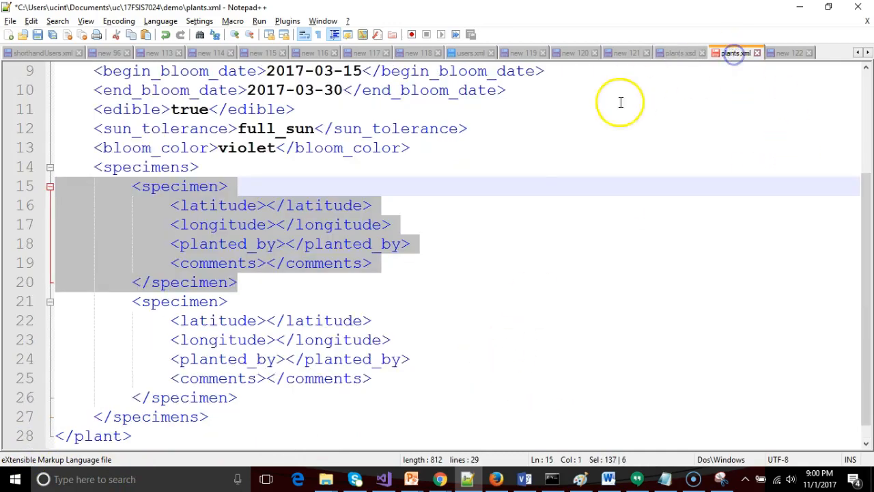
mouse_move(208, 218)
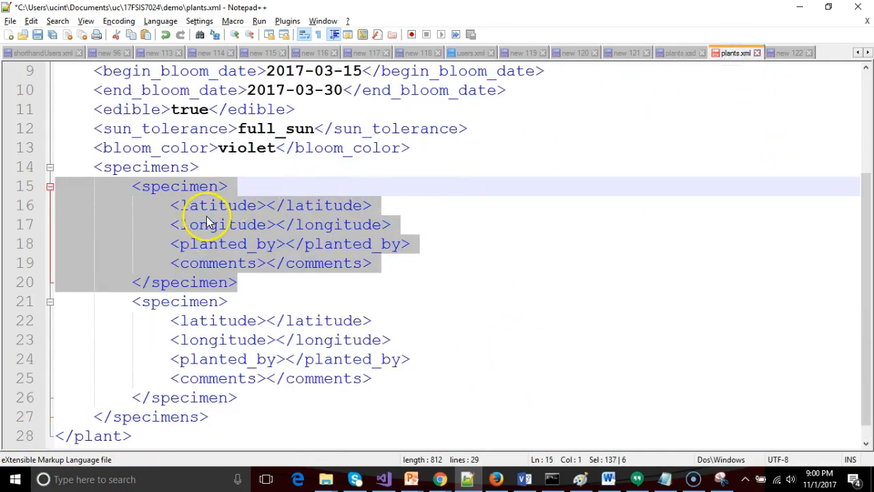
mouse_move(652, 71)
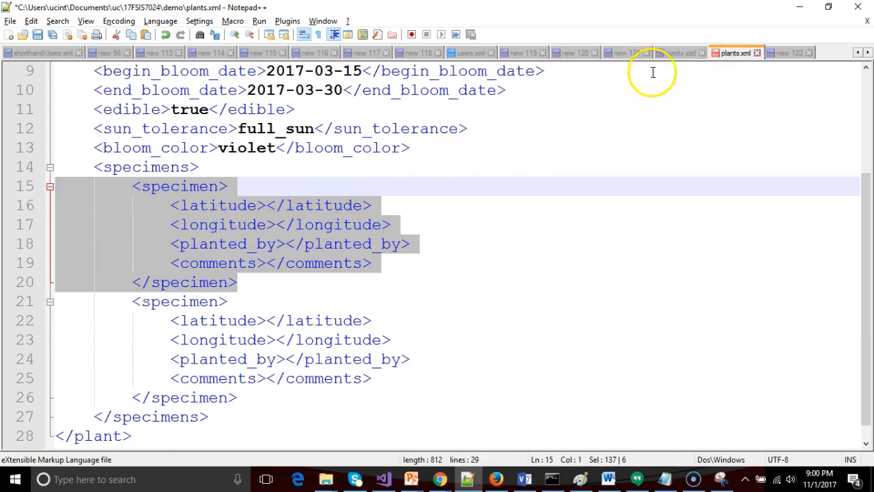
left_click(680, 52)
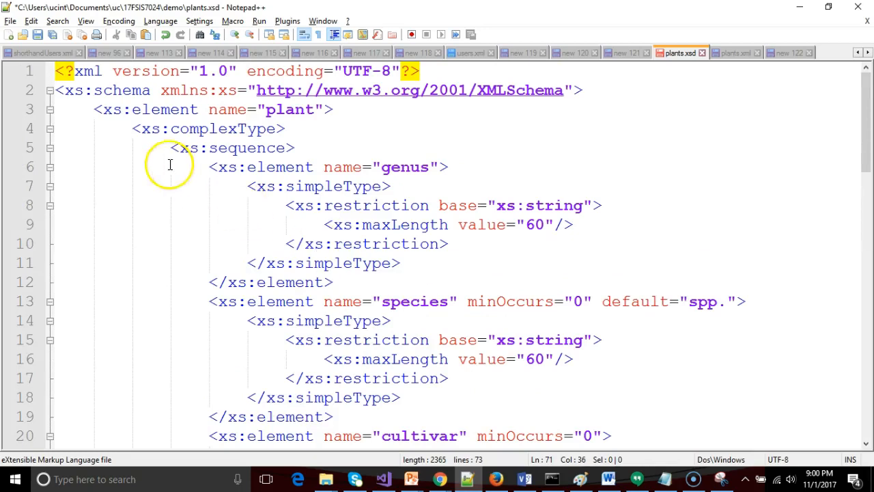
mouse_move(139, 135)
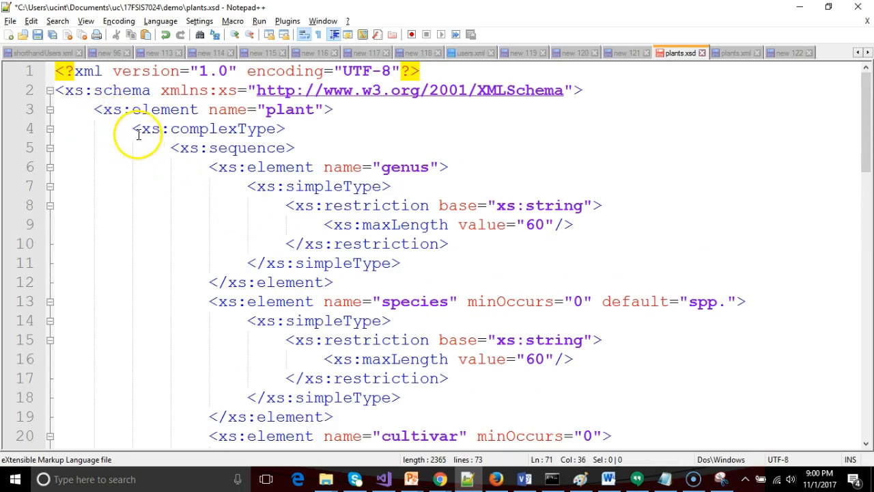
left_click(301, 148)
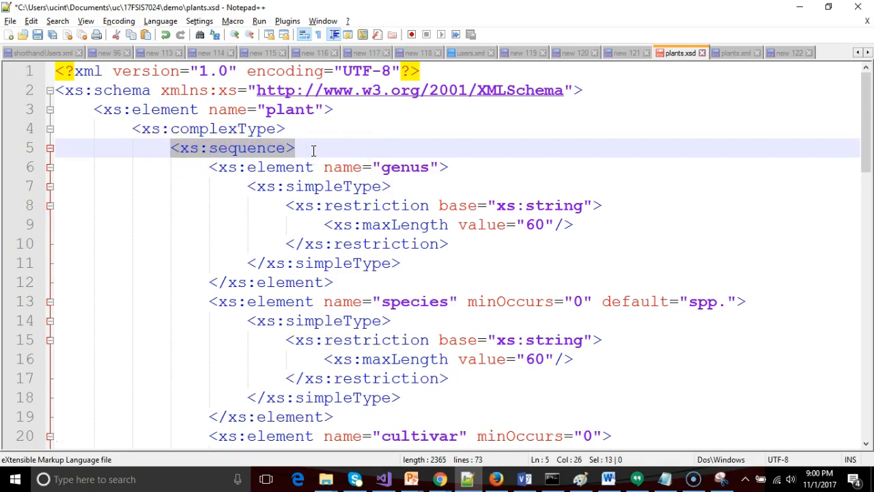
mouse_move(254, 169)
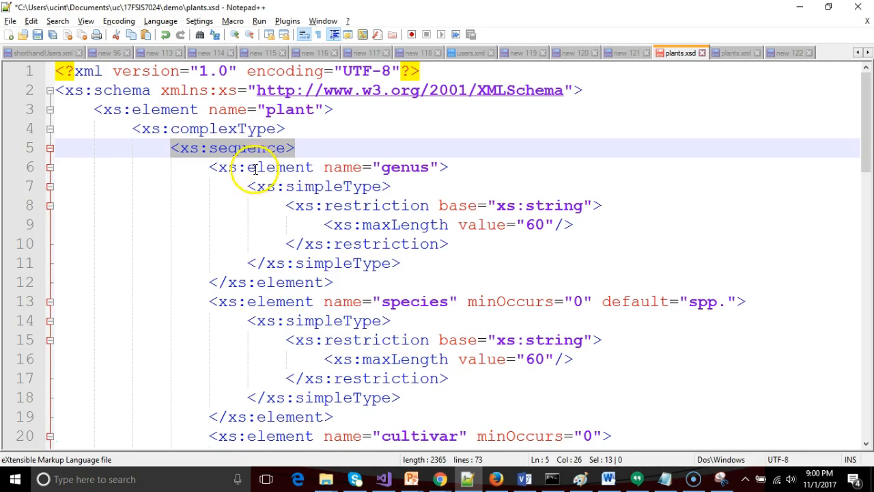
mouse_move(314, 217)
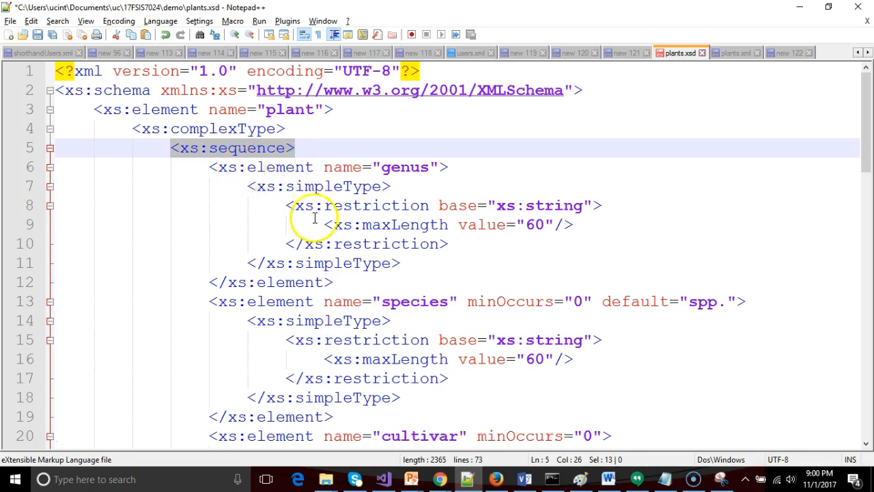
scroll("down", 3)
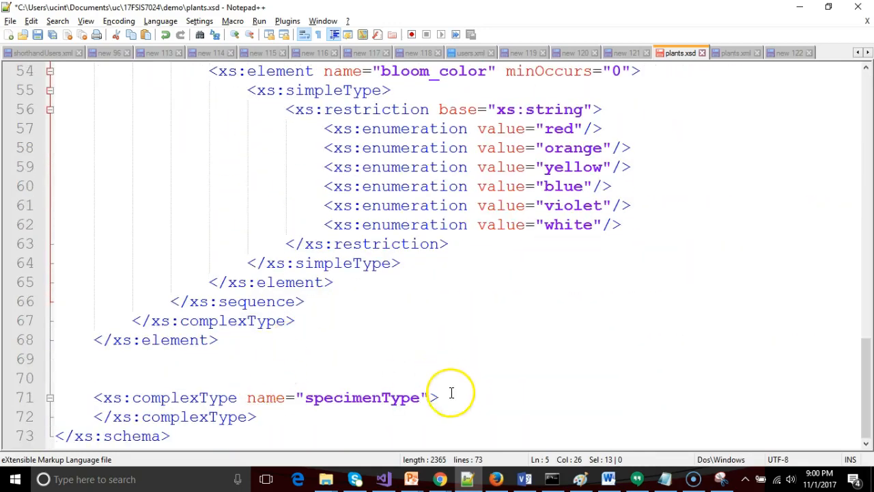
Step: Inside specimenType's sequence, declare a latitude element of type xs:decimal
type("<")
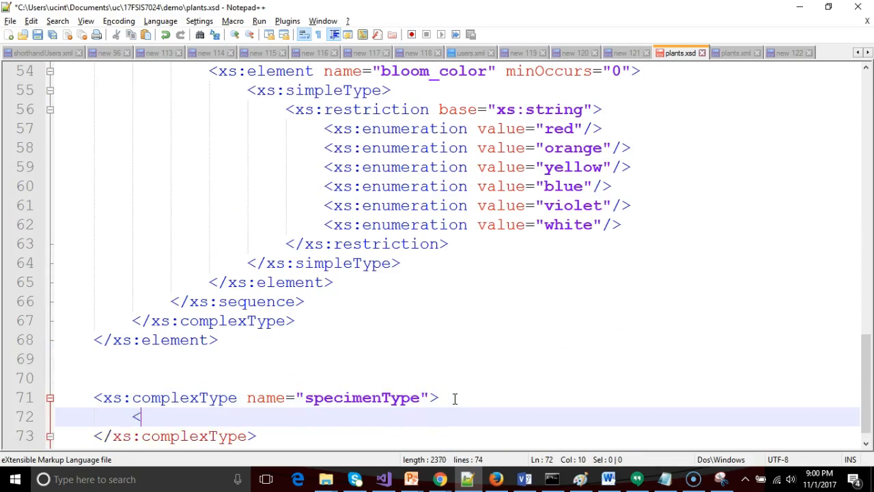
type("xs:sequence>")
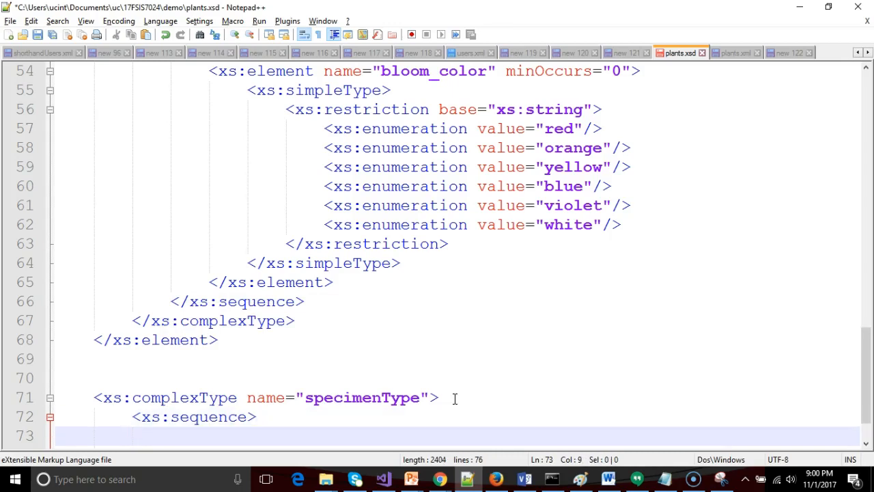
type("xs:element")
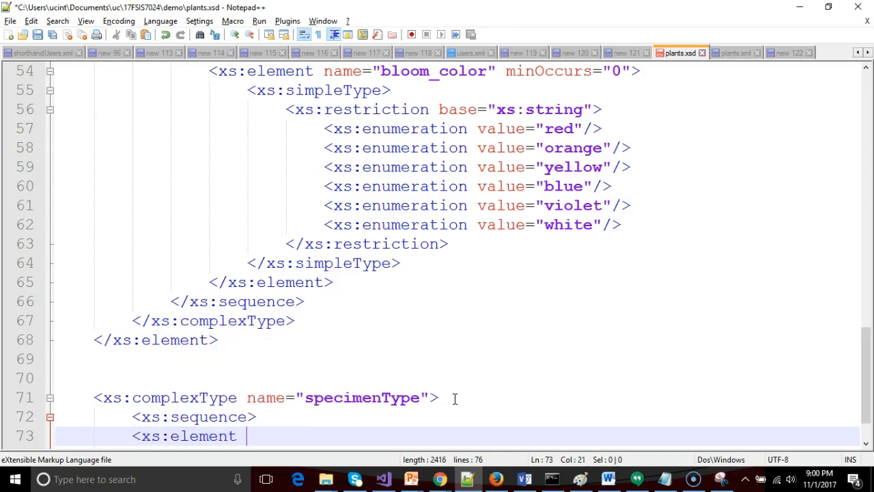
type("nam")
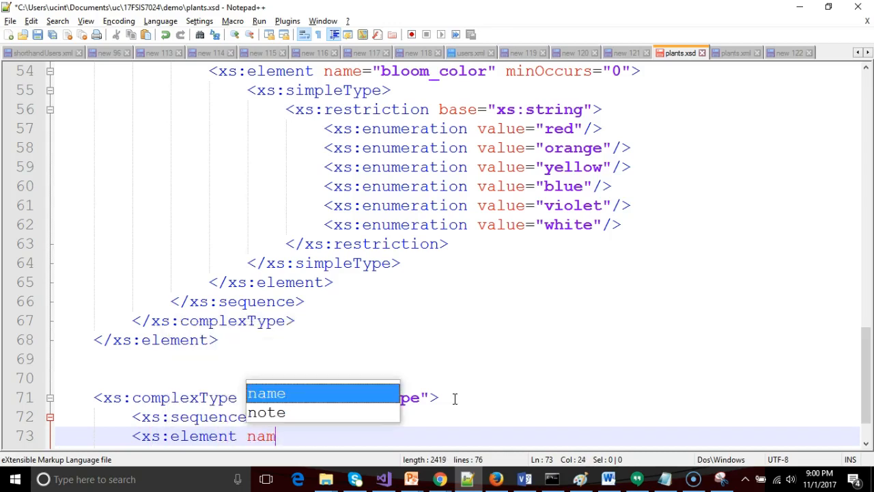
left_click(606, 478)
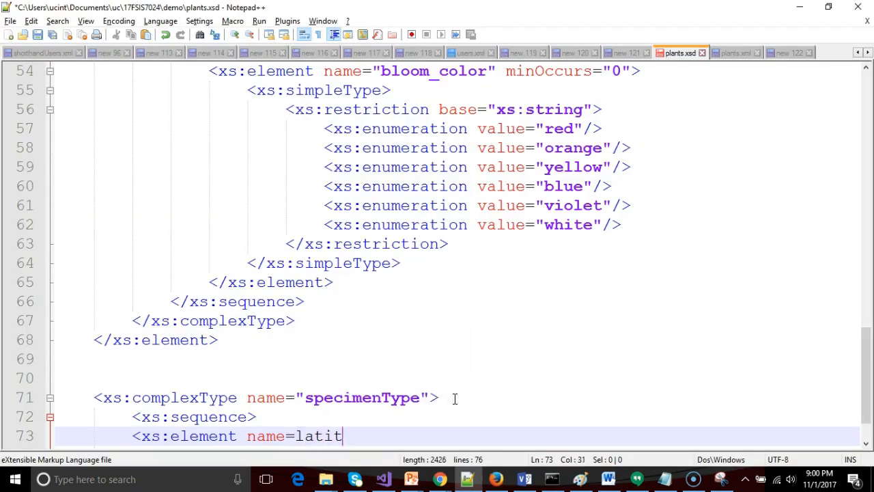
key("BackSpace")
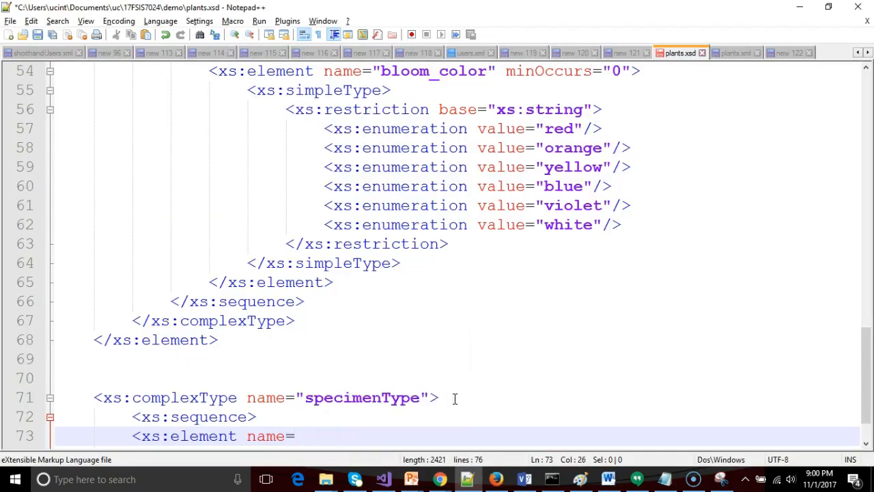
type("lati")
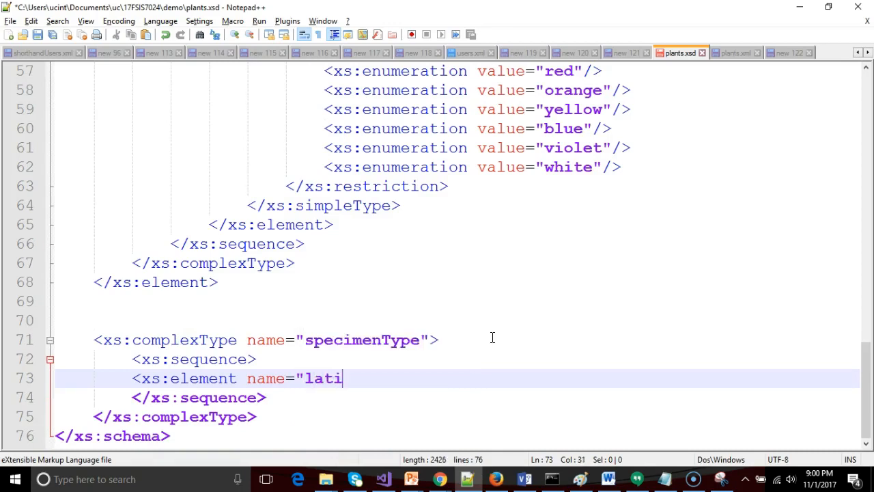
type("tude\"")
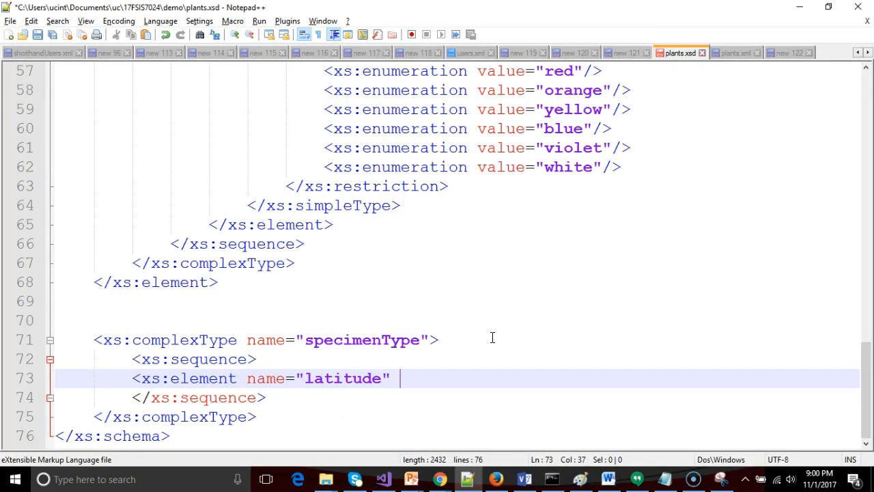
type("xs:type=")
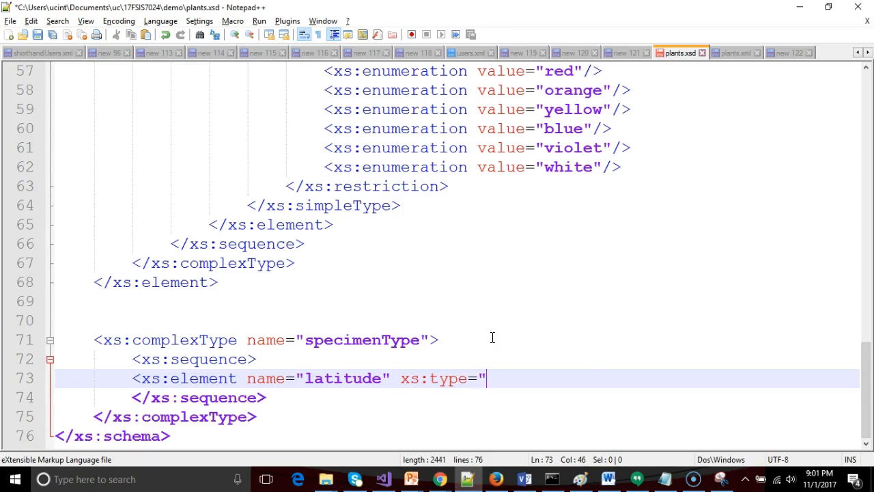
Step: Look up bloom_color's minOccurs attribute to reuse it for latitude
scroll("up", 3)
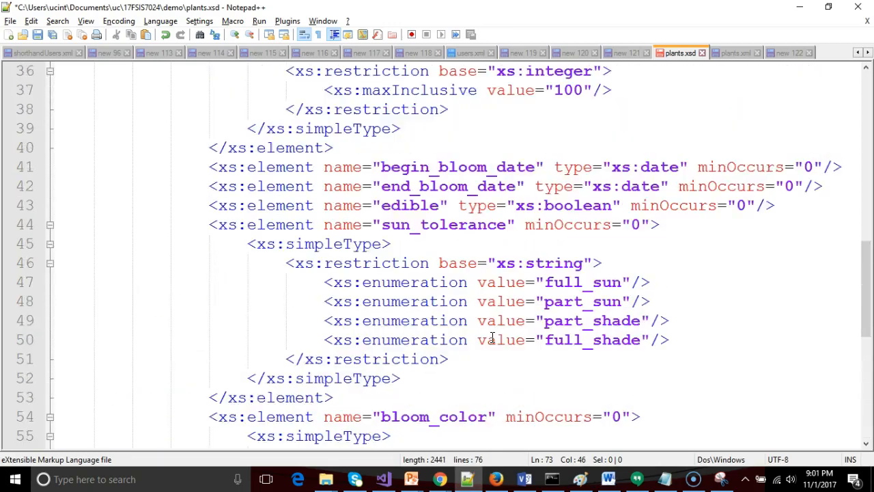
scroll("down", 3)
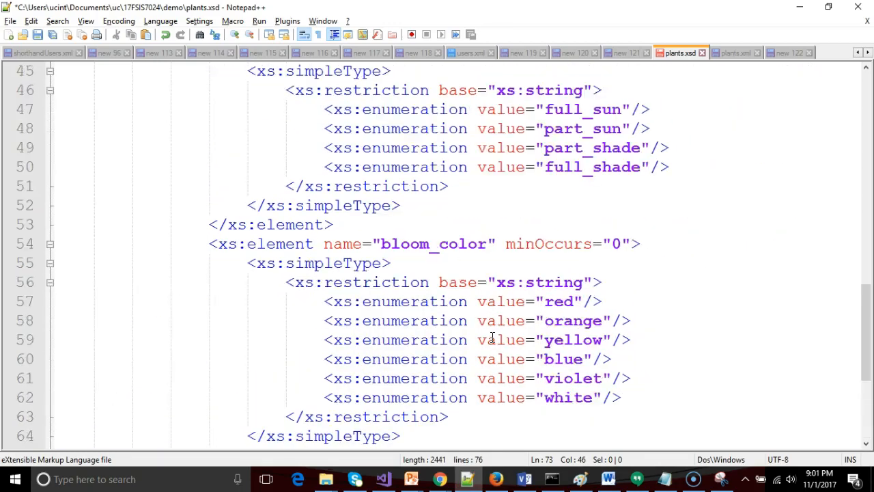
scroll("down", 3)
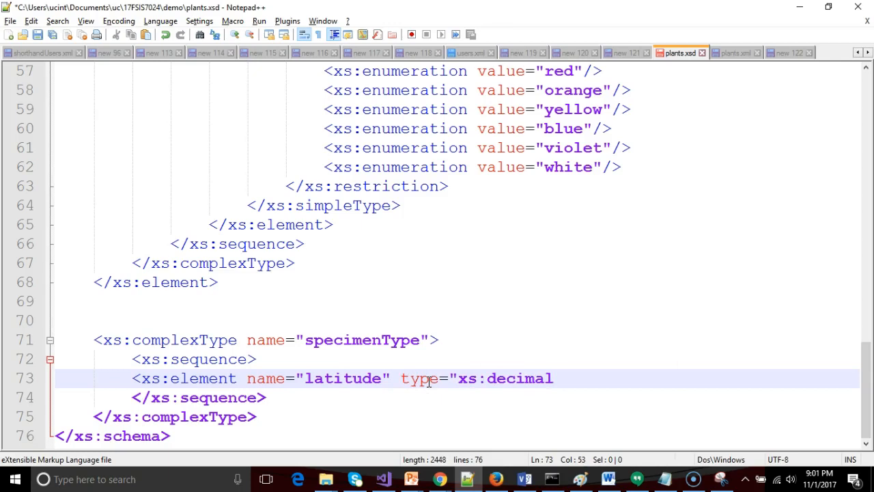
scroll("up", 3)
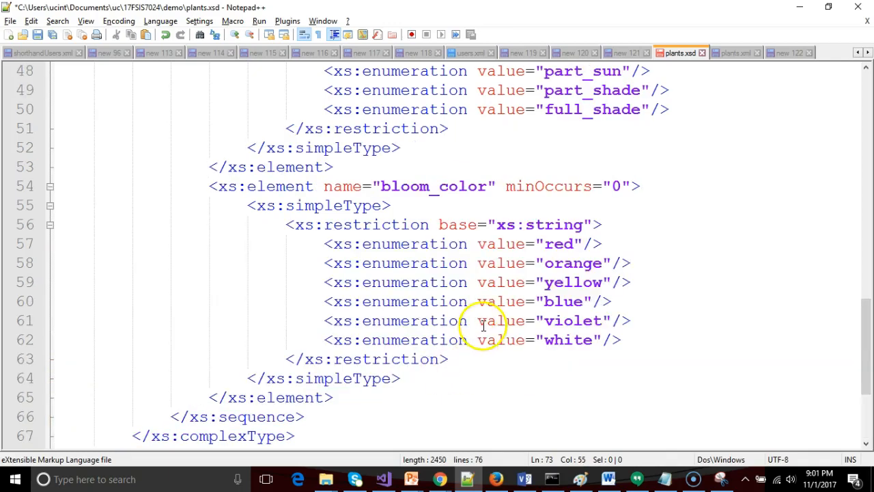
left_click(505, 186)
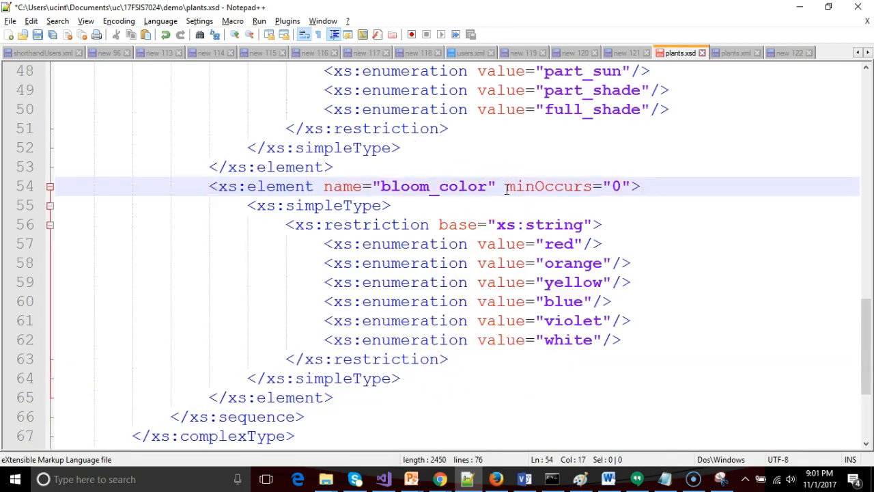
double_click(519, 186)
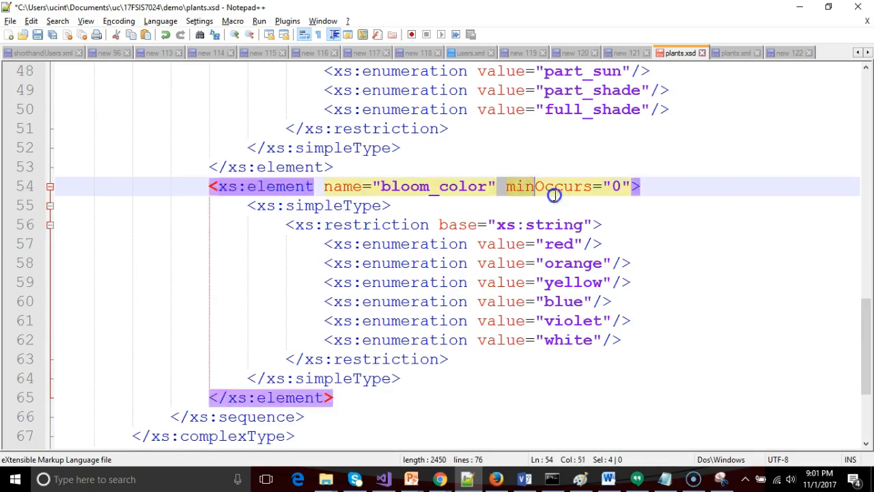
scroll("down", 3)
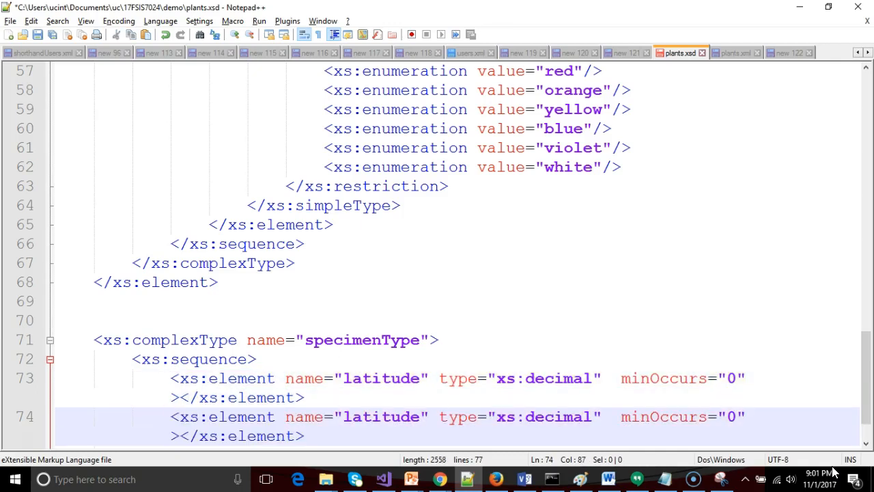
Step: Make latitude optional and self-closing, then duplicate it as a longitude element
scroll("down", 3)
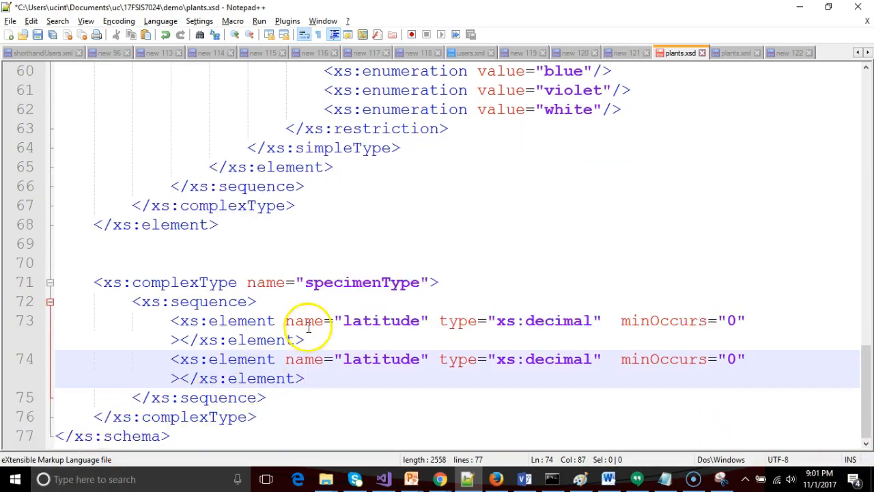
mouse_move(176, 379)
type("/")
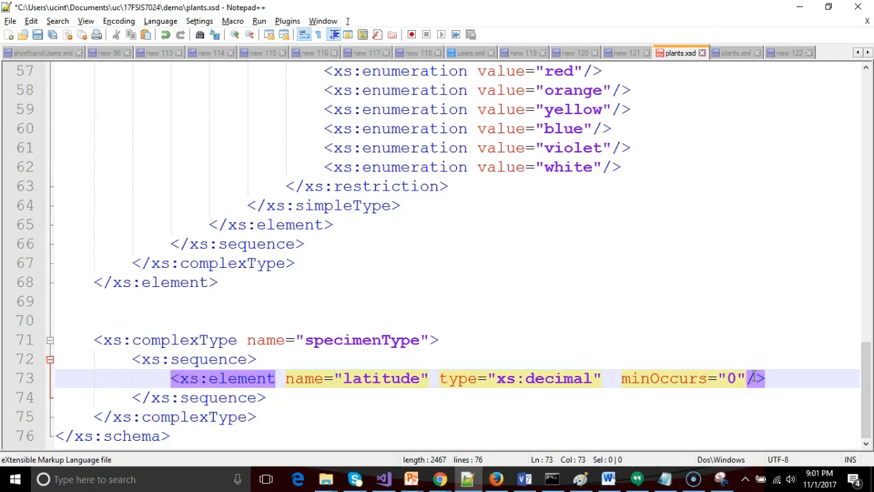
left_click(753, 378)
type("<xs:element name=\"long\" type=\"xs:decimal\"  minOccurs=\"0\"/>")
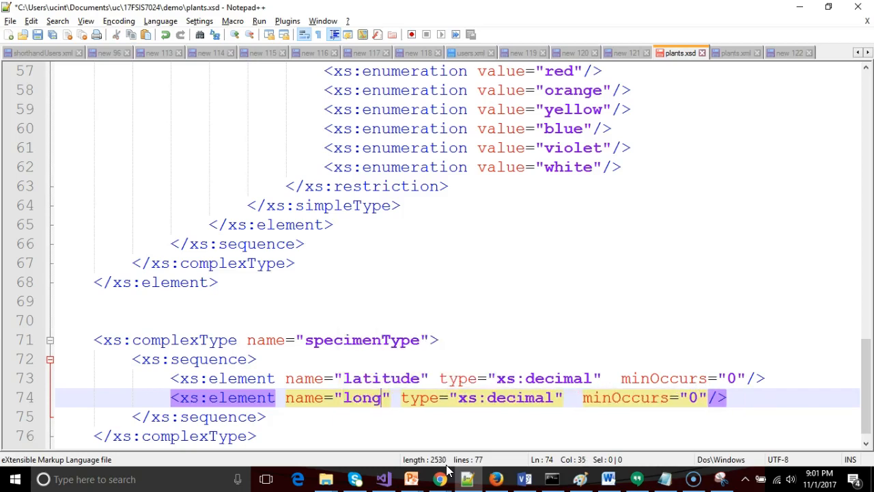
type("itude")
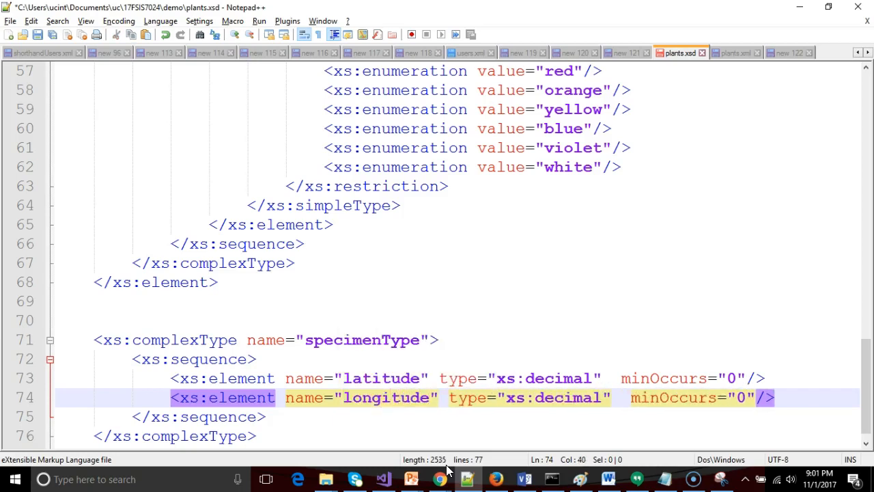
left_click(606, 477)
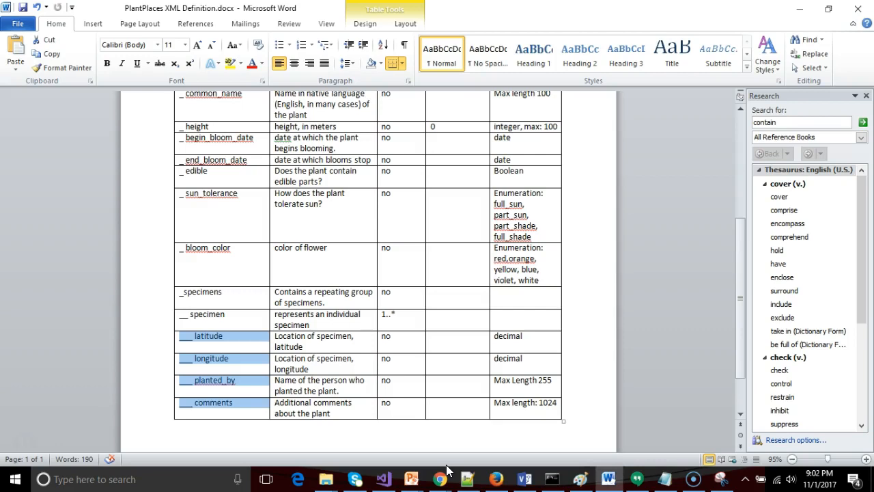
Step: Copy the genus string element block and paste it twice after longitude in specimenType
left_click(466, 478)
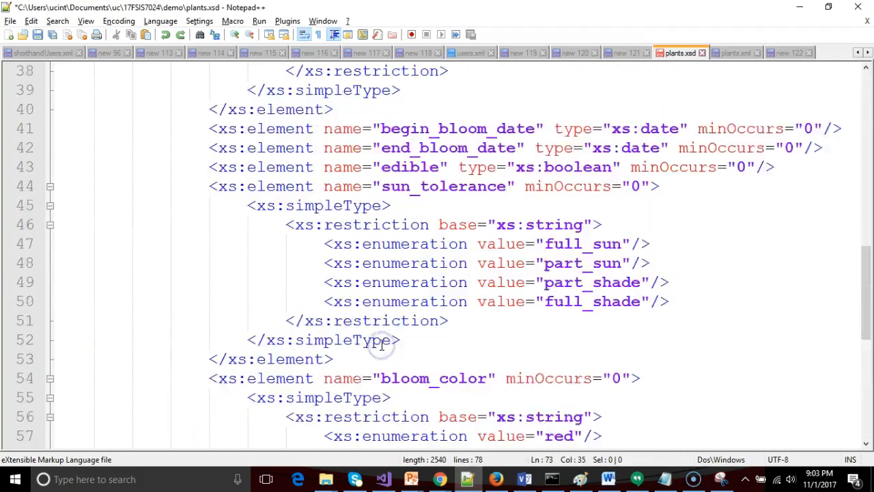
scroll("up", 3)
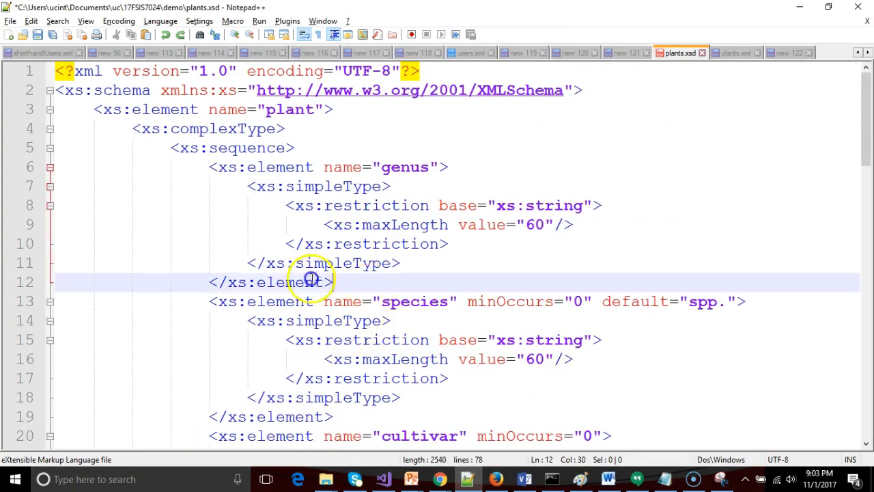
left_click(49, 166)
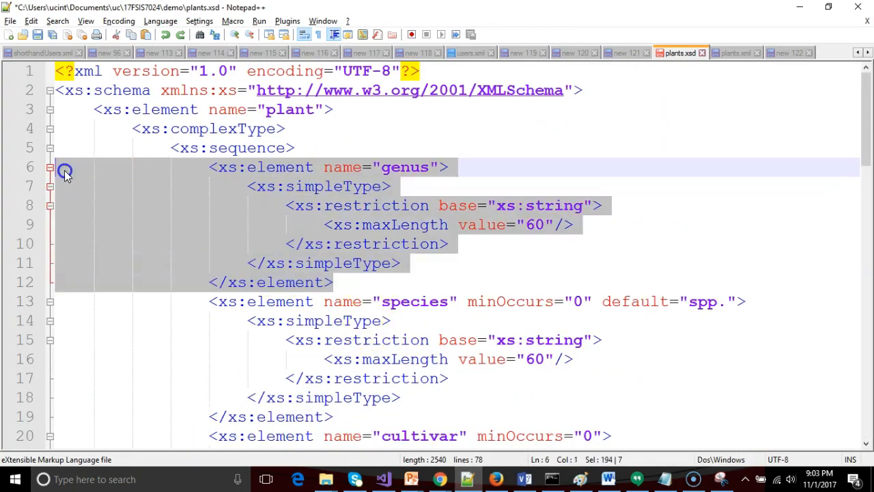
scroll("down", 3)
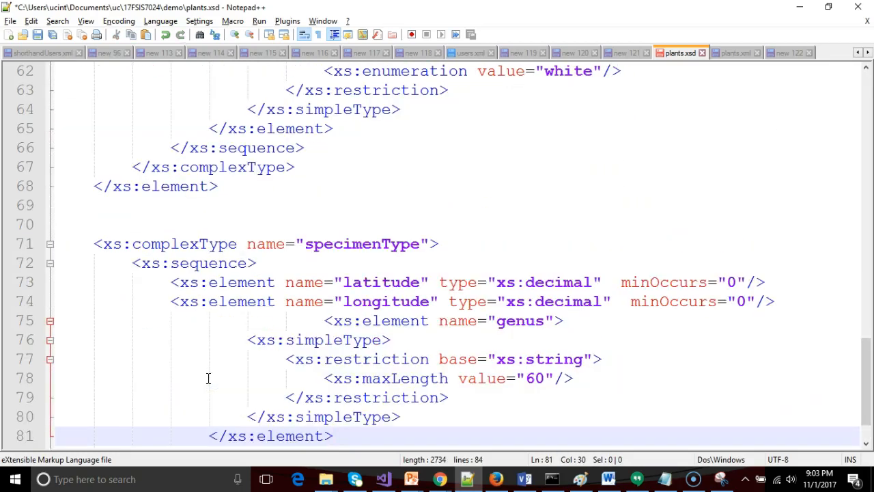
left_click(181, 319)
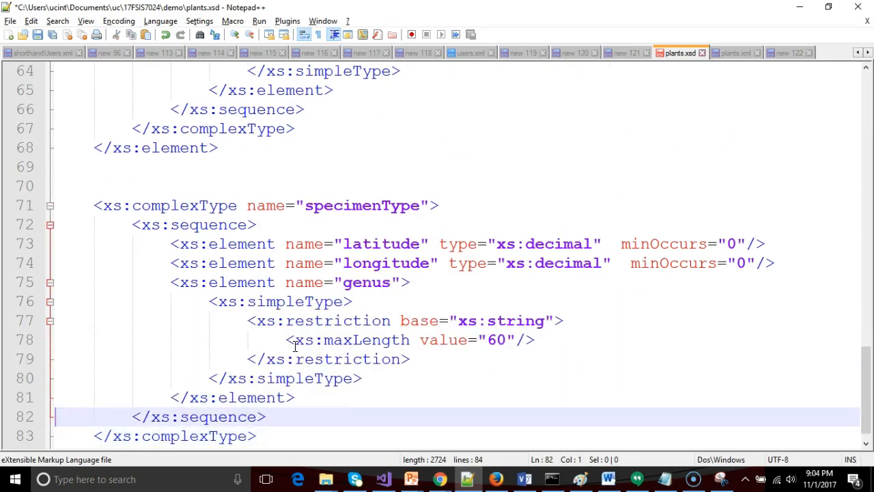
left_click(301, 397)
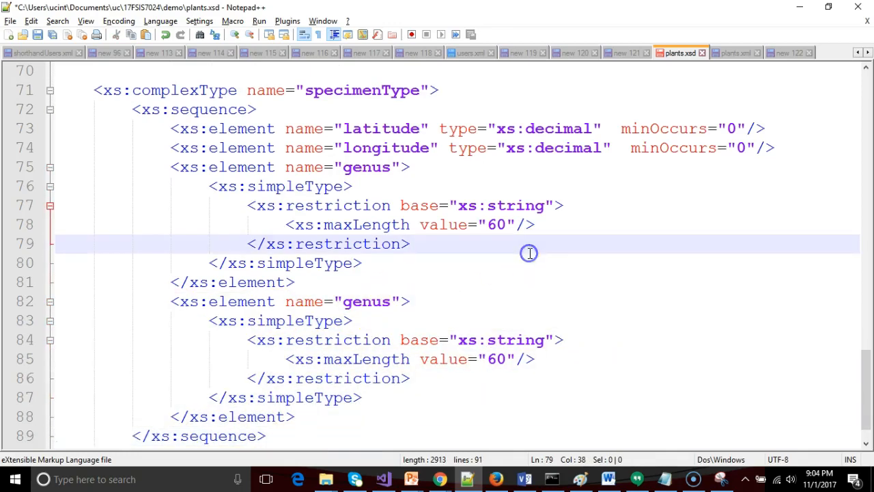
mouse_move(382, 205)
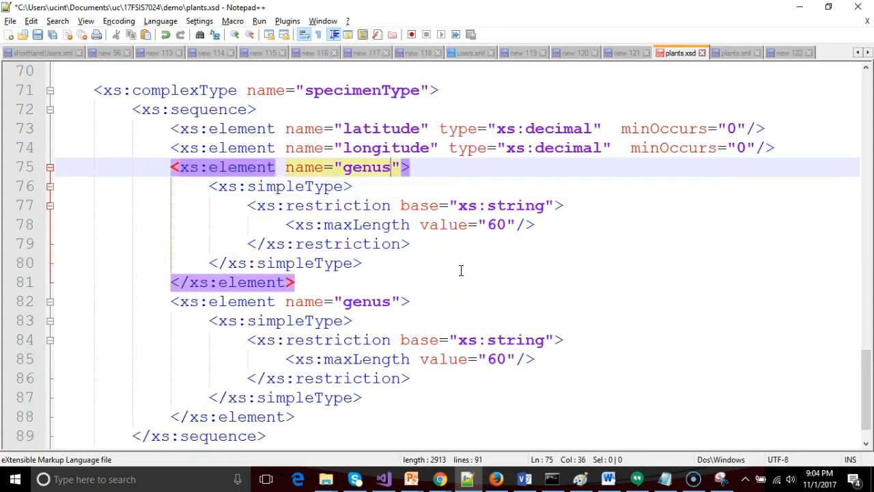
Step: Rename the copies to planted_by (maxLength 255) and comments (maxLength 1024)
type("planted")
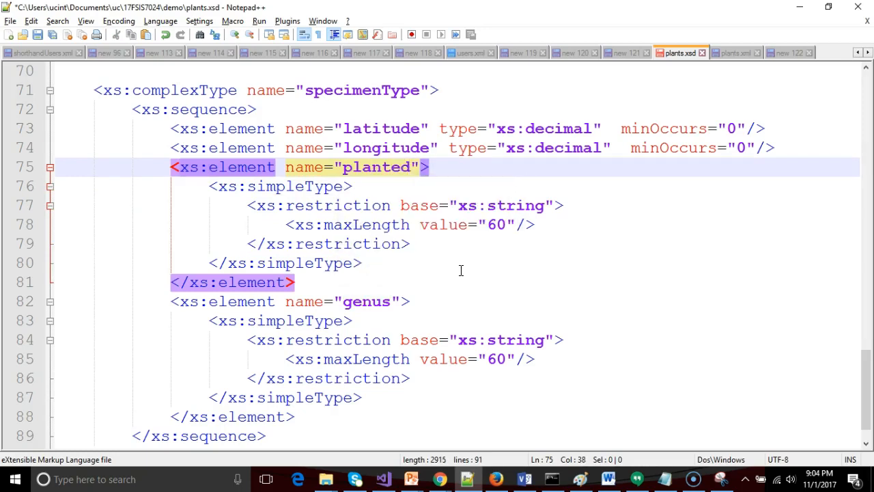
type("_by")
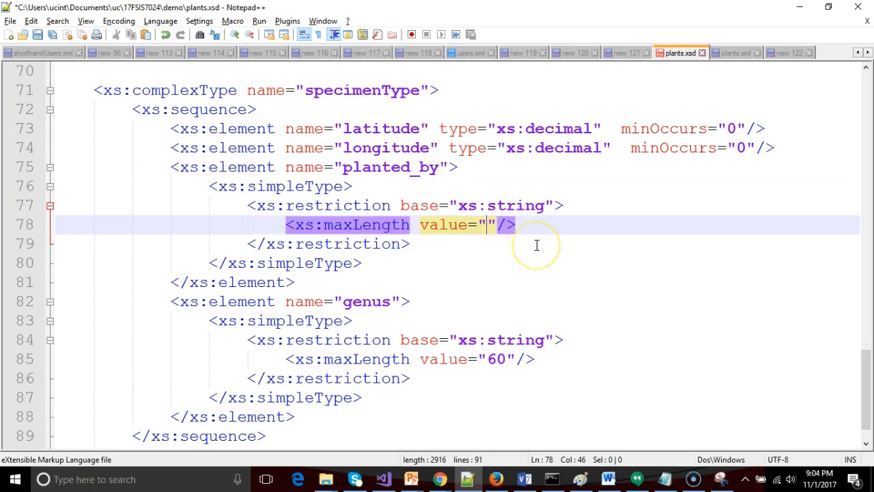
type("255")
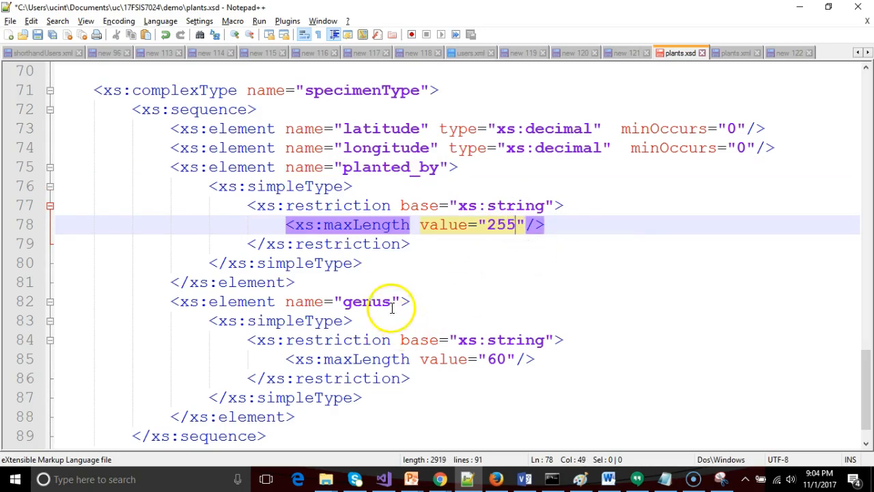
type("comment")
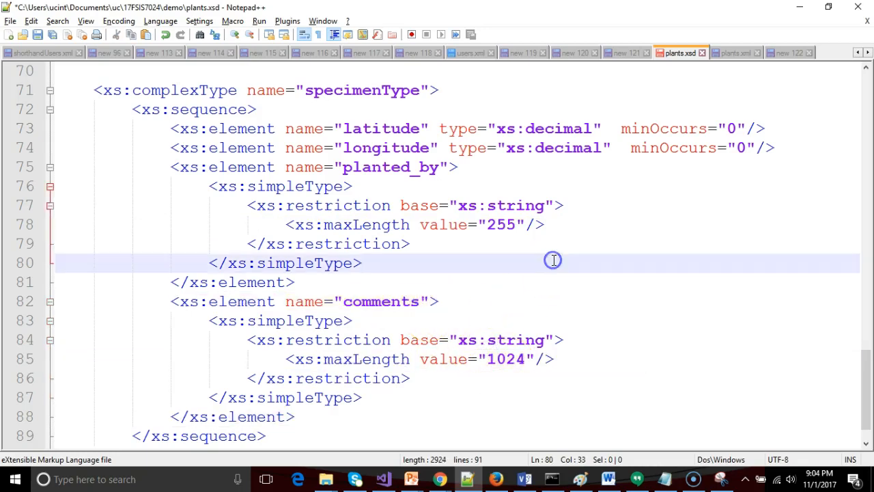
scroll("down", 3)
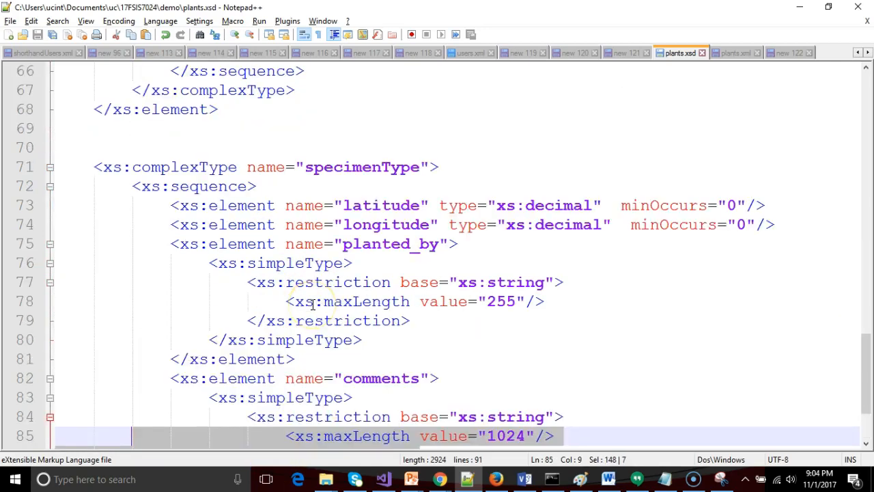
scroll("up", 3)
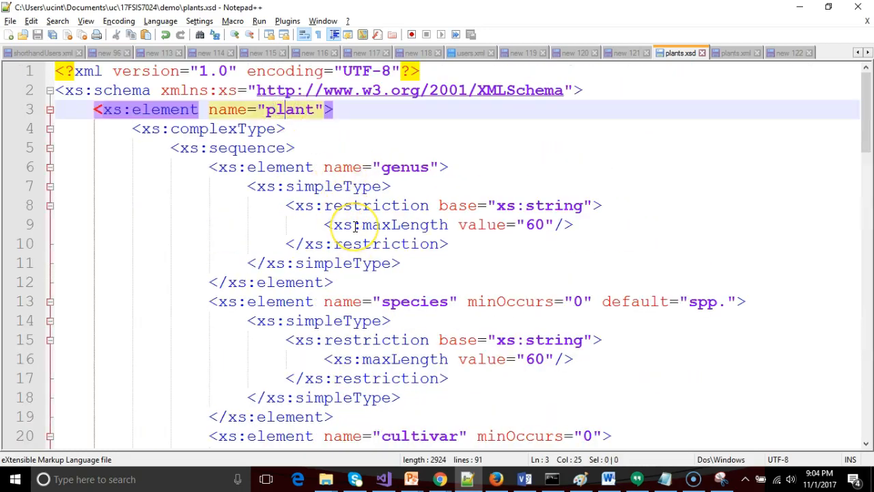
scroll("down", 3)
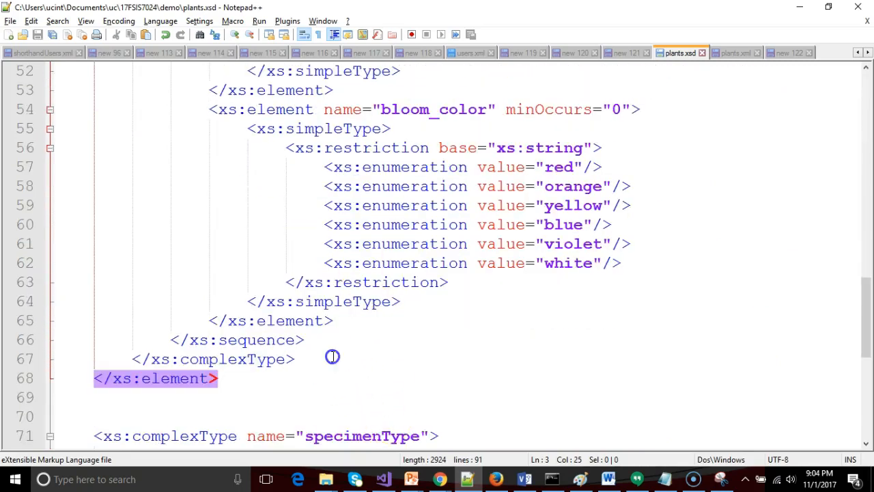
scroll("up", 3)
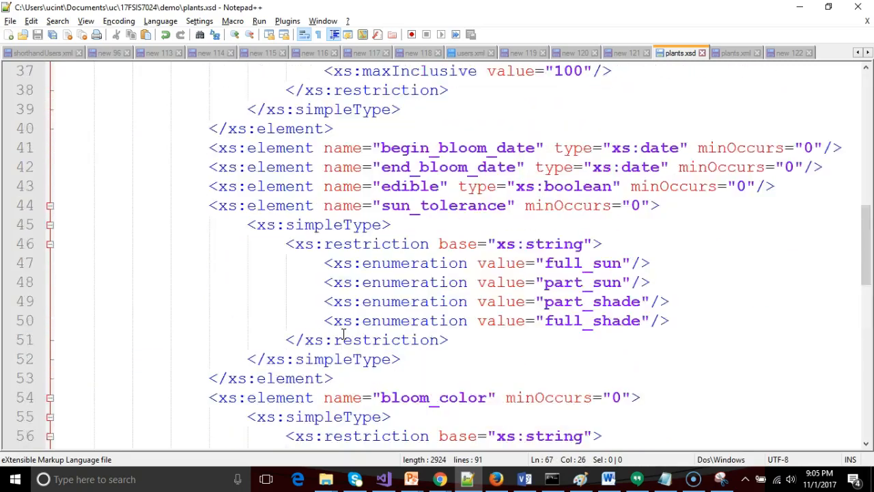
scroll("down", 3)
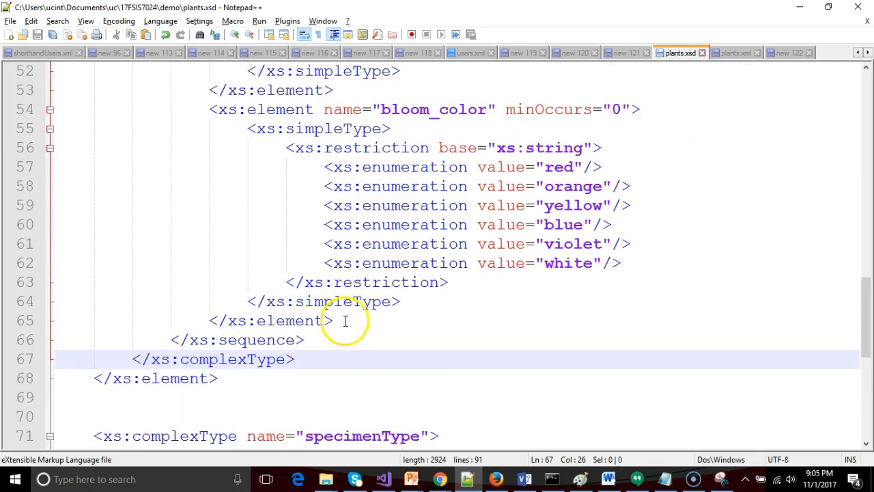
Step: After bloom_color, add a complexType named specimens holding an empty xs:sequence
key("Enter")
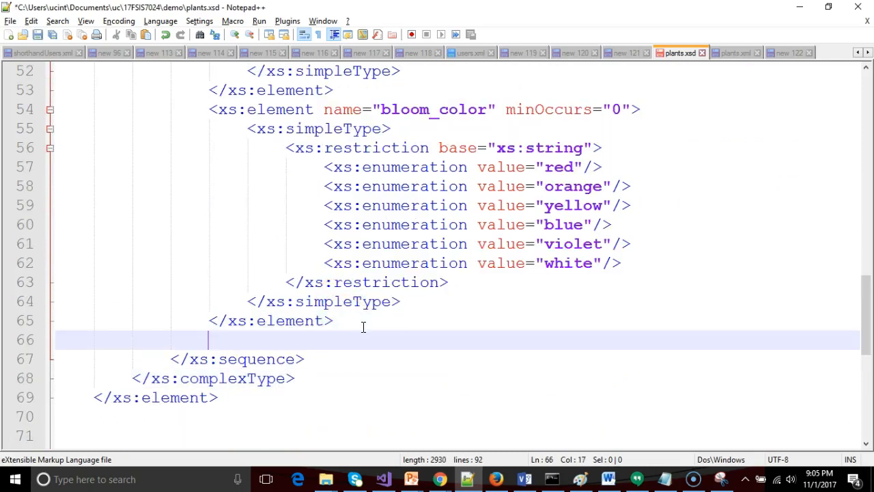
type("<")
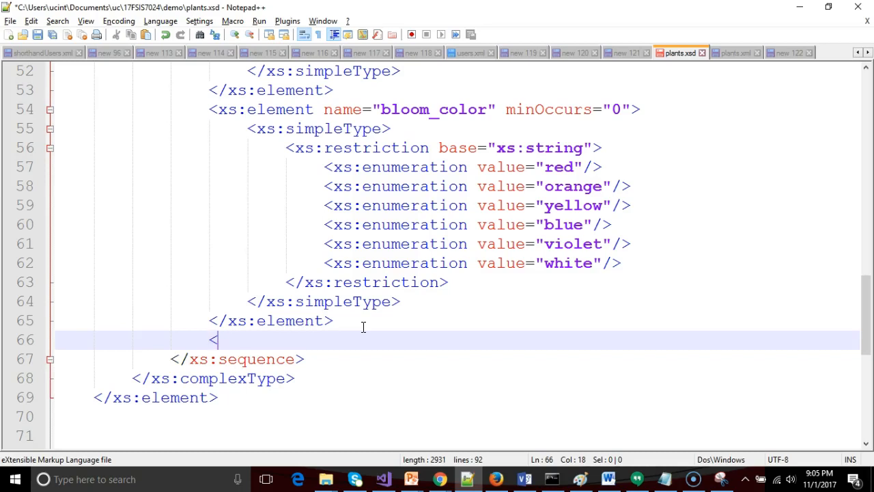
type("xs:complexType name=")
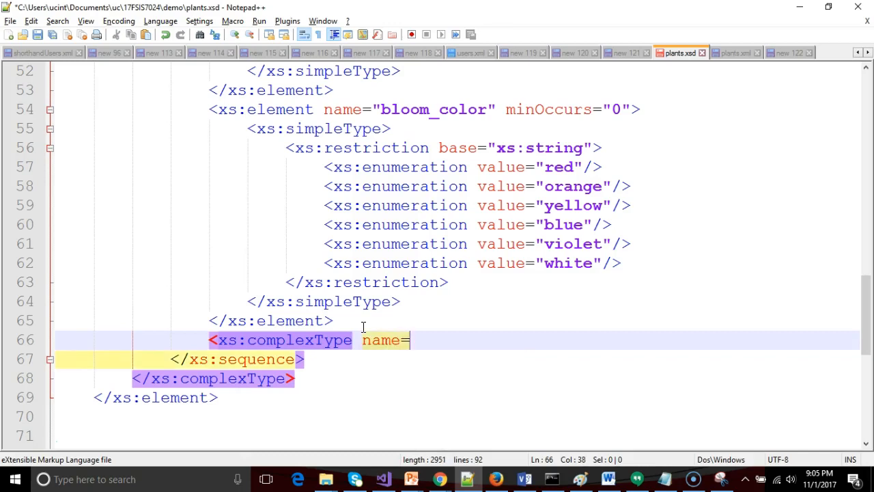
left_click(606, 478)
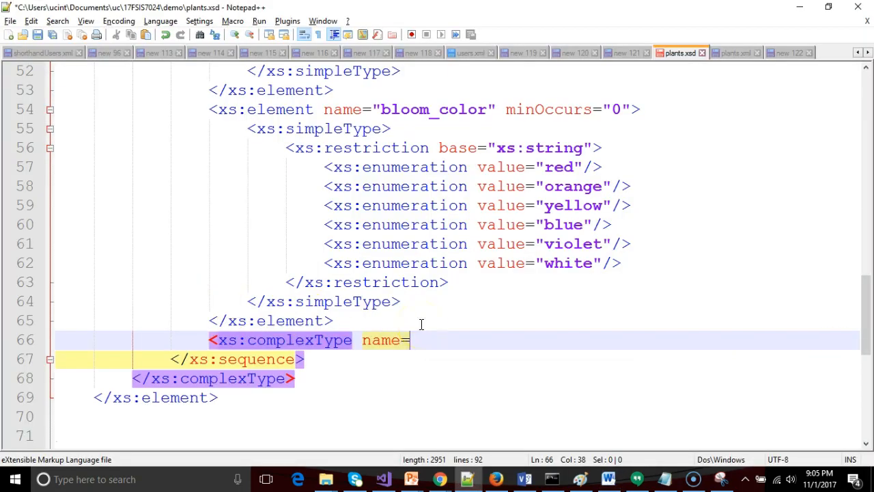
type("specimens\">")
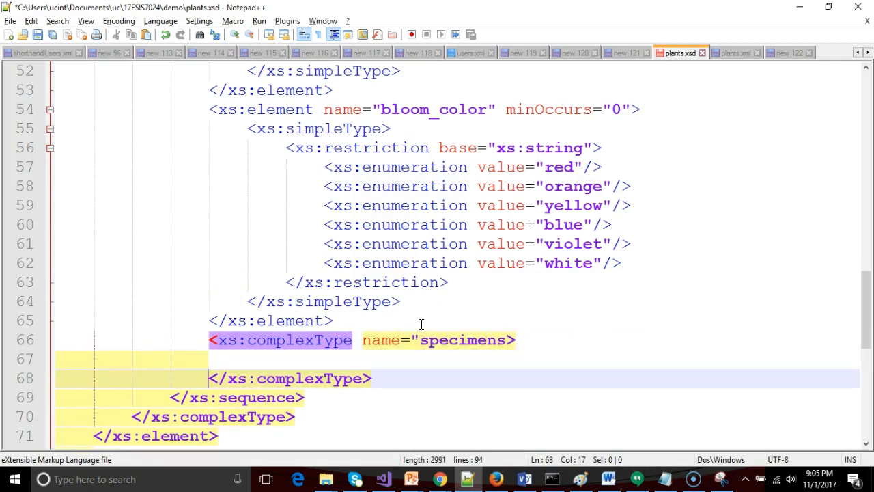
left_click(521, 339)
type("<")
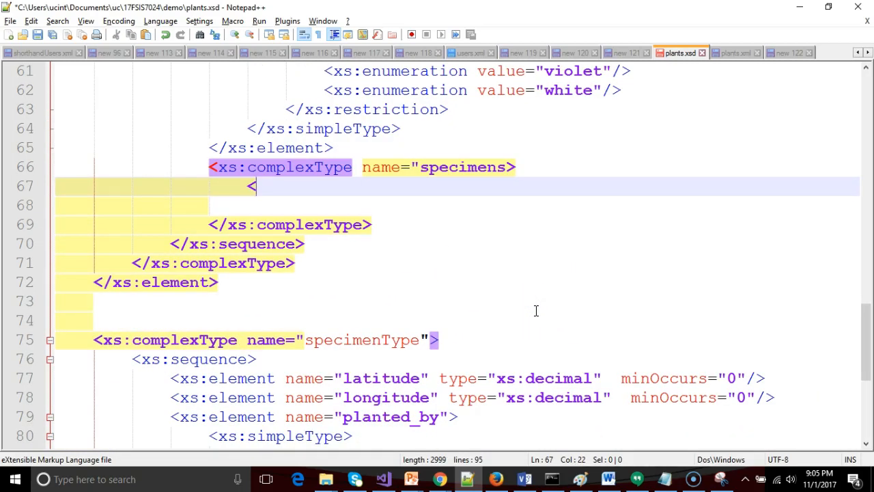
type("xs:sequence>")
type("</xs:sequence")
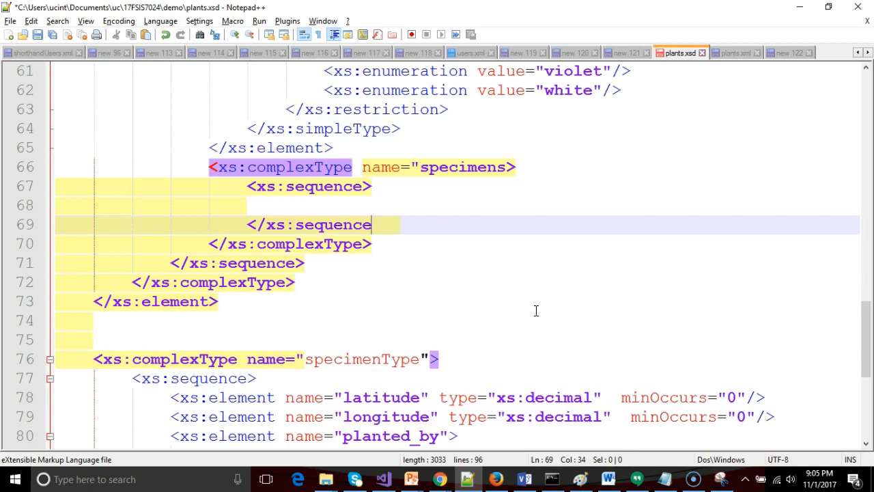
left_click(508, 166)
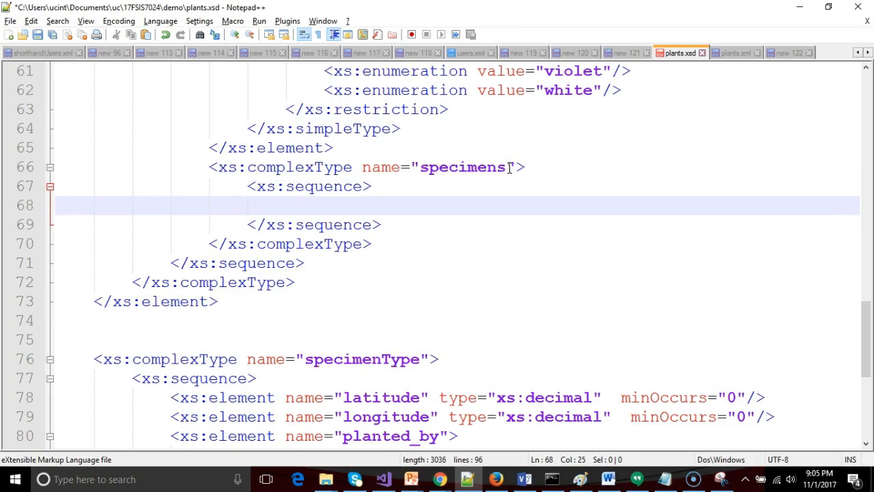
Step: Start a specimen complexType in the specimens sequence and check its row in the Word table
type("<xs:complexType name")
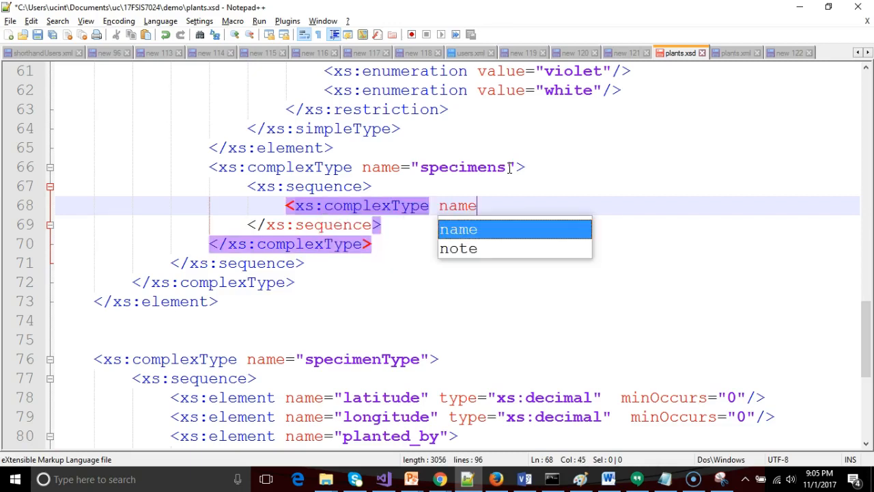
type("=\"seic")
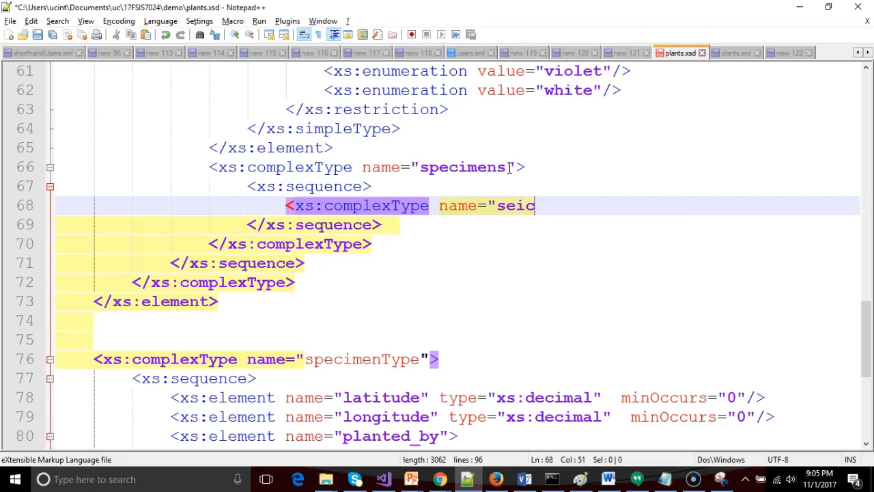
type("specime")
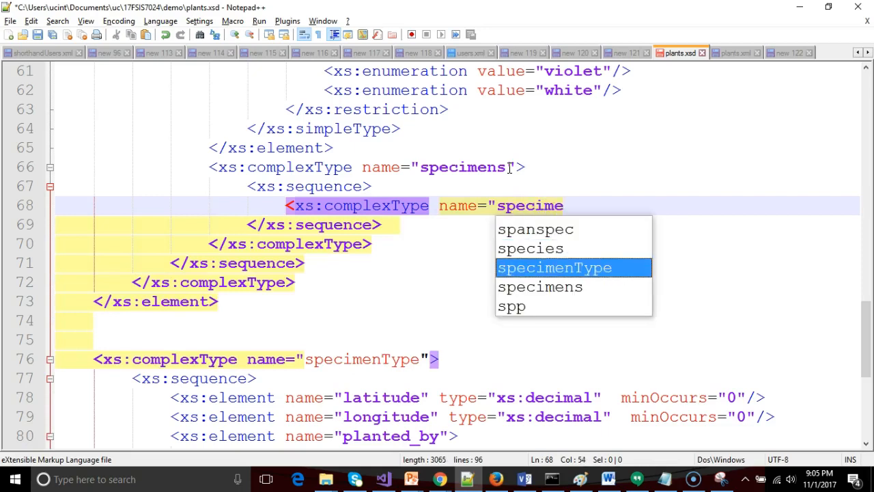
key("alt+tab")
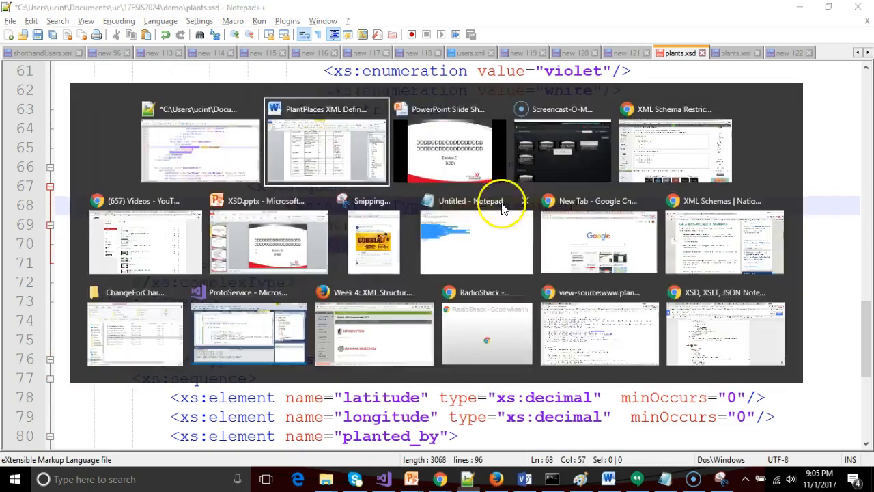
left_click(325, 141)
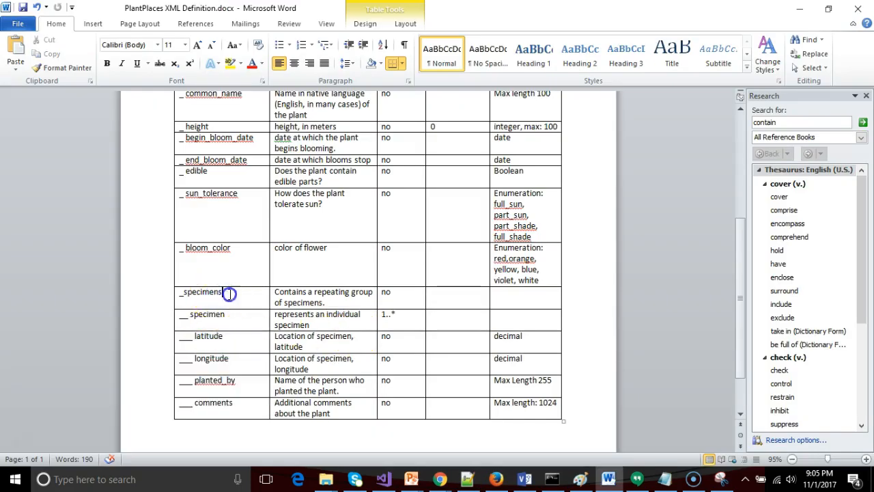
double_click(210, 312)
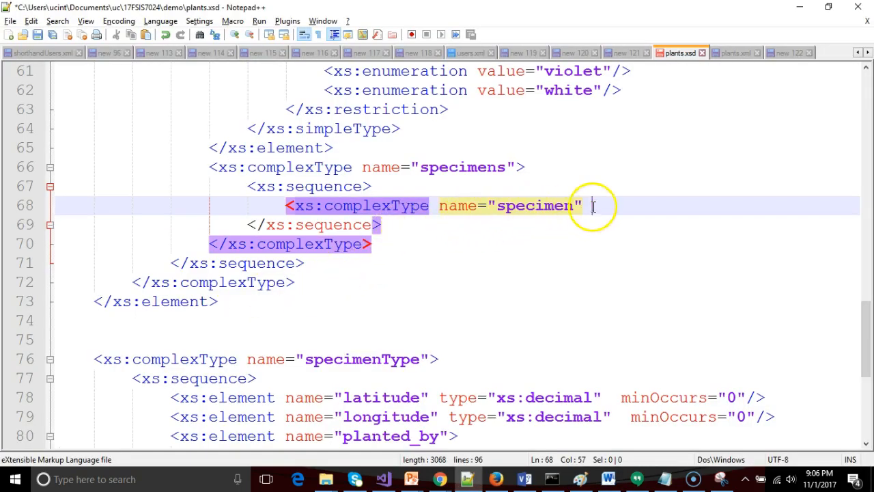
Step: Give specimen type="specimenType" as a self-closing tag and locate the specimenType definition
type("type=\"")
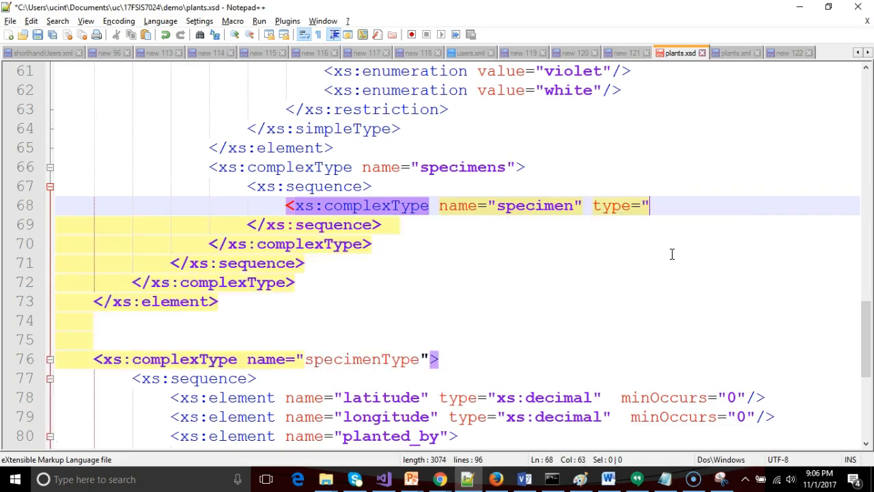
type("specimenType\"/>")
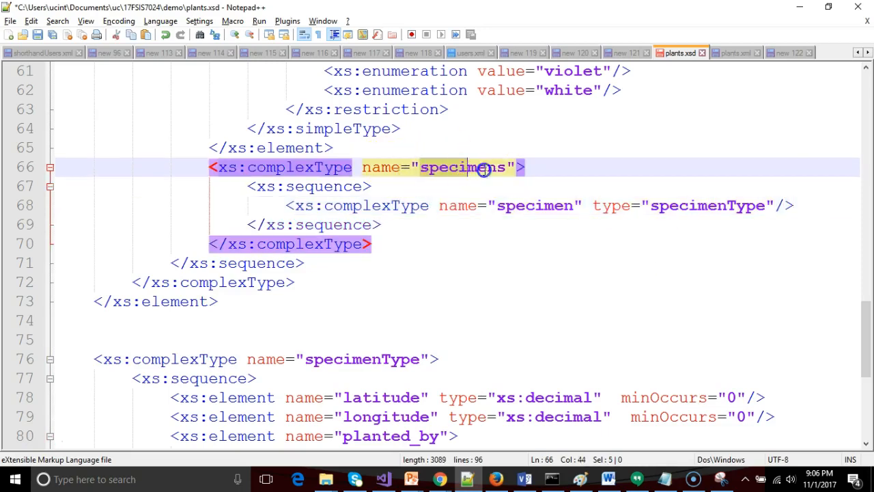
left_click(410, 185)
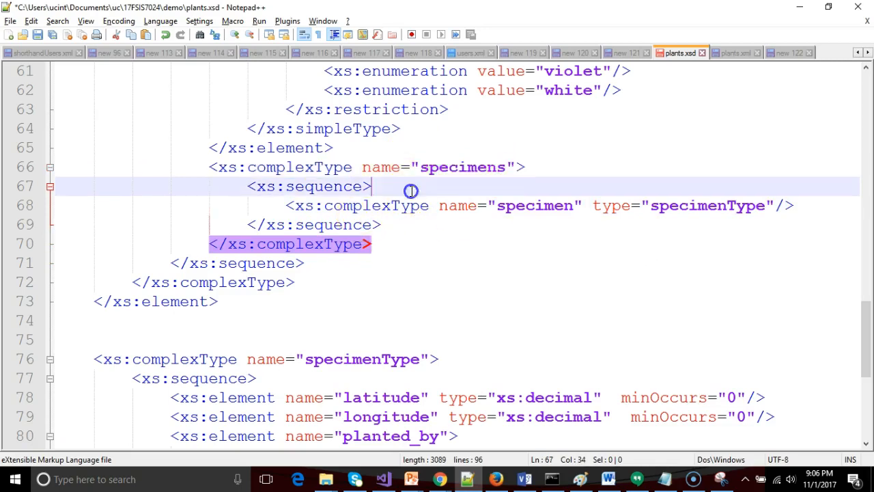
double_click(535, 205)
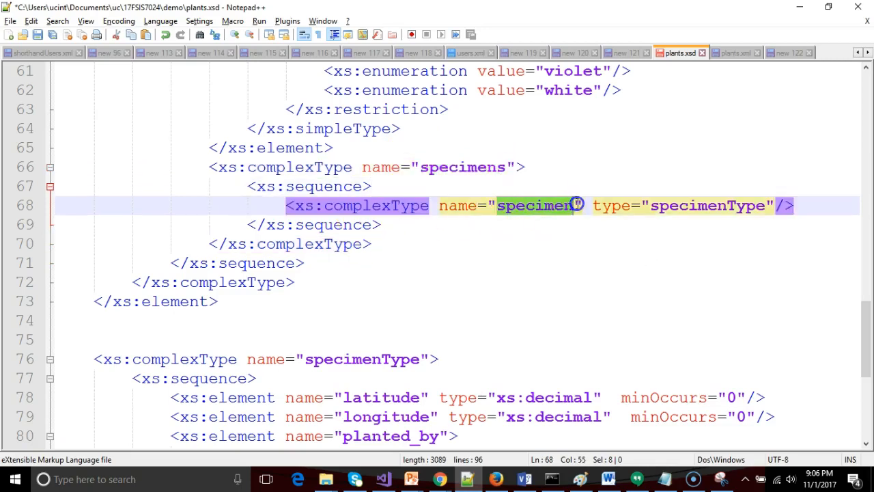
left_click(652, 205)
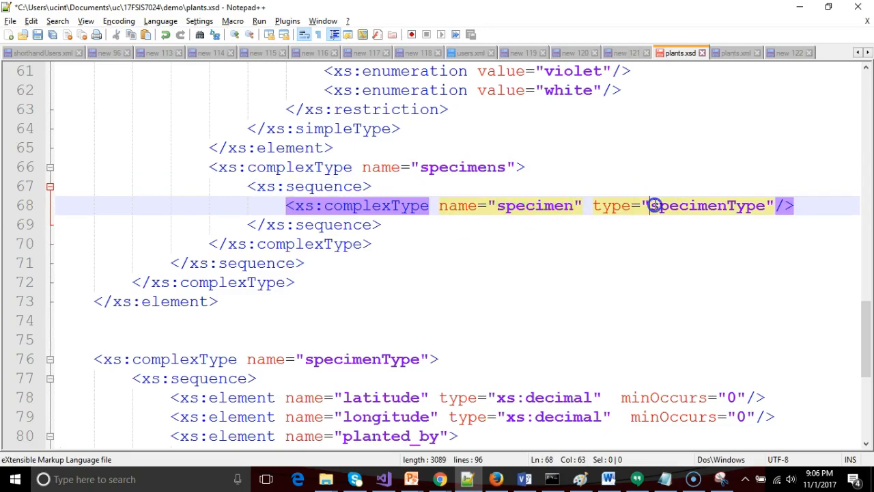
double_click(707, 205)
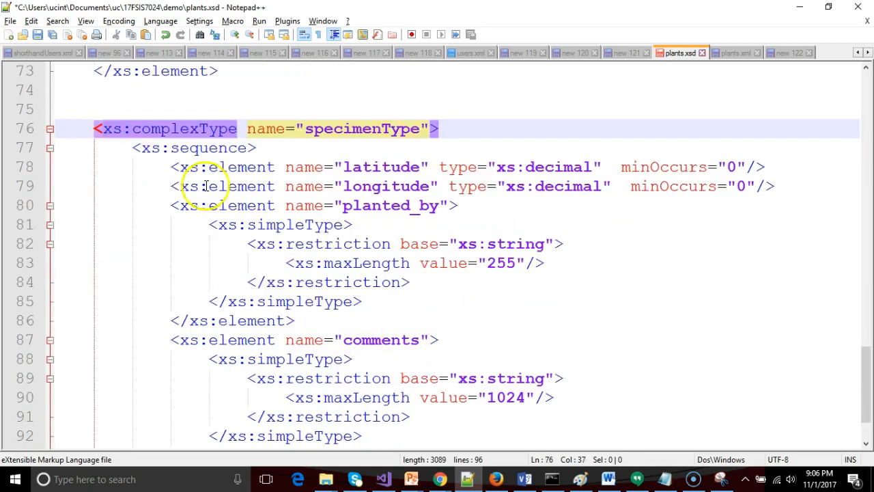
mouse_move(754, 185)
type("   minOccurs=\"0\"")
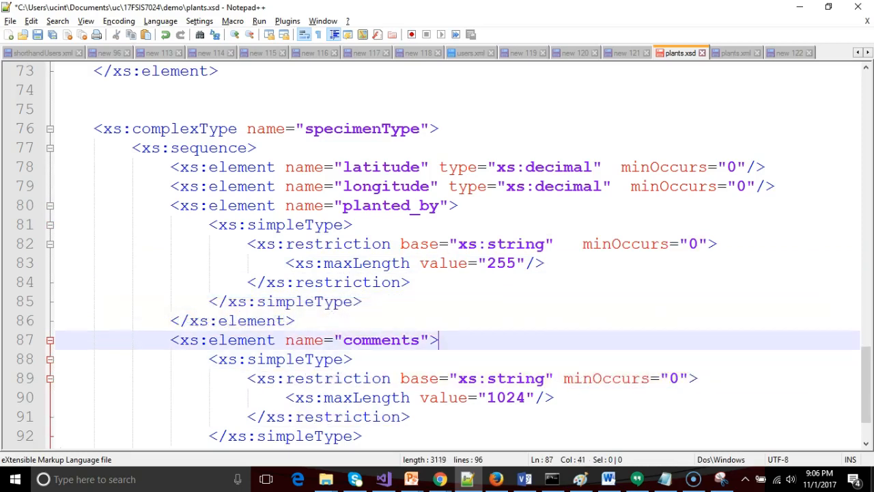
Step: Add minOccurs="0" to the planted_by and comments restrictions
left_click(716, 243)
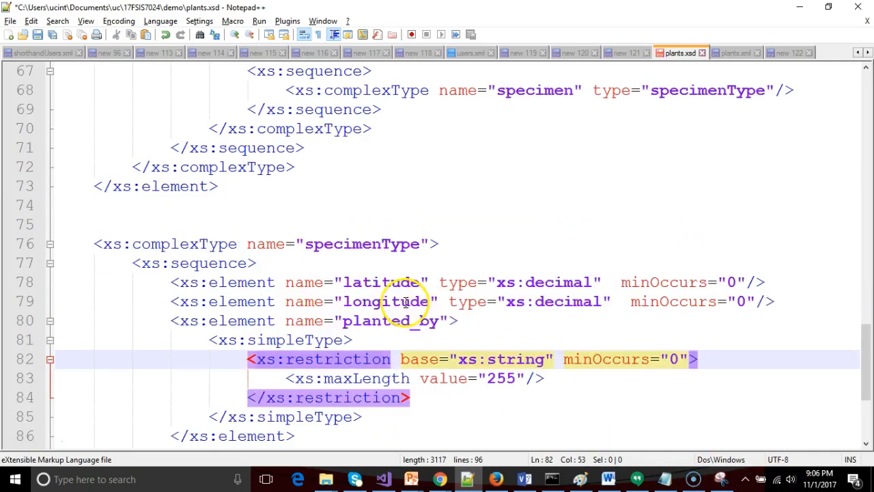
scroll("up", 3)
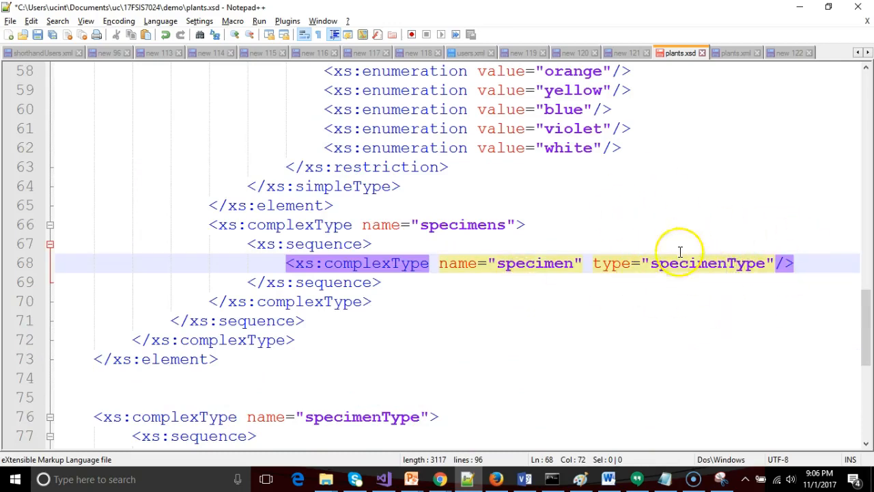
mouse_move(715, 294)
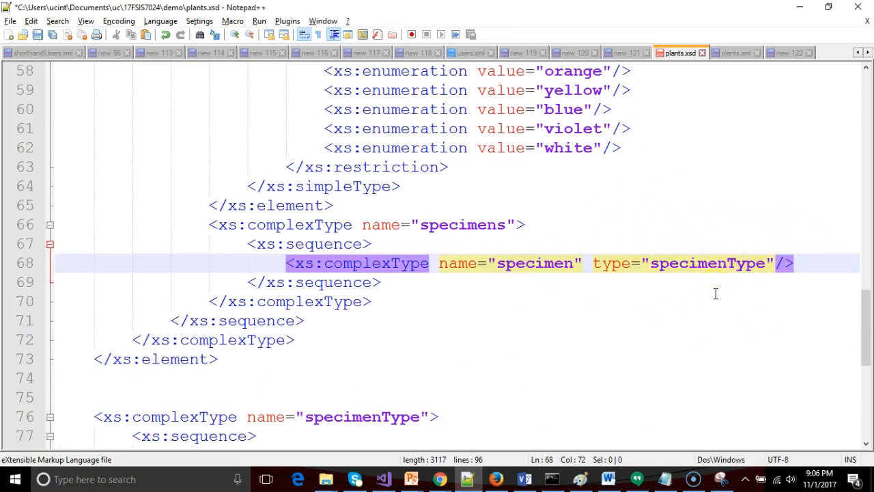
scroll("down", 3)
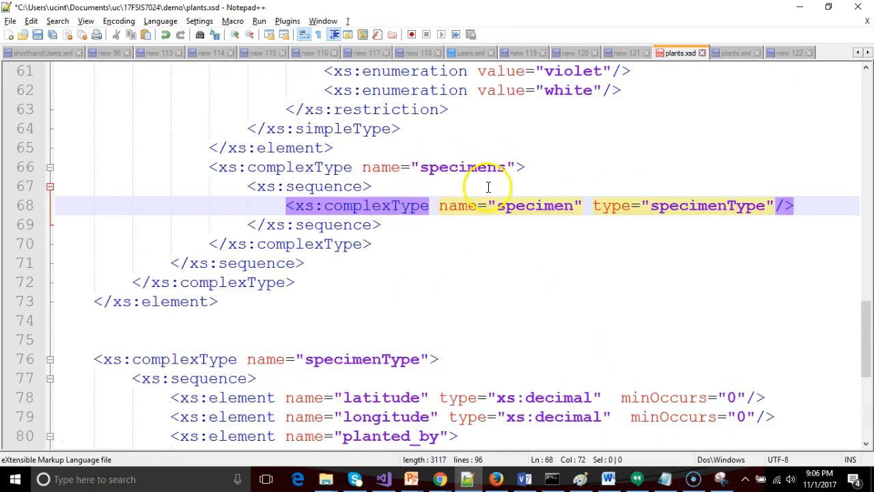
scroll("down", 3)
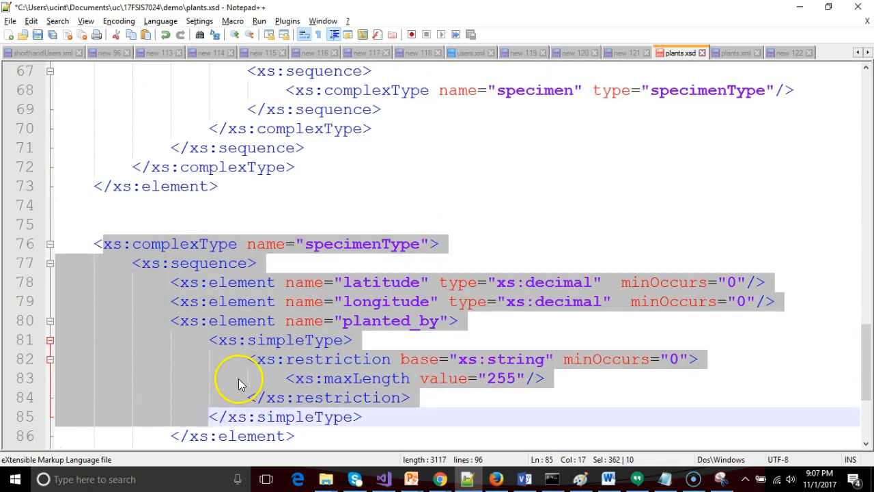
Step: Give the specimen declaration in plants.xsd minOccurs="1"
scroll("up", 3)
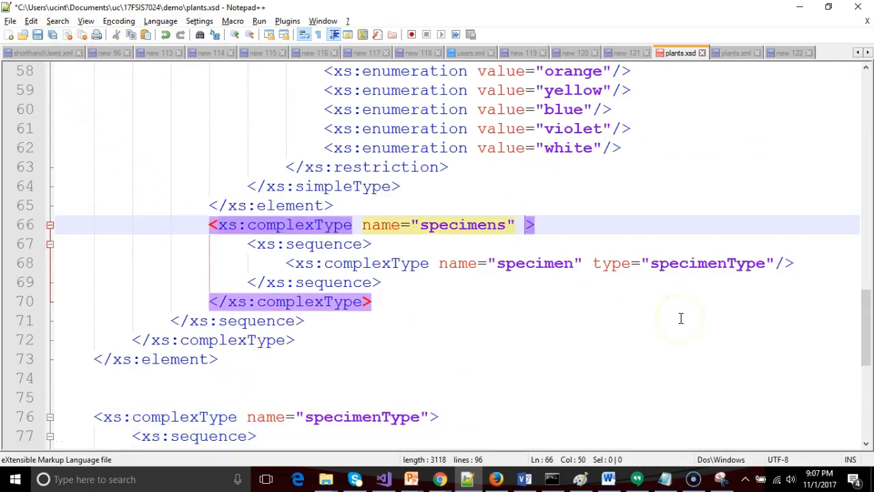
type("minOccurs=\"0\"")
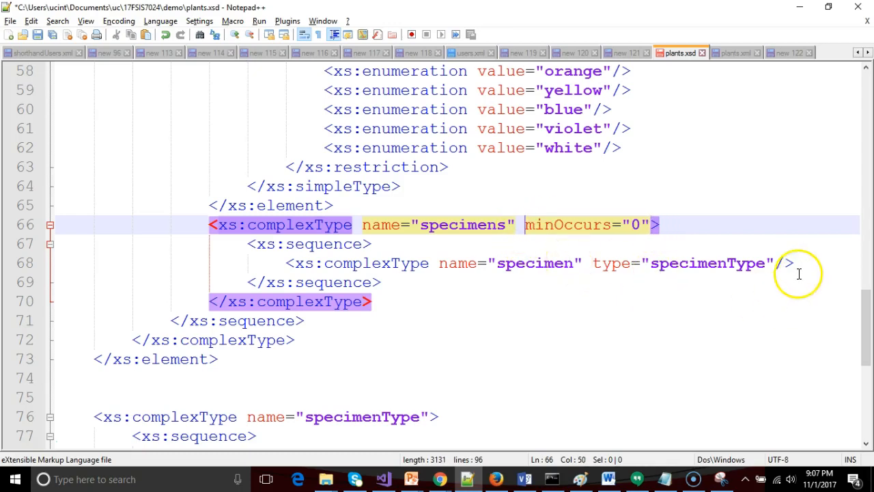
left_click(792, 262)
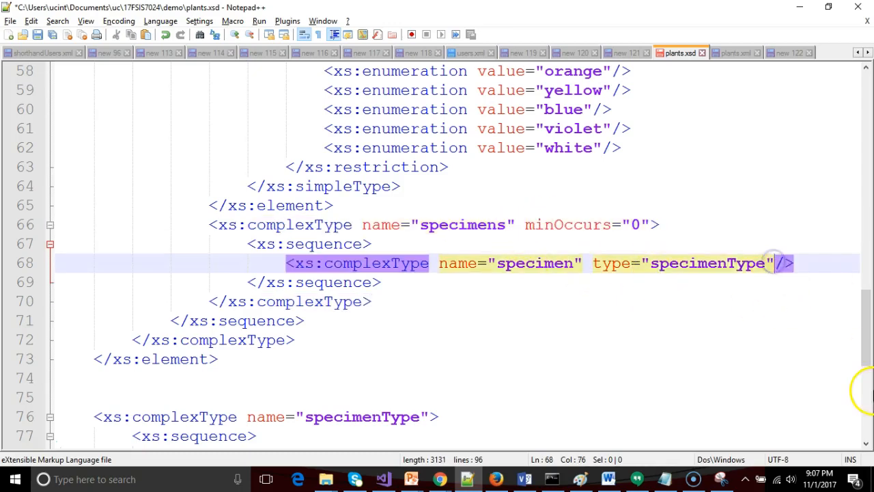
type("minOccurs=\"0\"")
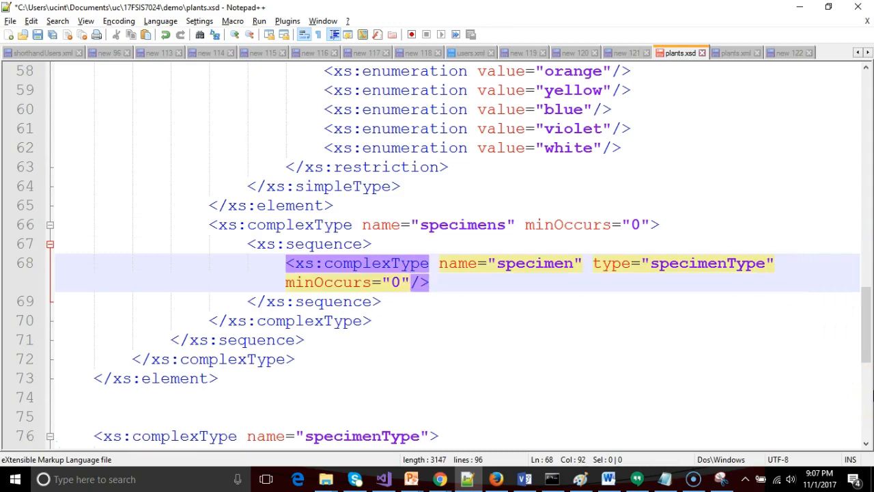
type("1")
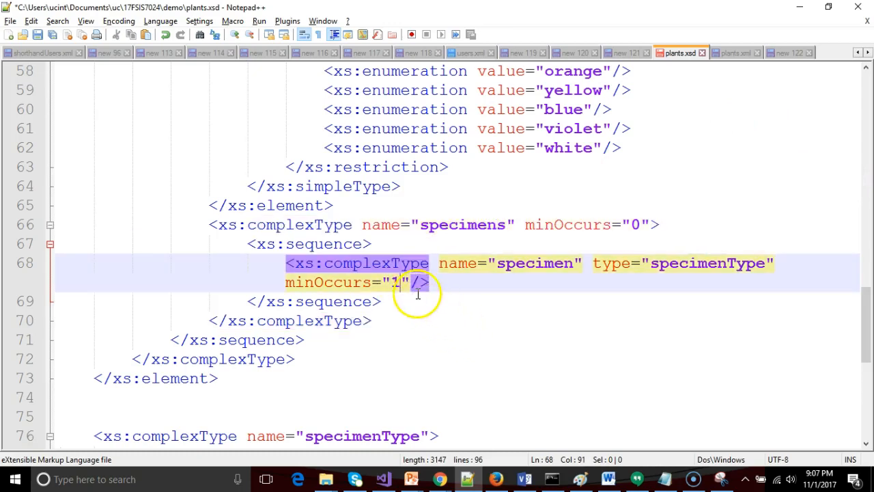
Step: Add maxOccurs="unbounded" to the specimen declaration via autocomplete
type("ma")
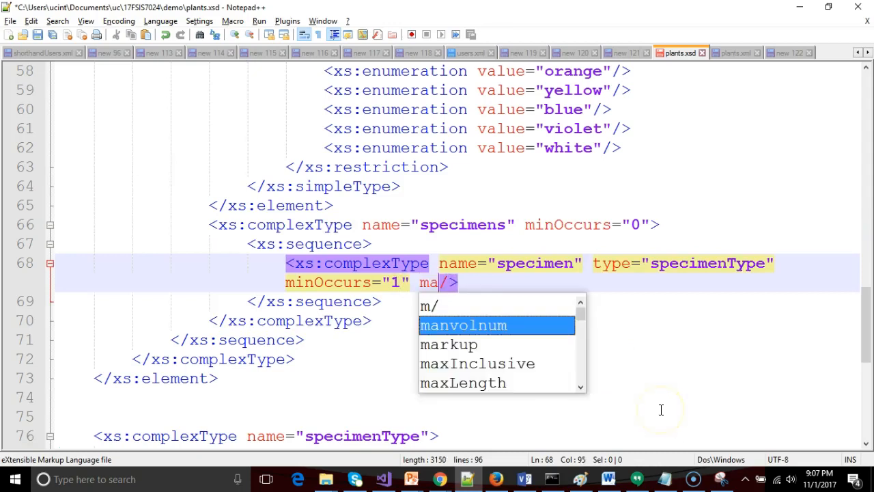
type("xOccurs+'")
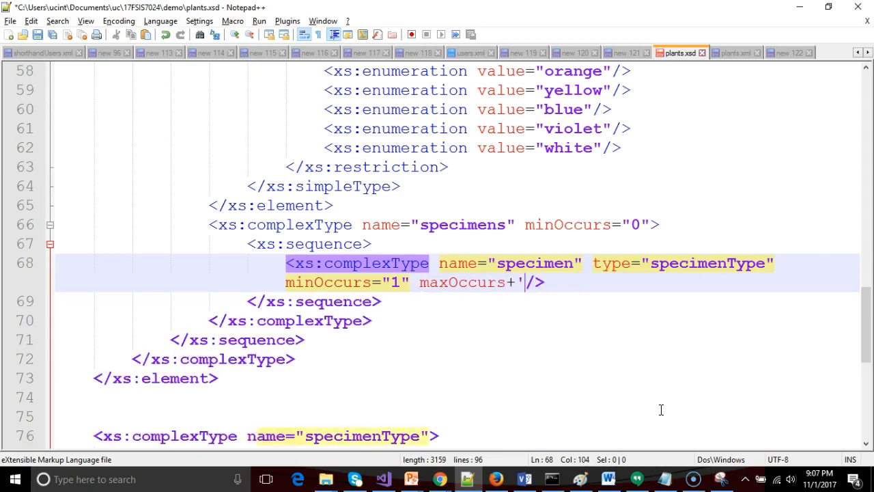
type("unbounded\"")
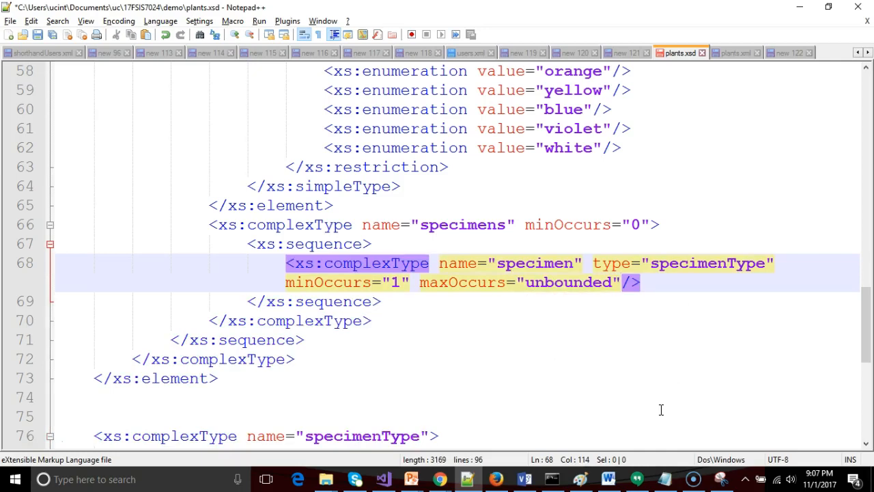
mouse_move(115, 197)
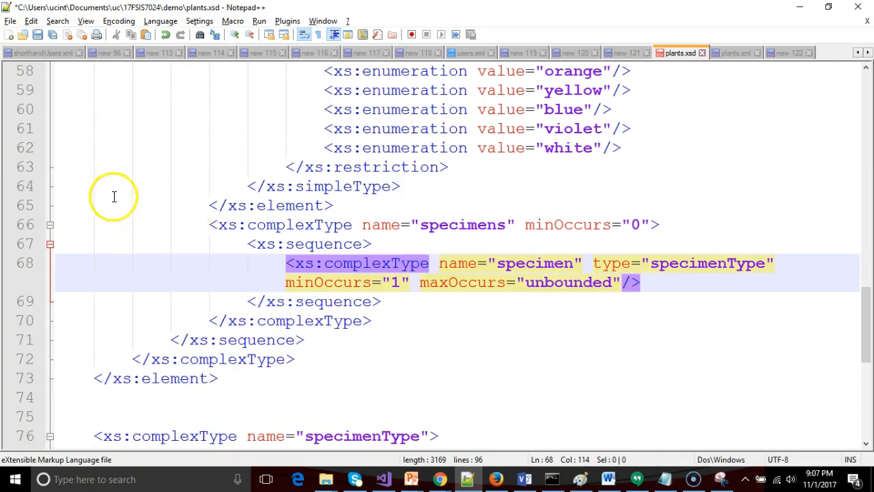
scroll("down", 3)
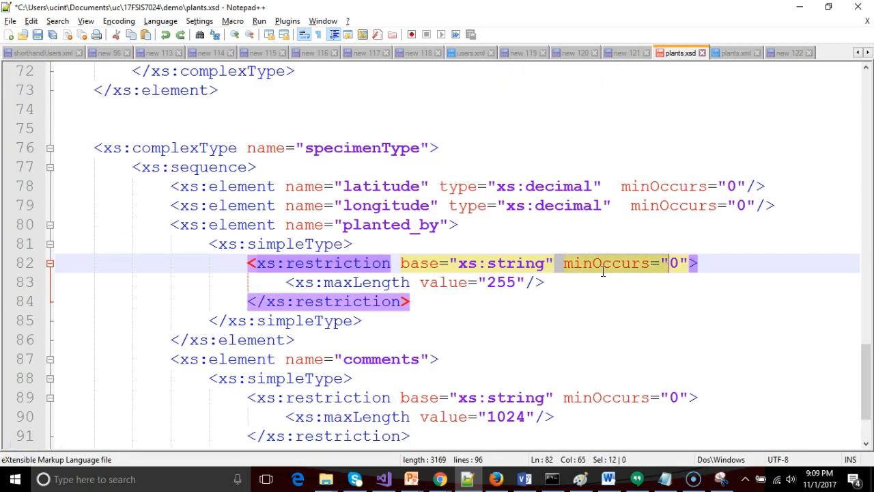
Step: Move minOccurs off the planted_by and comments restrictions and wrap specimens in an xs:element
key("Delete")
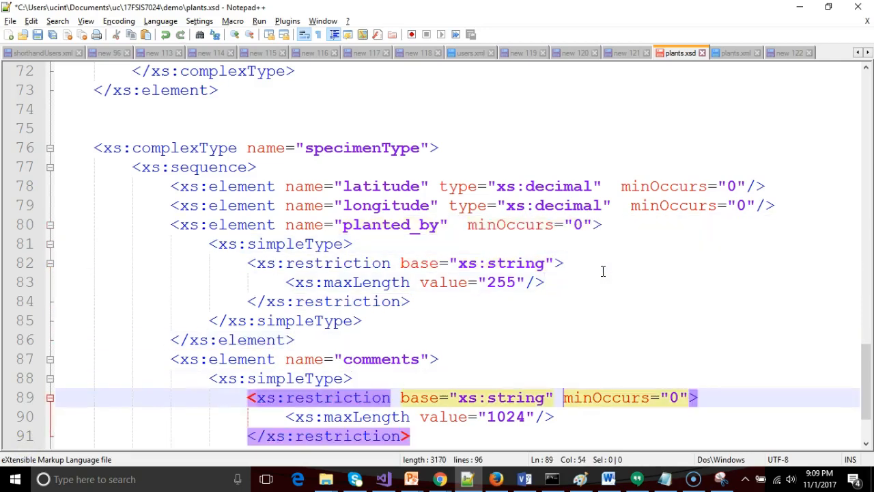
key("Delete")
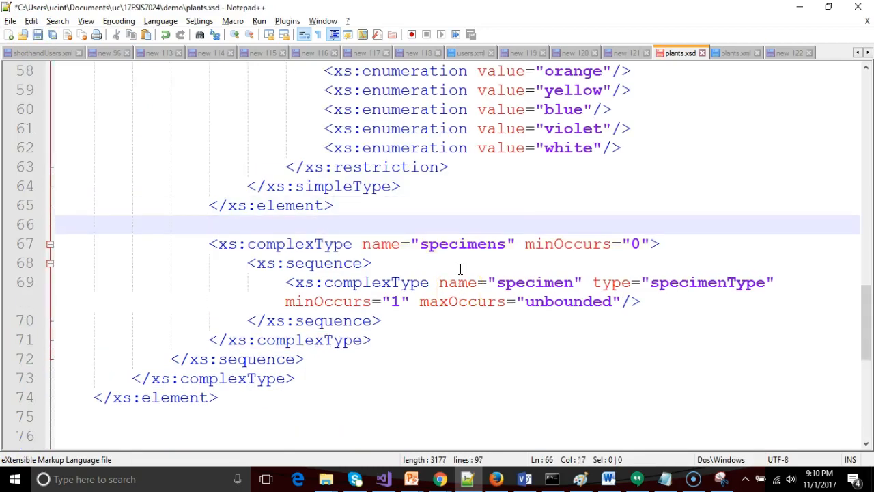
type("<xs:element>")
type("</xs:element>")
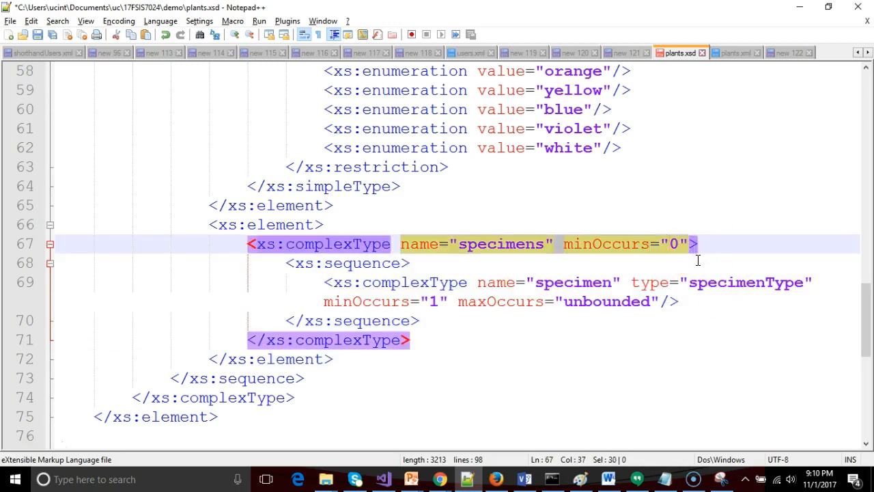
key("Delete")
type("element")
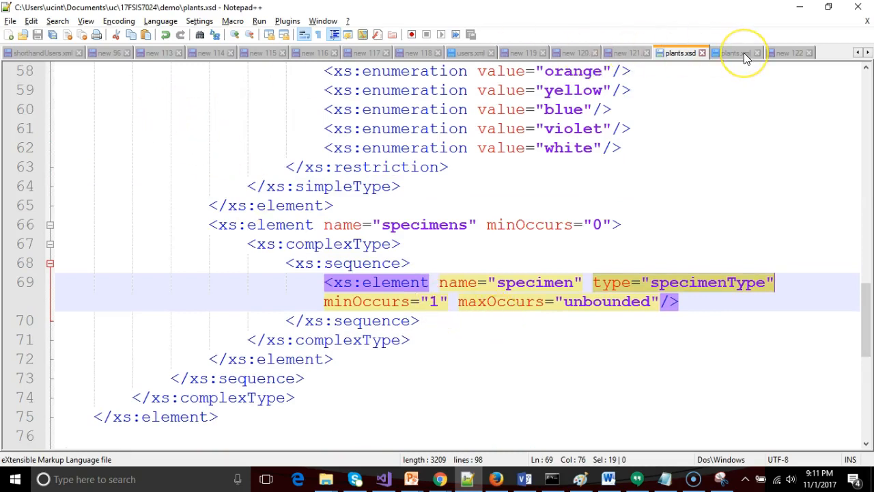
mouse_move(734, 52)
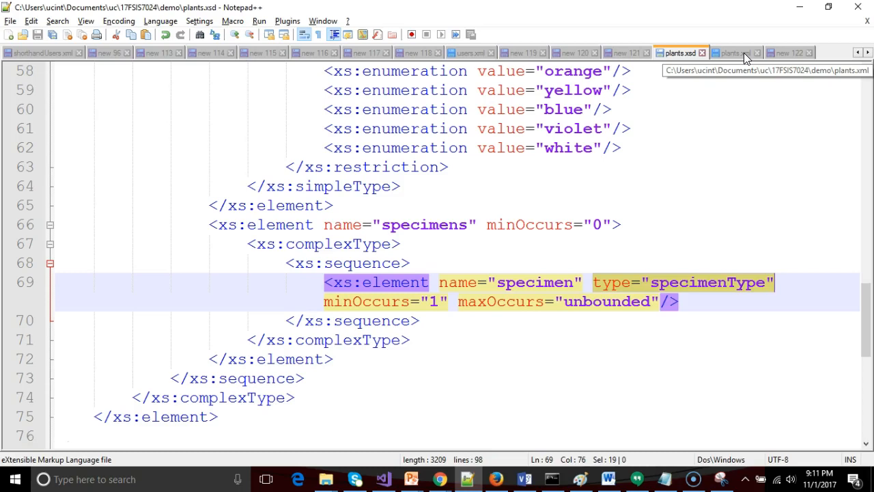
Step: Run XML Tools validation on plants.xml and confirm the 'XML is valid' result
left_click(735, 52)
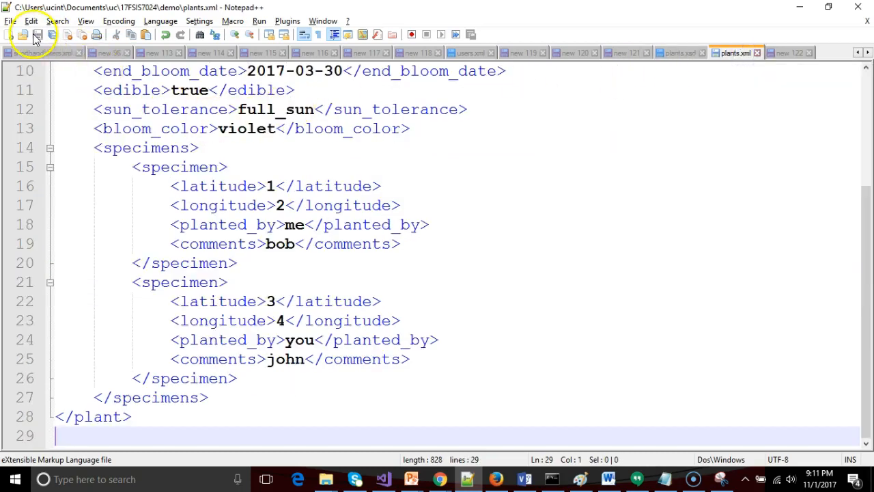
left_click(677, 52)
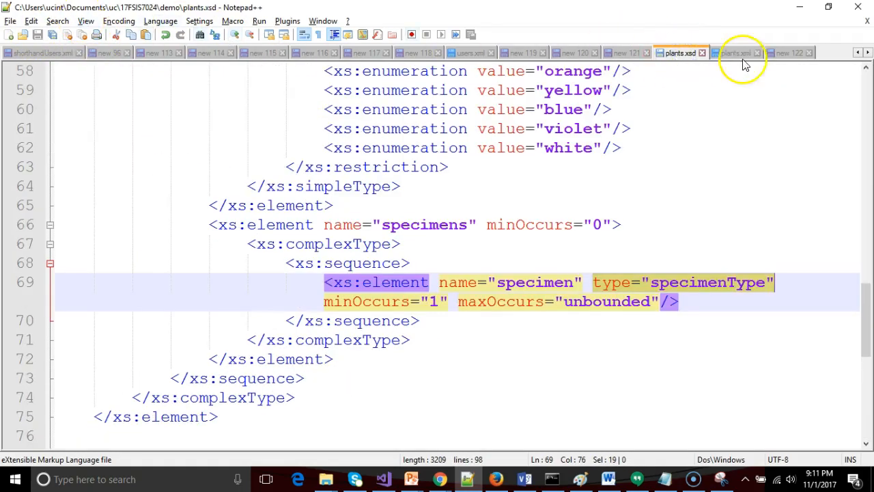
left_click(287, 21)
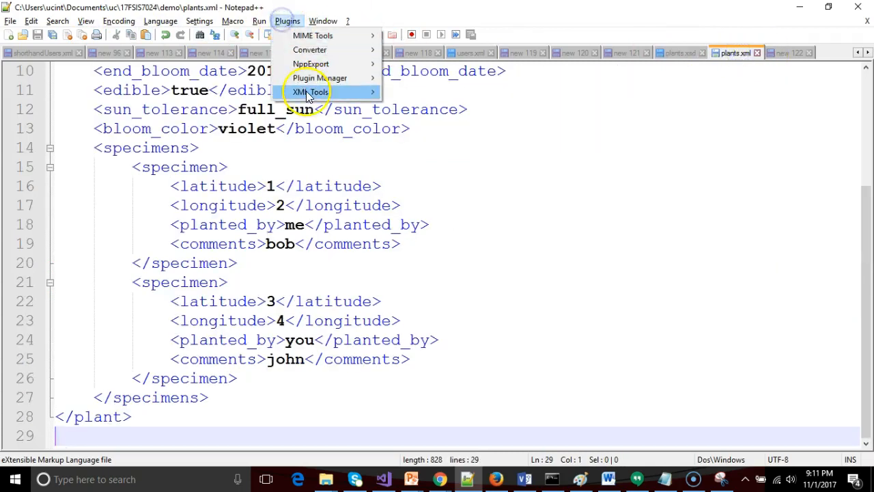
left_click(310, 92)
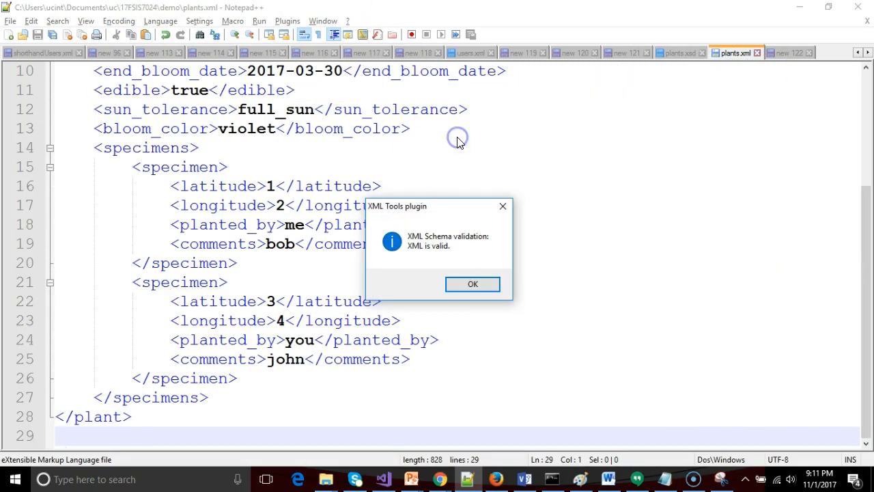
left_click(473, 284)
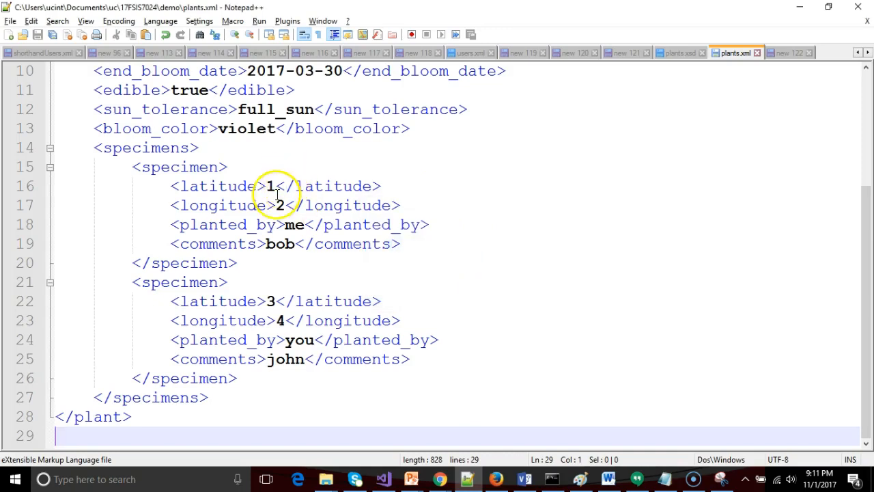
left_click(280, 186)
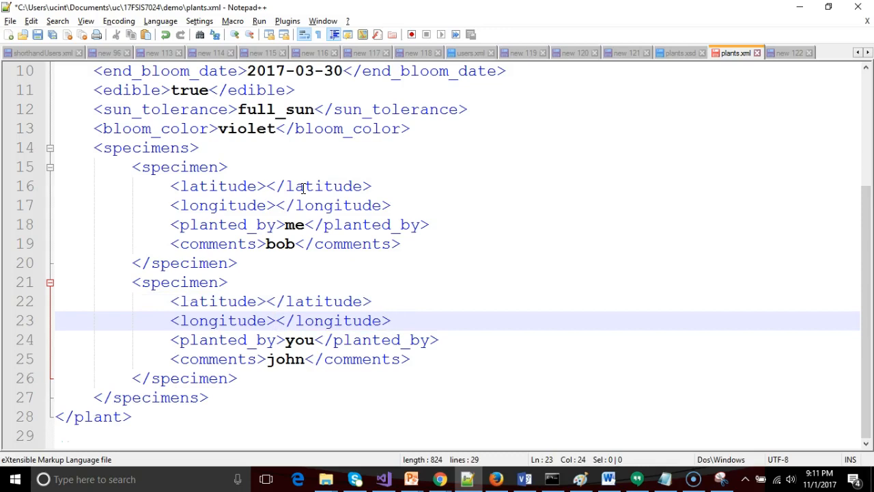
Step: Put junk text 'afd' in the first latitude and validate, getting xs:decimal errors
left_click(266, 185)
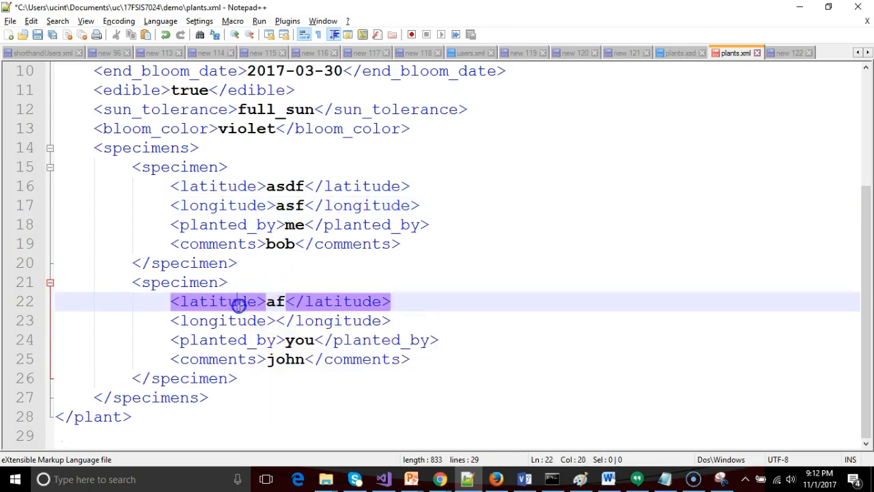
type("afd")
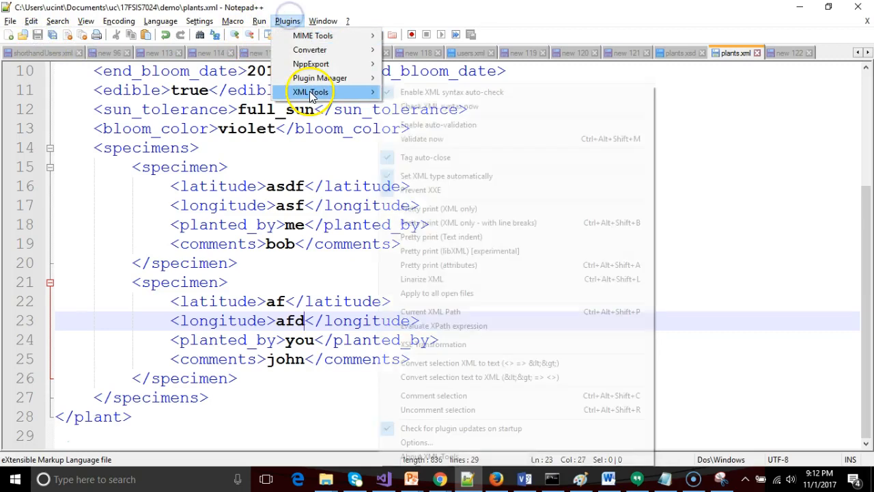
left_click(421, 139)
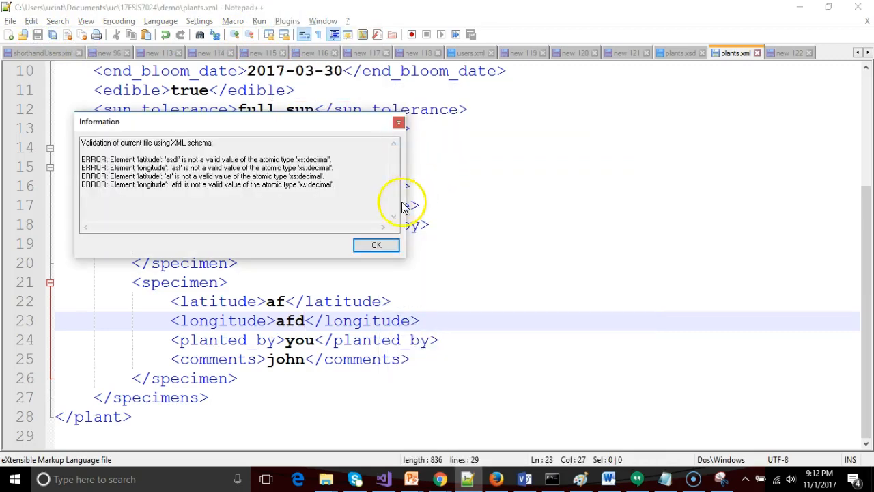
mouse_move(377, 245)
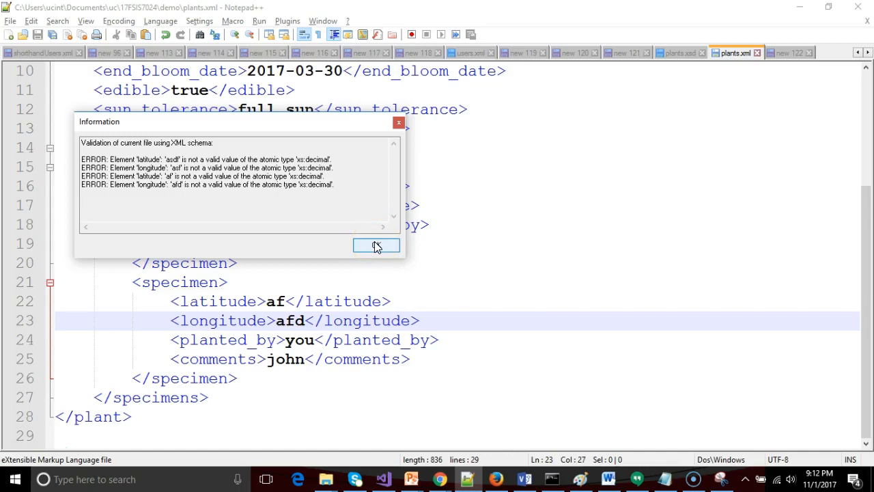
left_click(376, 246)
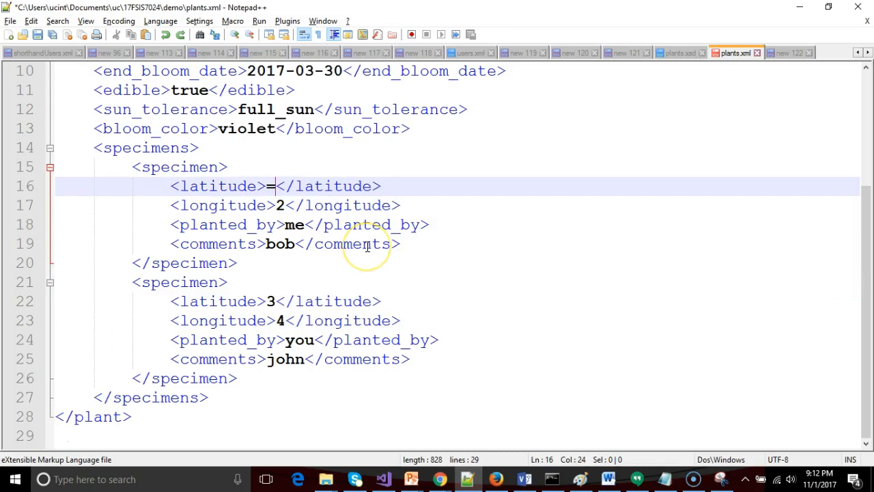
Step: Restore the first latitude to 1 so all coordinates are numeric again
type("1")
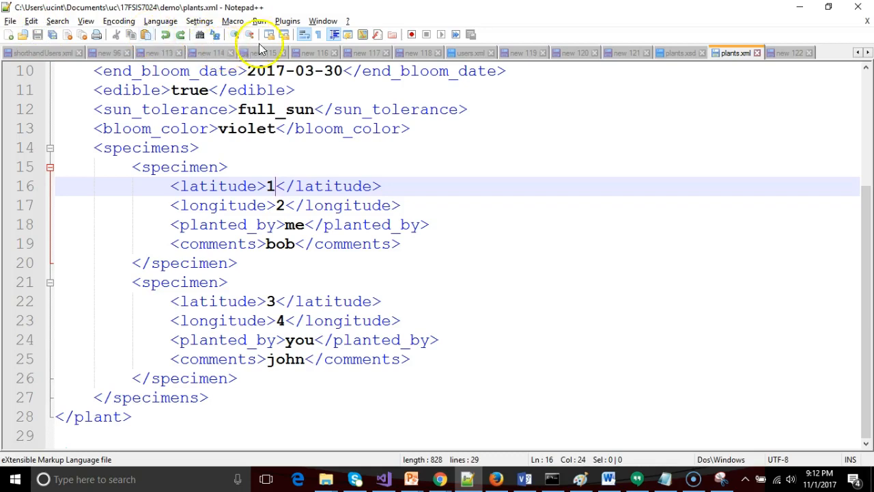
left_click(286, 21)
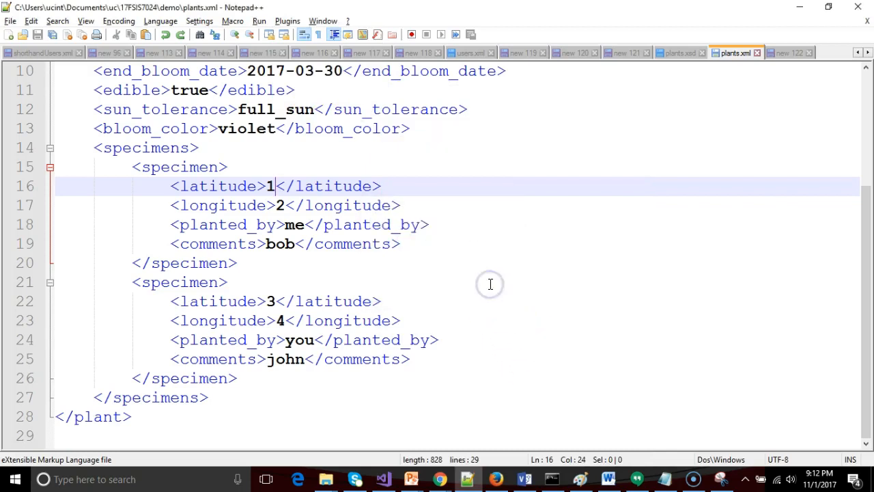
mouse_move(265, 327)
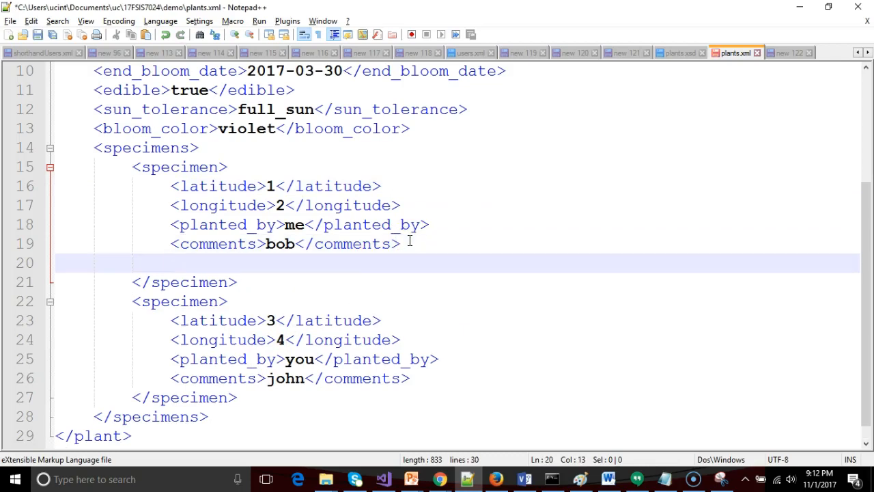
Step: Add a test <foo>bar</foo> element to plants.xml, save, and validate to get the unexpected-element error
type("<foo>bar</foo>")
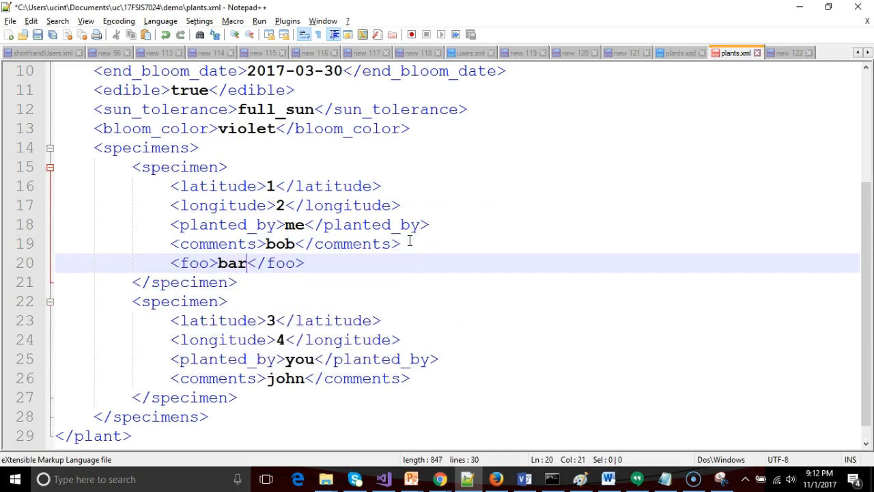
left_click(38, 36)
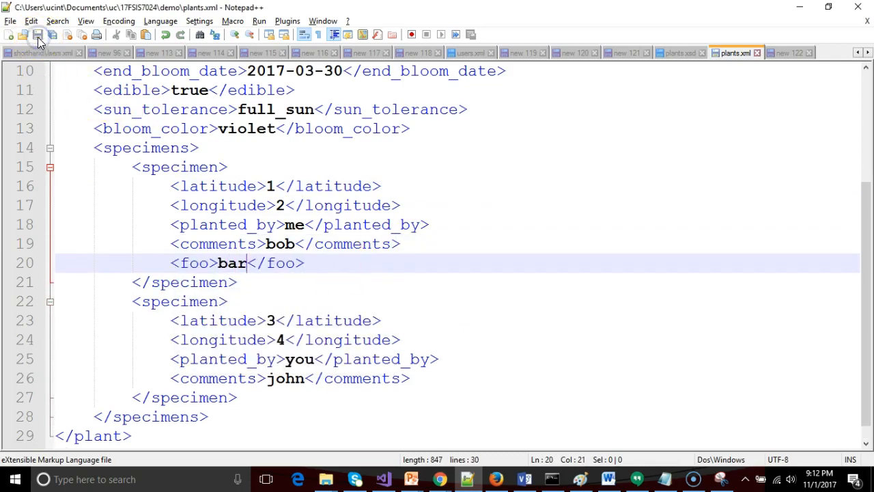
left_click(287, 21)
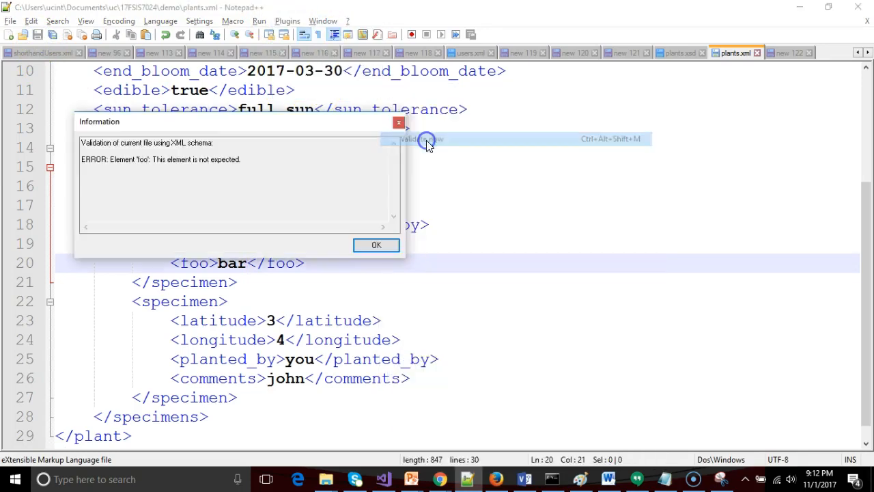
left_click(376, 244)
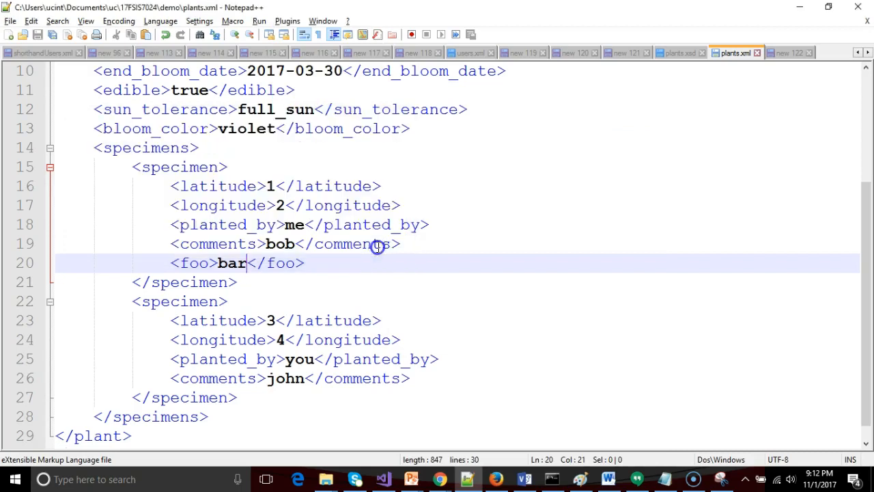
Step: Review the specimens declaration in plants.xsd, then return to the plants.xml test data
left_click(680, 52)
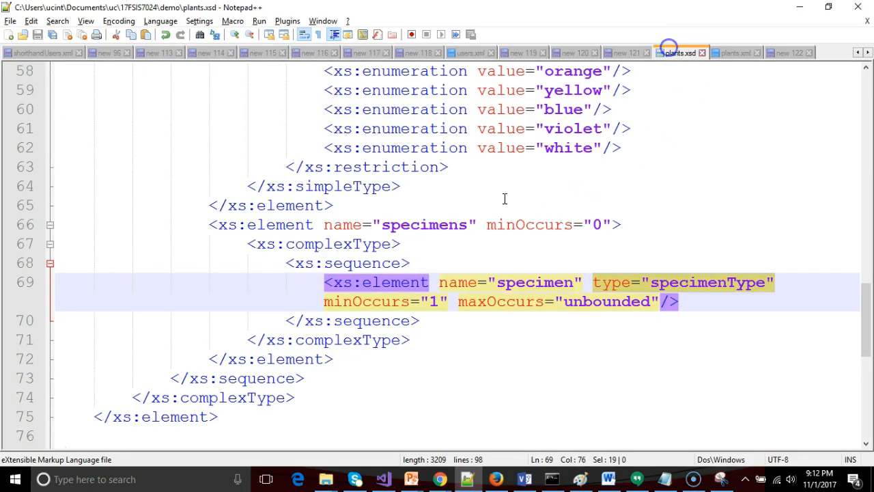
scroll("down", 3)
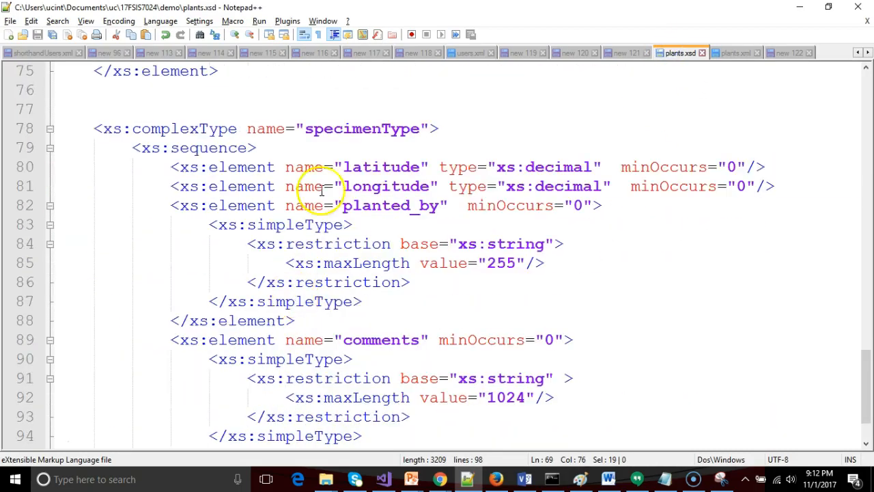
scroll("down", 3)
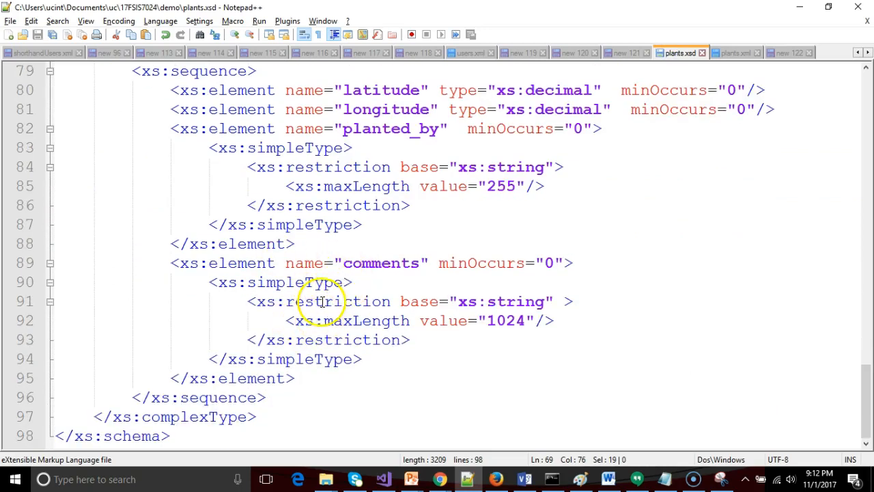
scroll("up", 3)
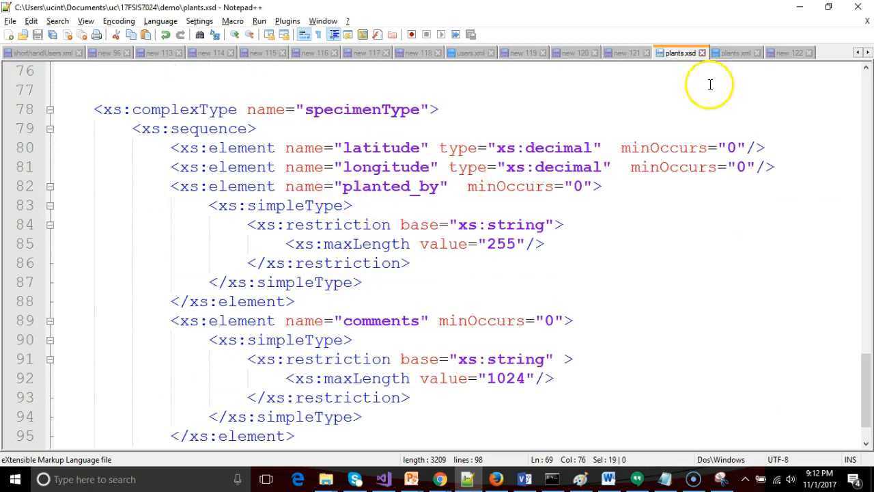
left_click(736, 52)
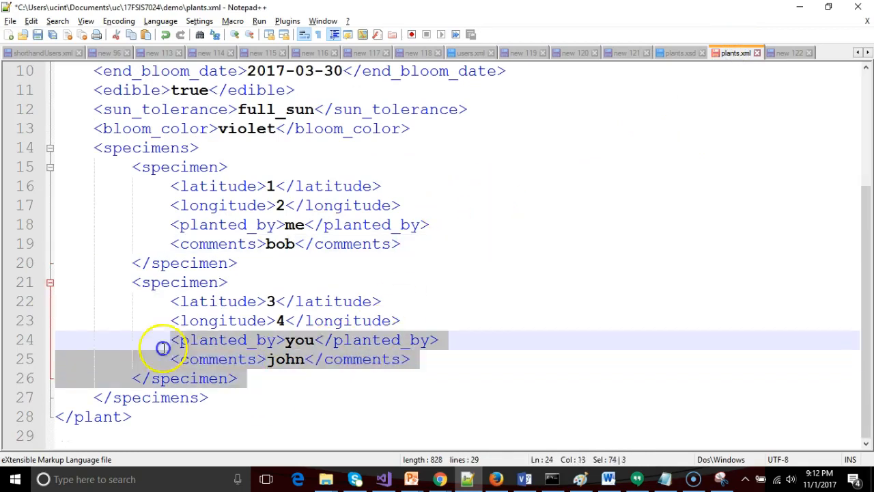
Step: Delete both specimen entries and validate, getting the missing required specimen error
left_click(243, 262)
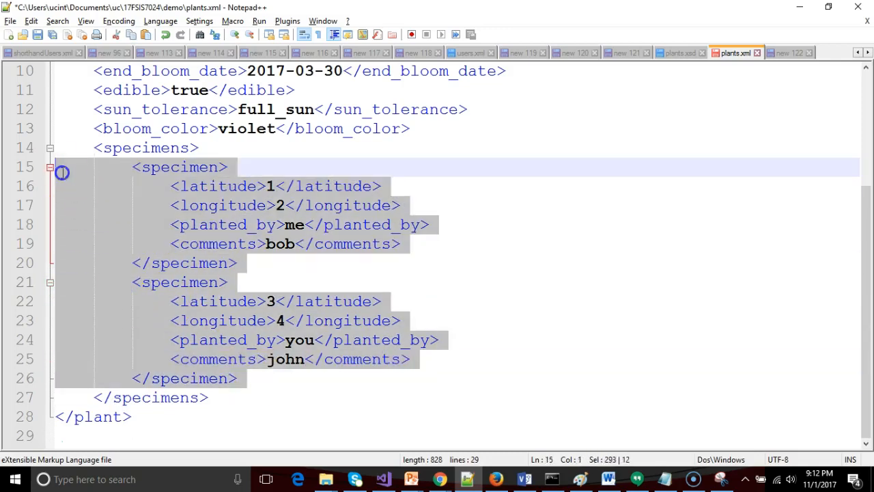
key("Delete")
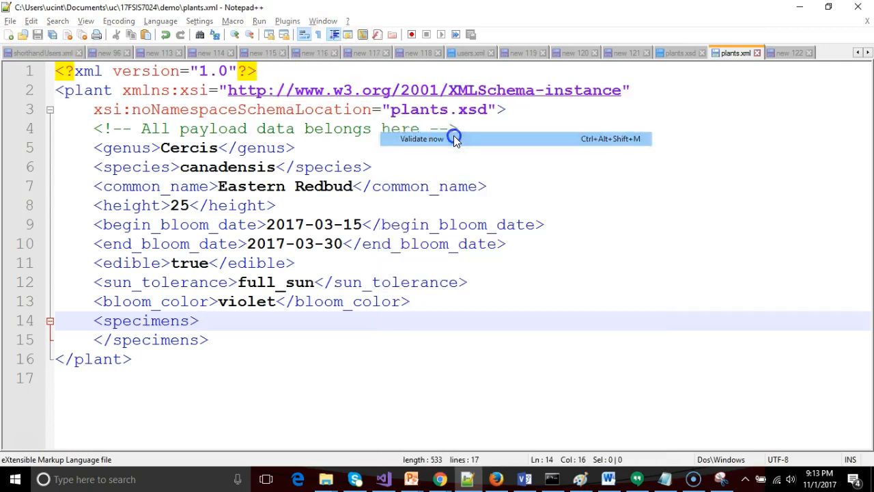
left_click(421, 139)
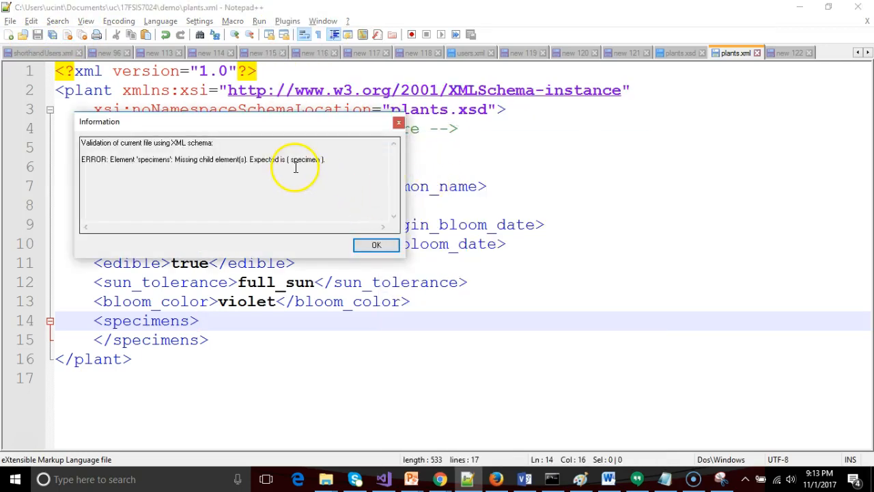
left_click(377, 244)
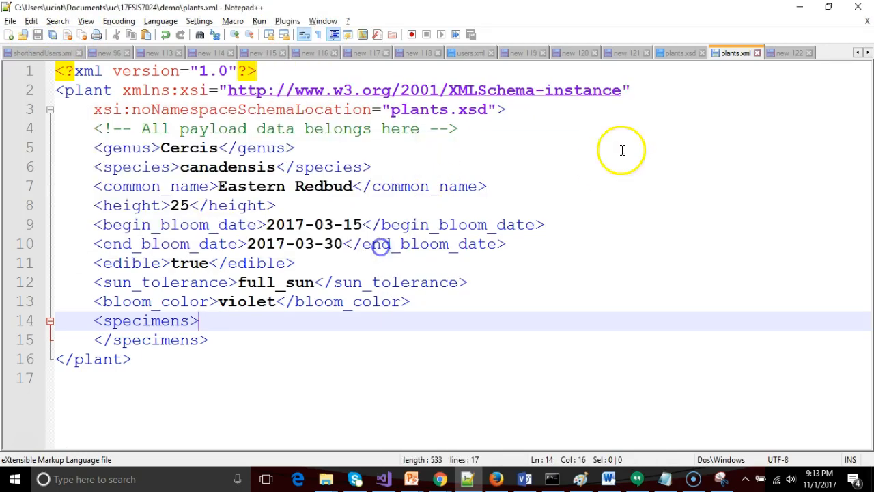
left_click(677, 52)
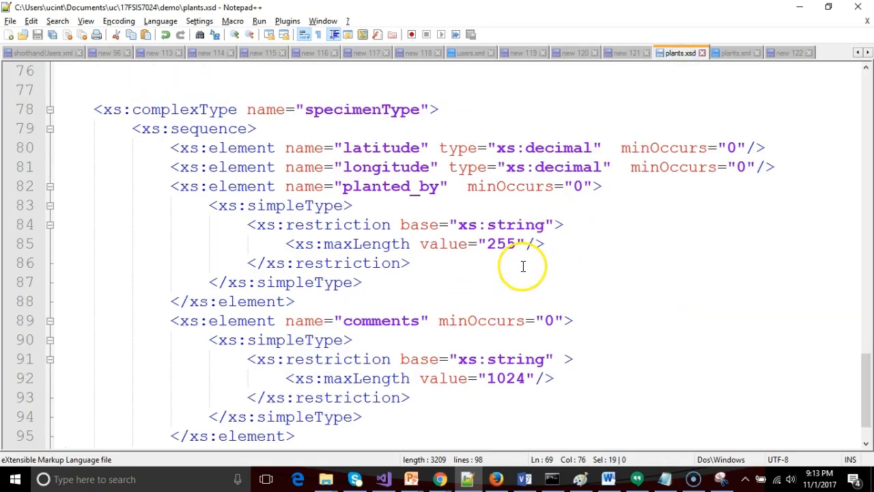
Step: Restore the deleted specimens and check the unbounded maxOccurs value in plants.xsd
scroll("up", 3)
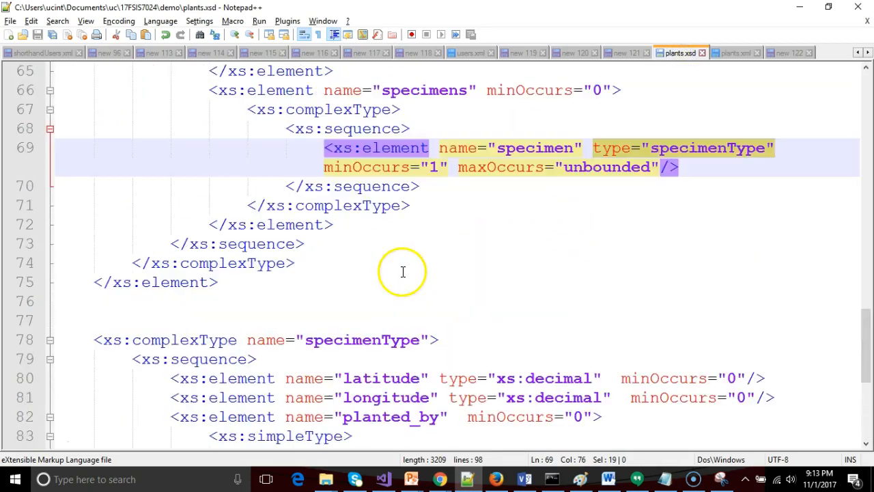
scroll("up", 3)
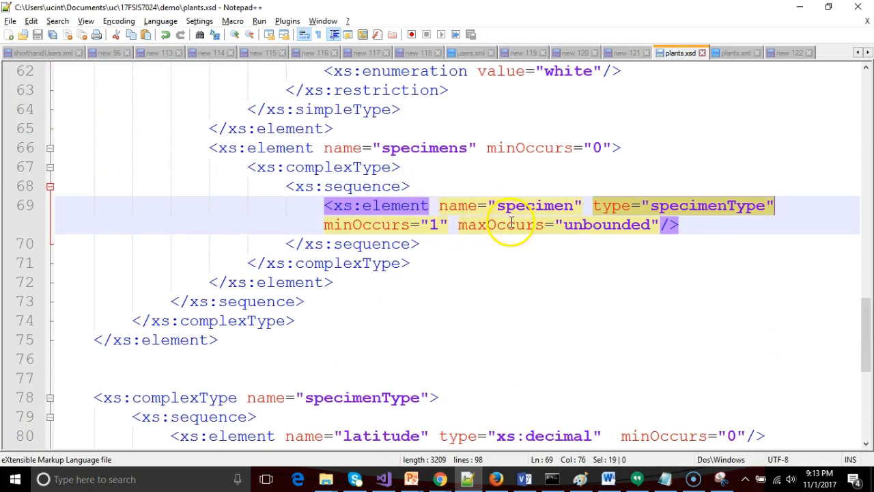
left_click(421, 148)
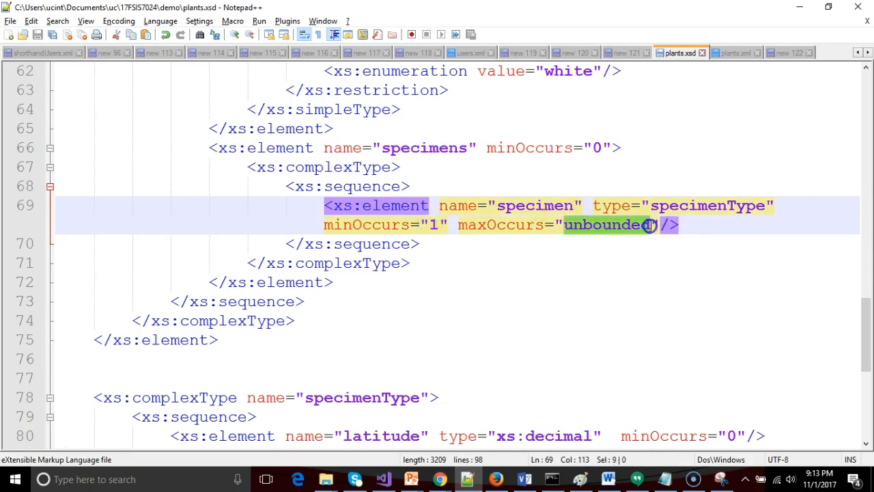
left_click(734, 52)
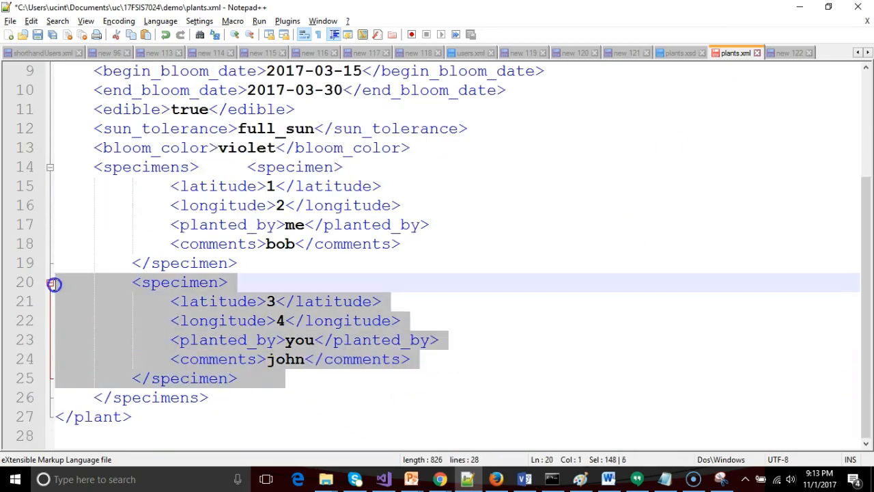
Step: Paste a third specimen copy into plants.xml and validate the file again
left_click(296, 378)
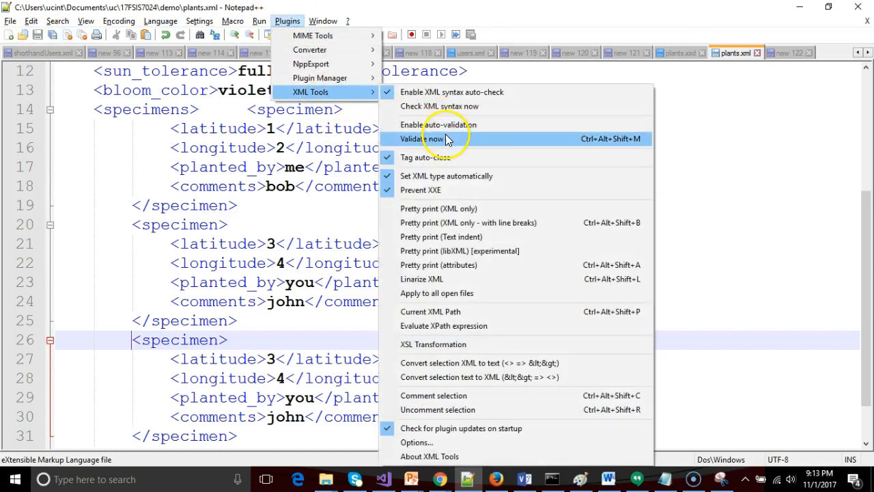
left_click(420, 140)
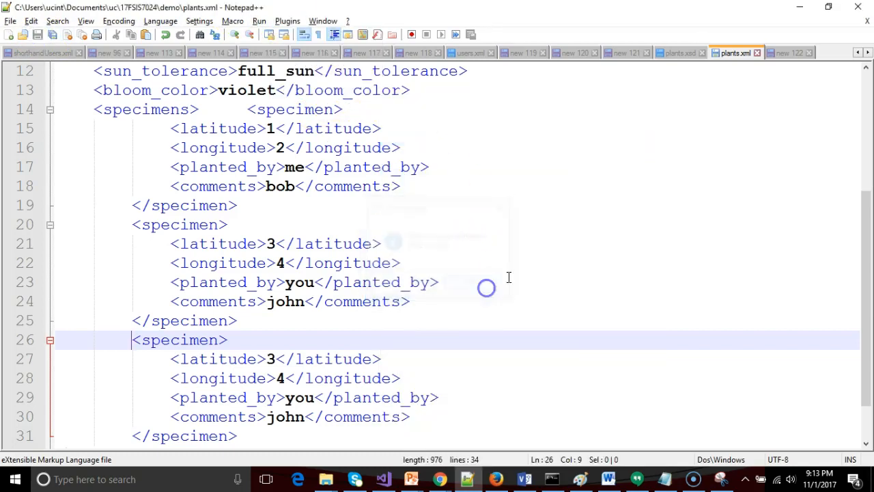
left_click(677, 52)
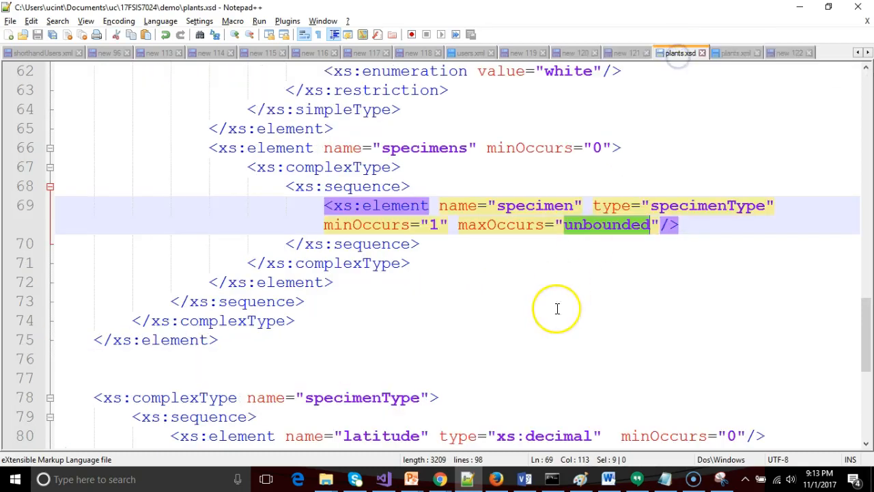
scroll("down", 3)
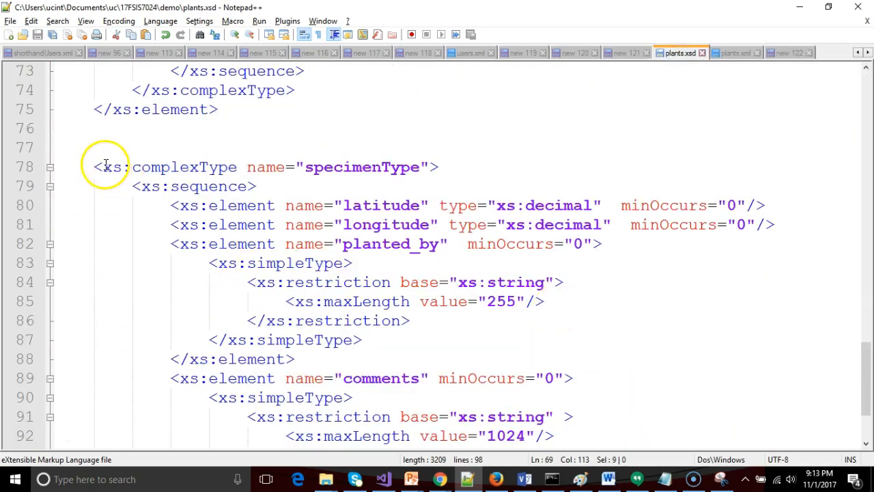
left_click_drag(92, 166, 245, 282)
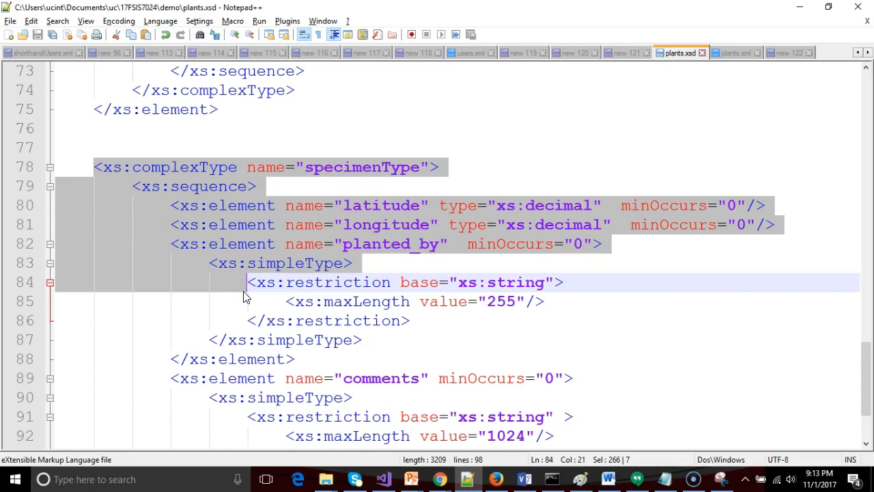
mouse_move(255, 303)
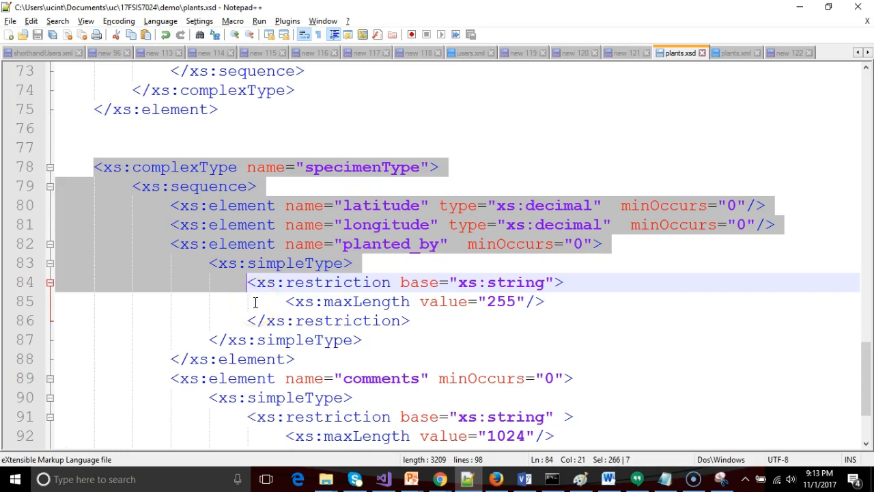
scroll("down", 3)
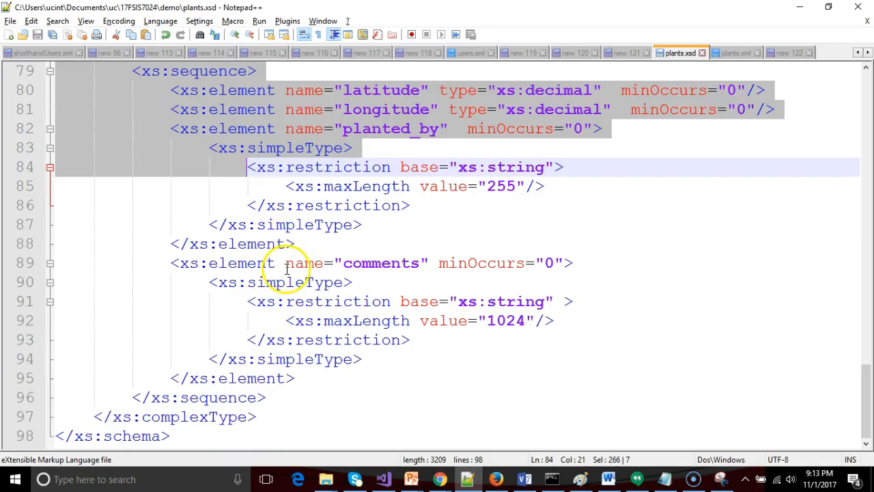
scroll("up", 3)
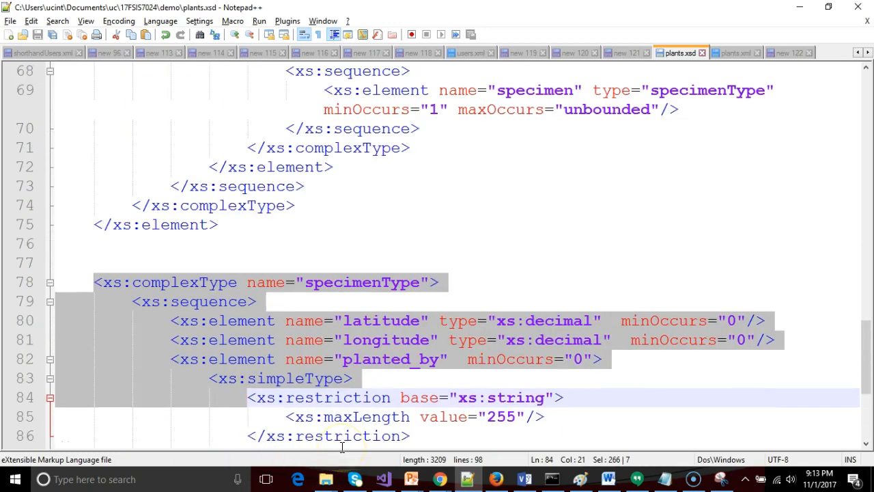
double_click(362, 281)
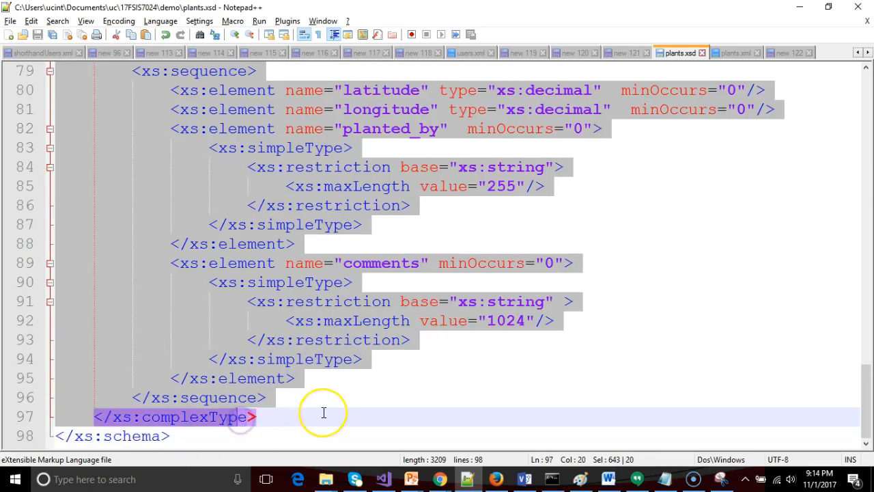
scroll("up", 3)
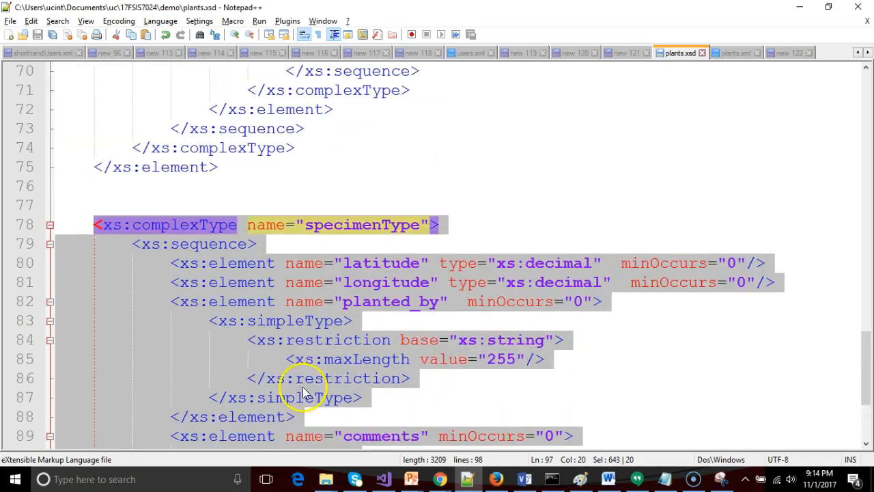
scroll("up", 3)
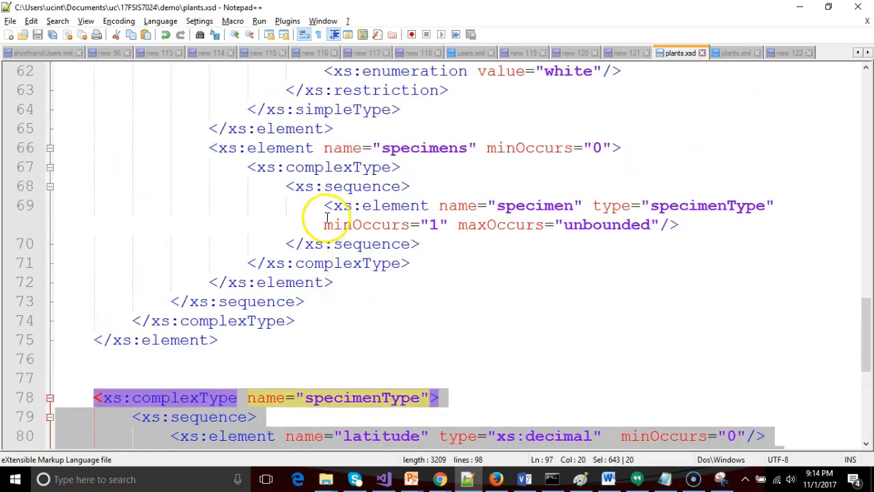
left_click(682, 224)
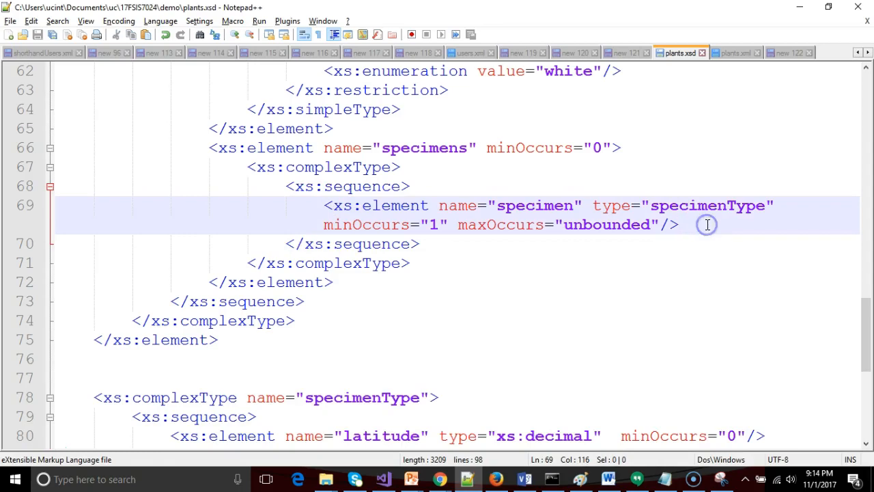
scroll("down", 3)
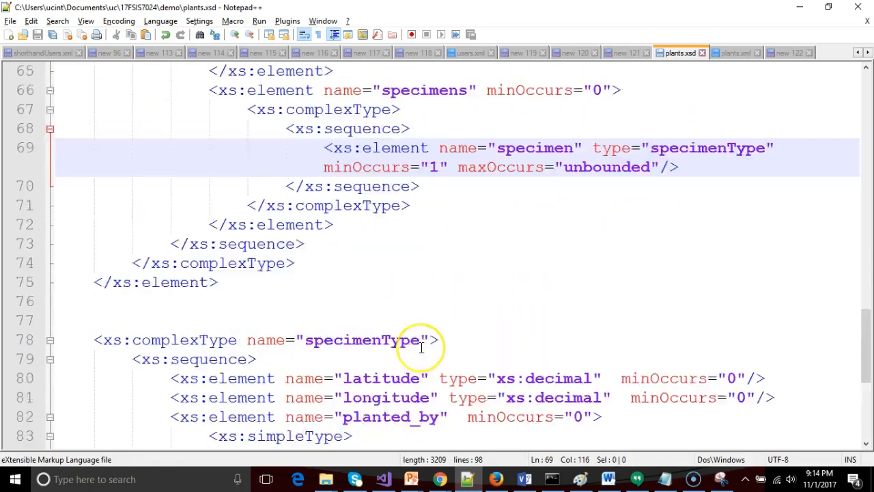
scroll("up", 3)
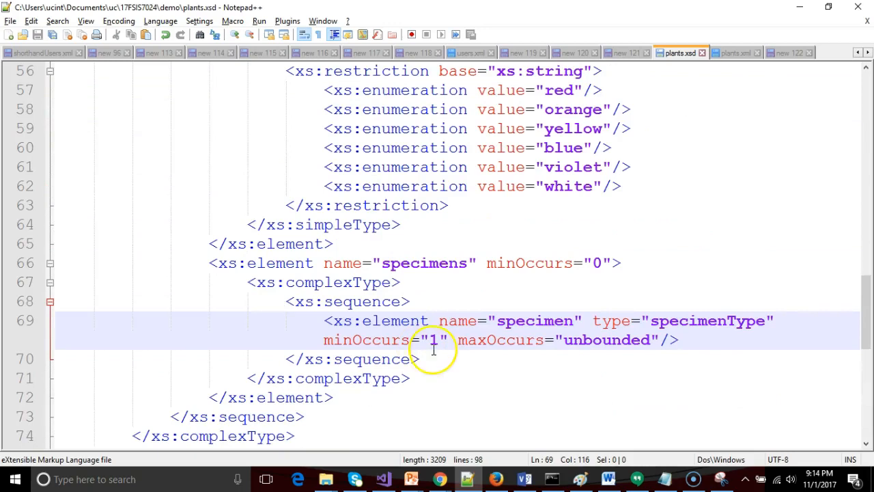
scroll("down", 3)
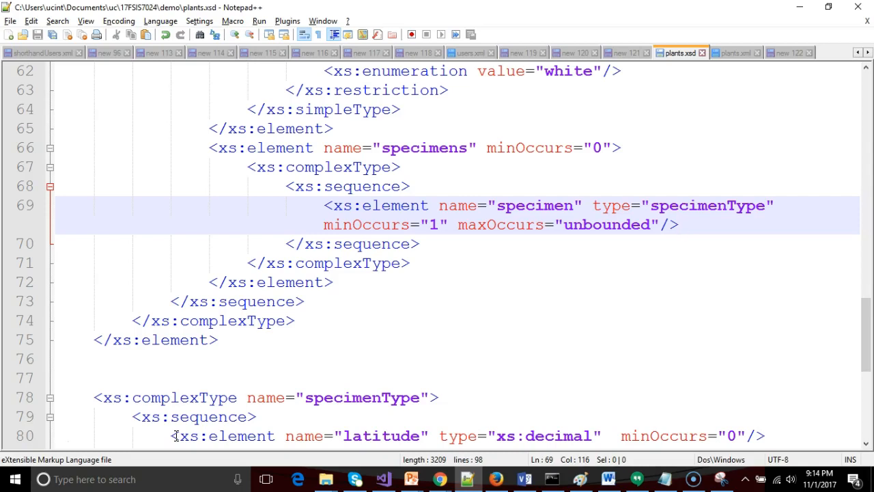
mouse_move(20, 449)
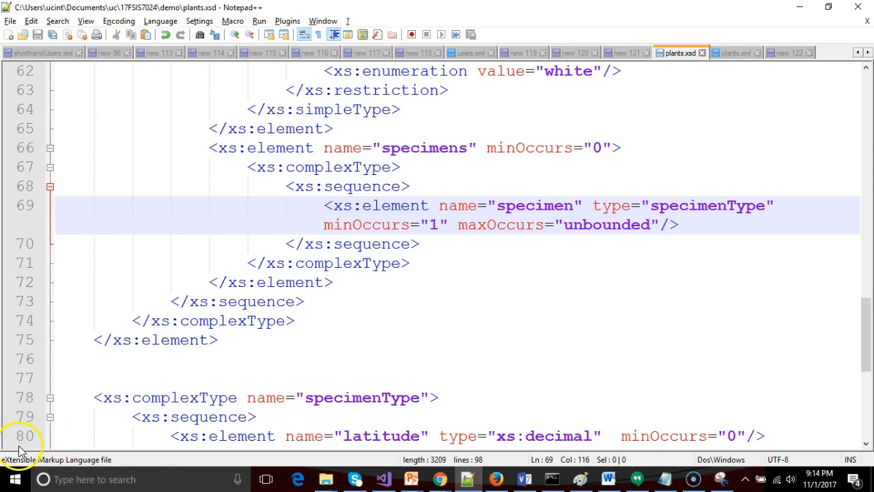